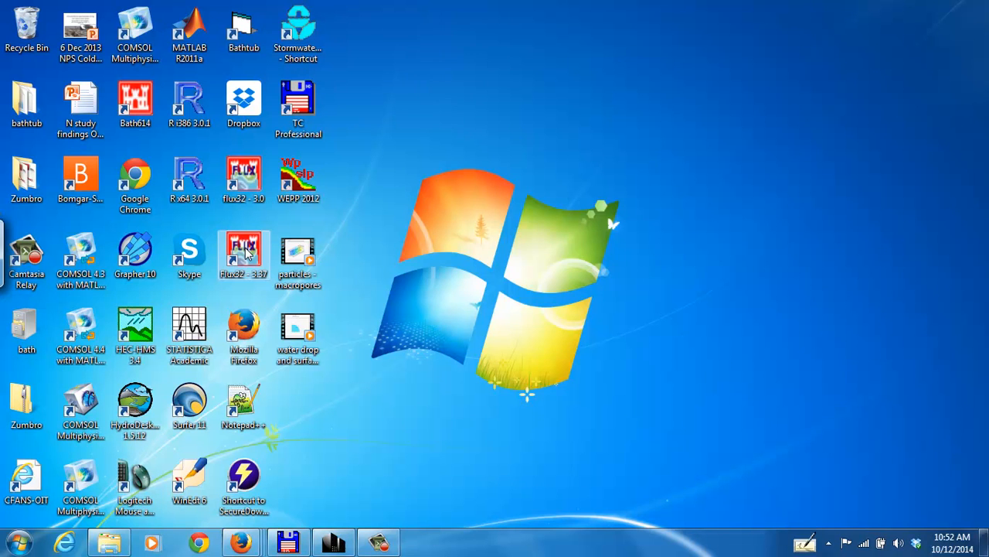
- Launch Flux32 and accept the welcome disclaimer to reach the main window
{"action": "double_click", "coordinate": [244, 250]}
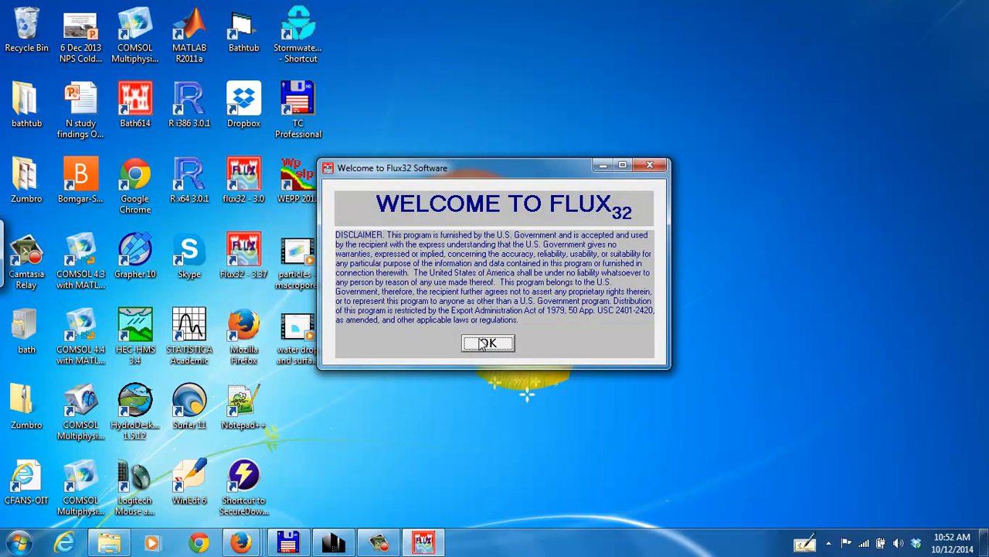
{"action": "left_click", "coordinate": [488, 343]}
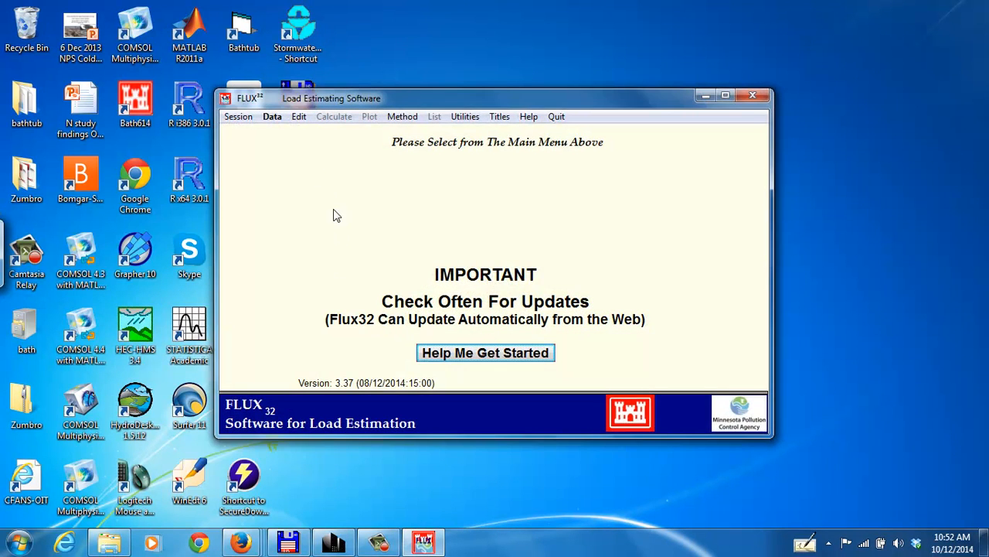
{"action": "mouse_move", "coordinate": [272, 123]}
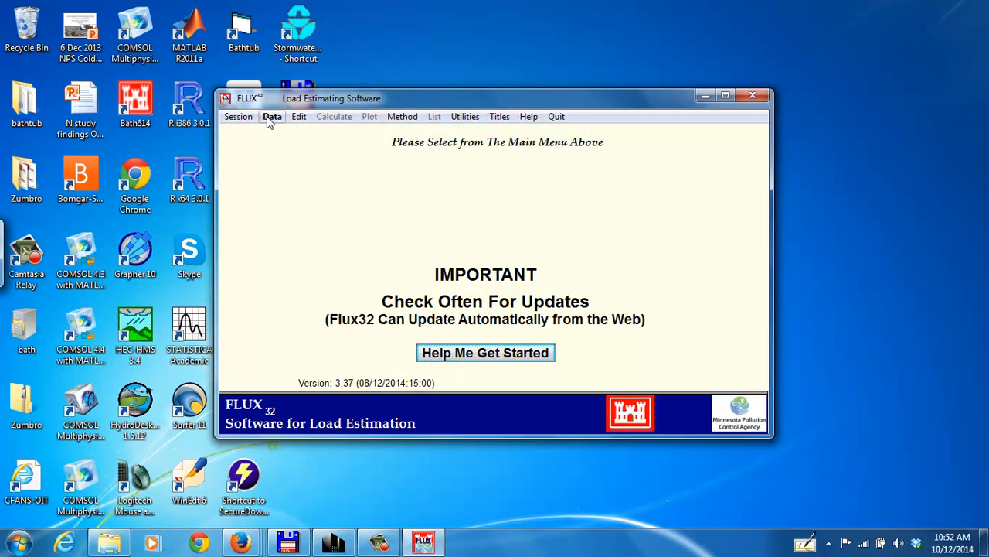
- Start Data > Read > New Sample and Flow Data > New Stratification
{"action": "left_click", "coordinate": [273, 116]}
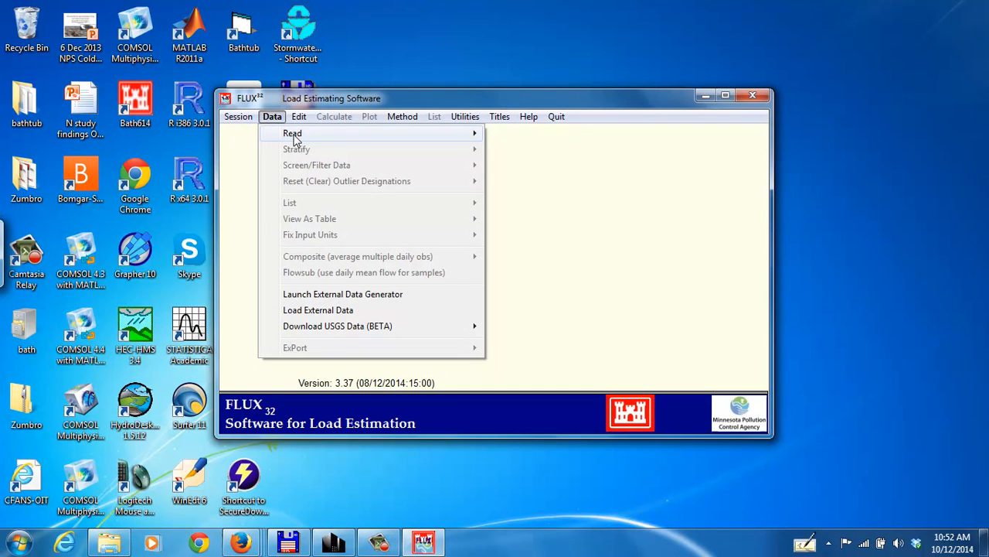
{"action": "mouse_move", "coordinate": [292, 133]}
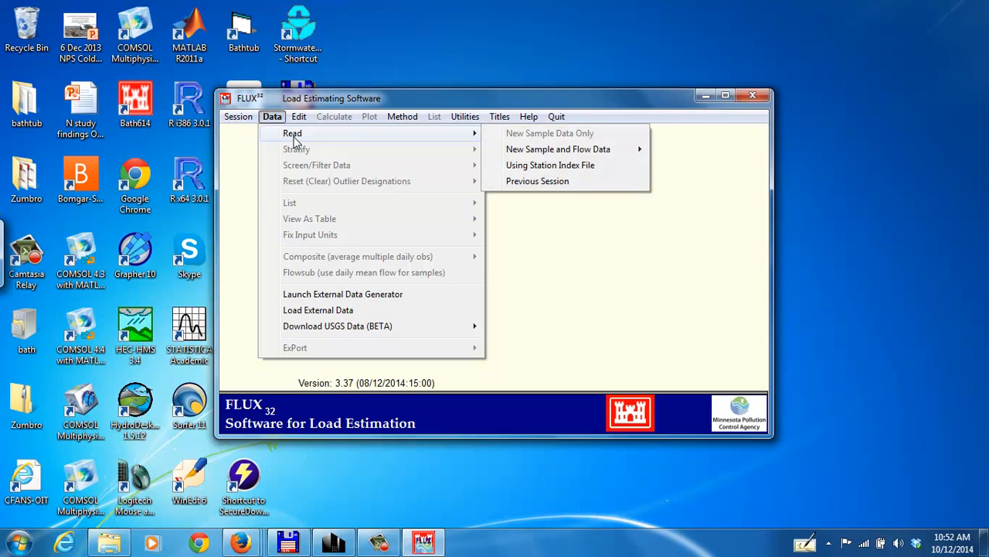
{"action": "mouse_move", "coordinate": [550, 168]}
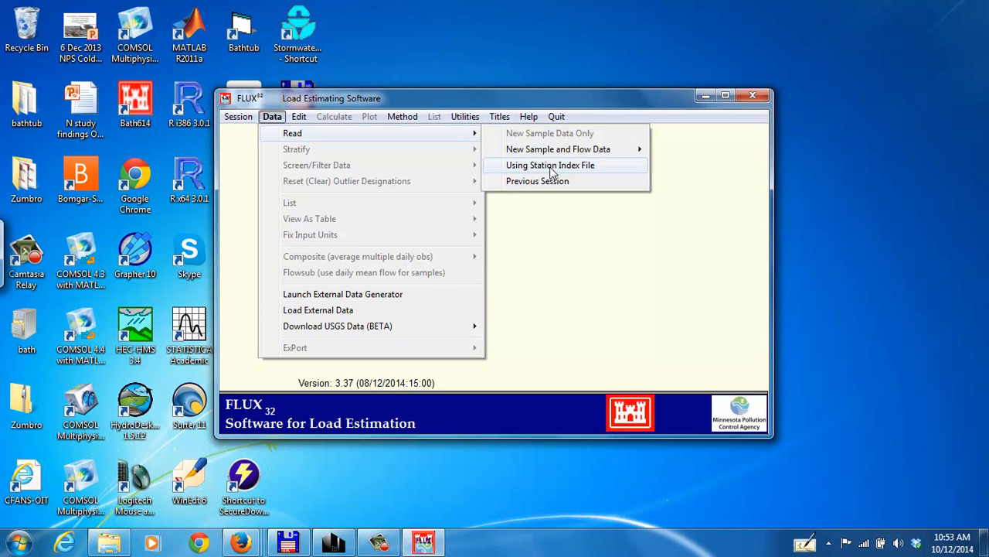
{"action": "mouse_move", "coordinate": [530, 148]}
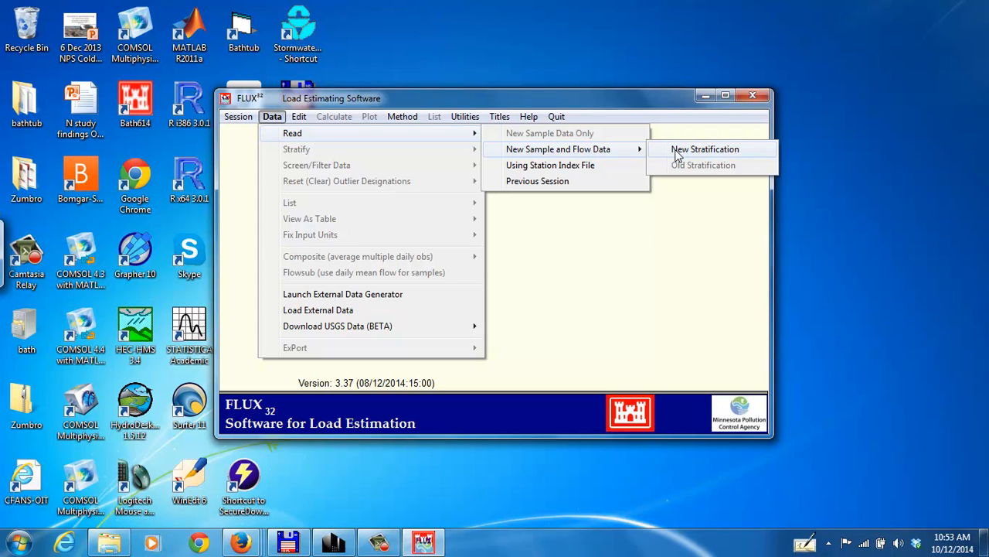
{"action": "mouse_move", "coordinate": [683, 152]}
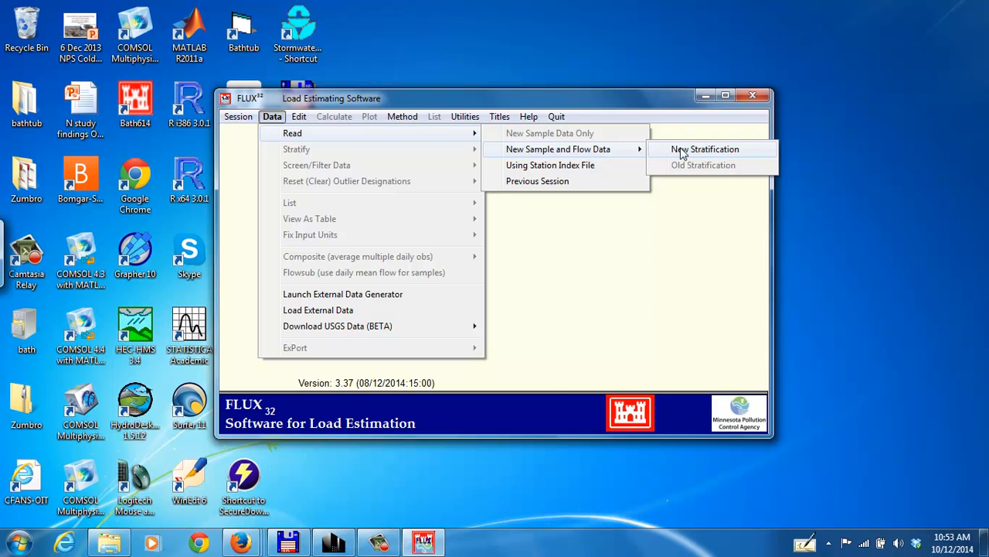
{"action": "left_click", "coordinate": [704, 148]}
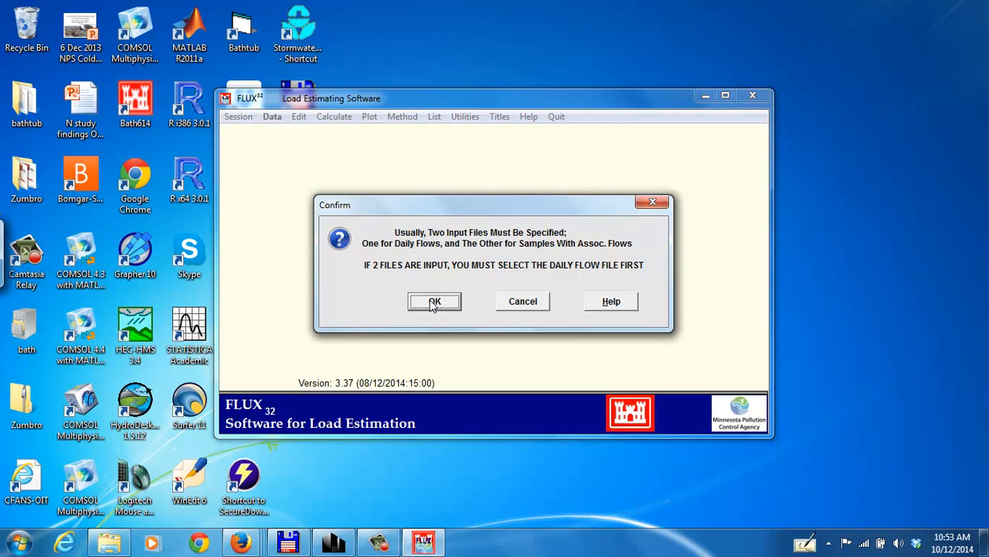
- Acknowledge the reminder and load Poplar River flow and TSS_new from assignment 2 as the daily flow file
{"action": "left_click", "coordinate": [434, 301]}
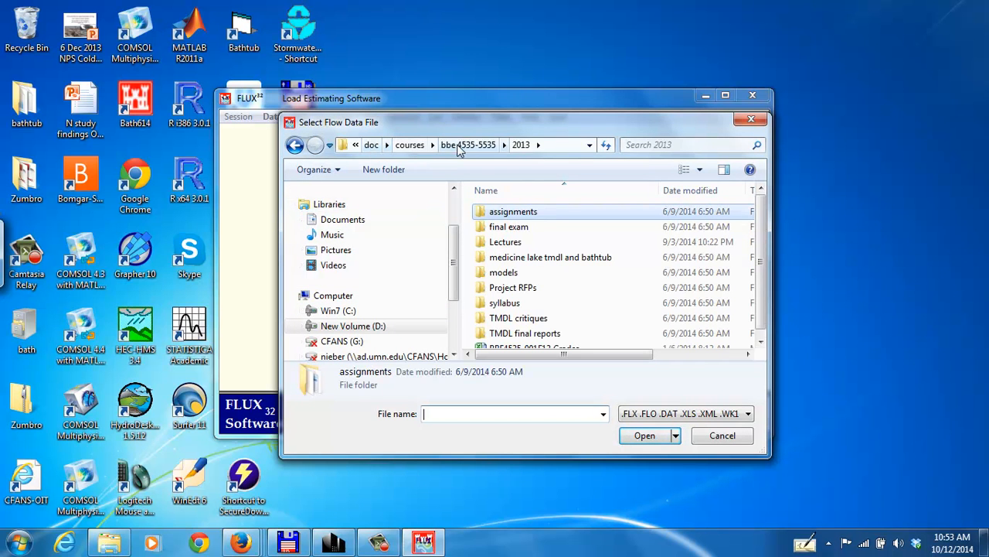
{"action": "left_click", "coordinate": [470, 145]}
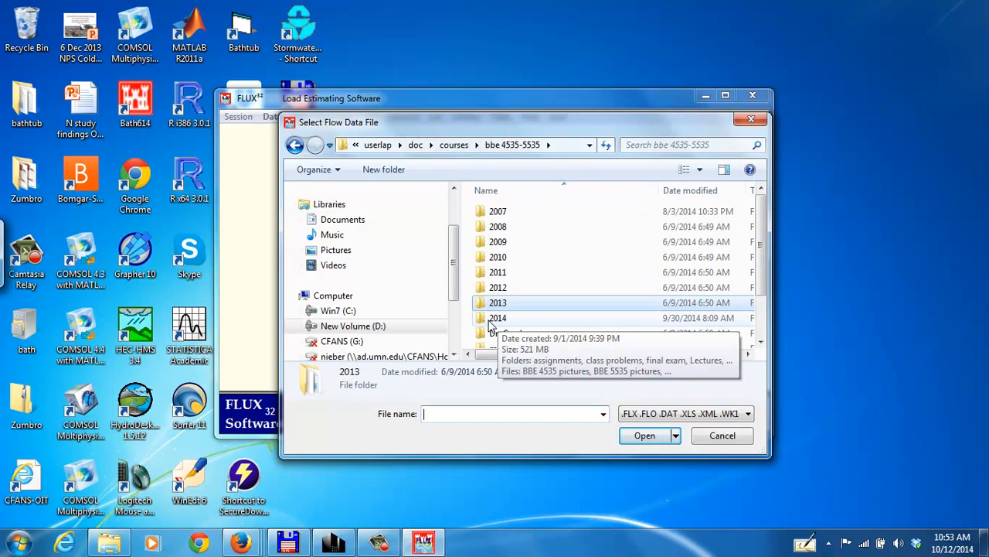
{"action": "double_click", "coordinate": [498, 318]}
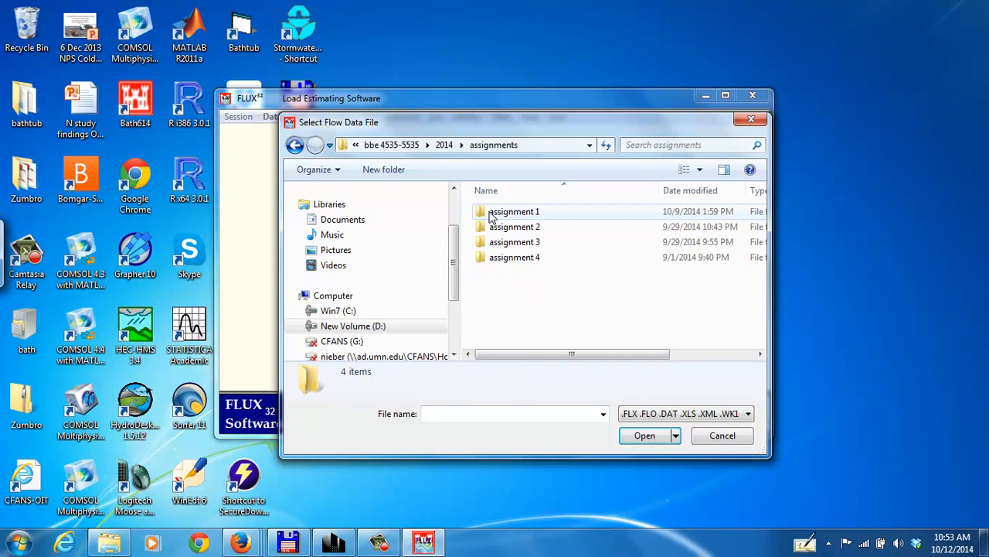
{"action": "double_click", "coordinate": [514, 226]}
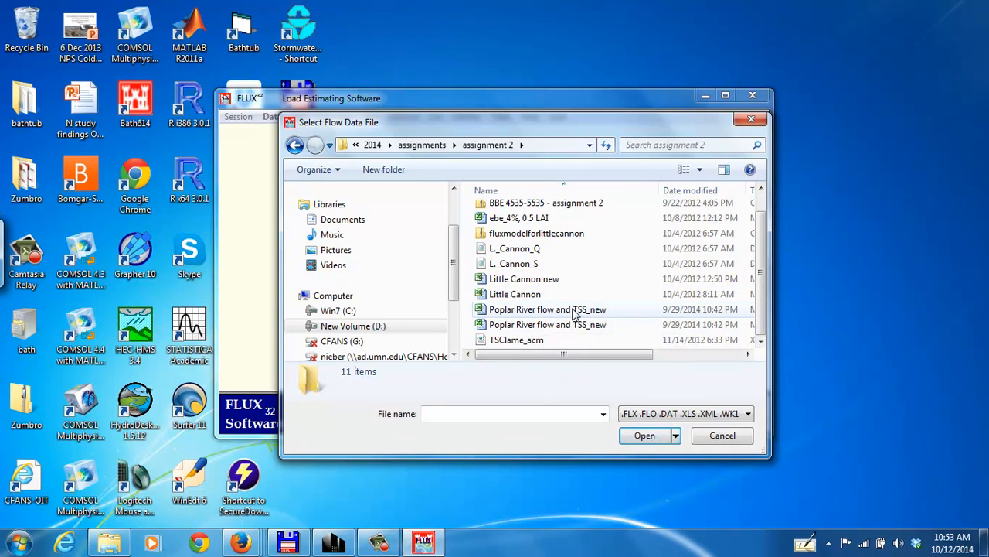
{"action": "left_click", "coordinate": [548, 309]}
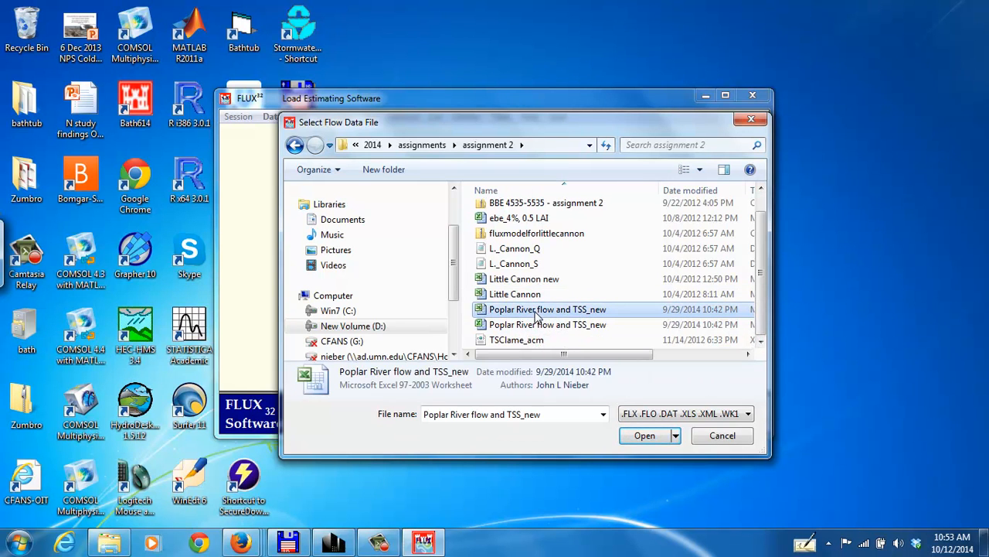
{"action": "left_click", "coordinate": [645, 436]}
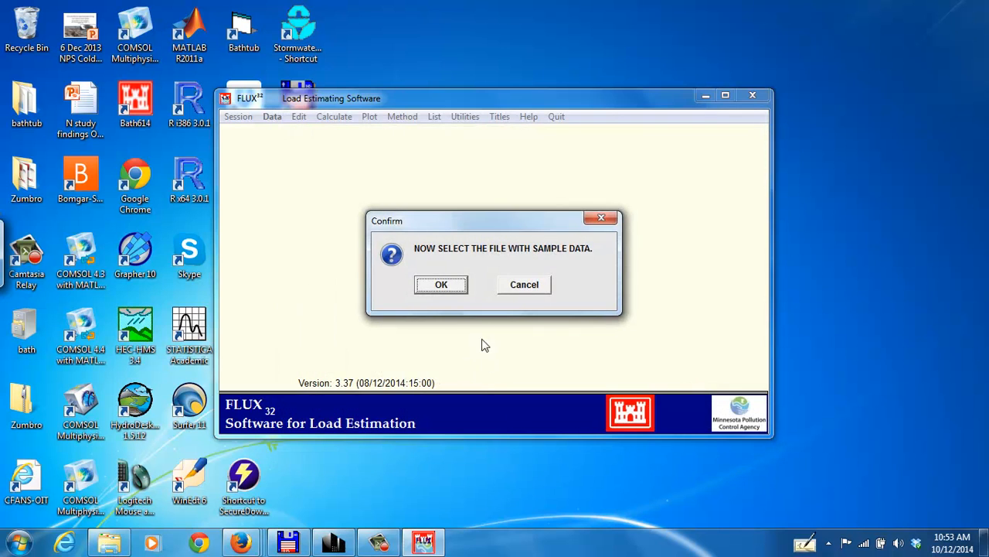
- Acknowledge the prompt and open Poplar River flow and TSS_new again as the sample data file
{"action": "left_click", "coordinate": [441, 284]}
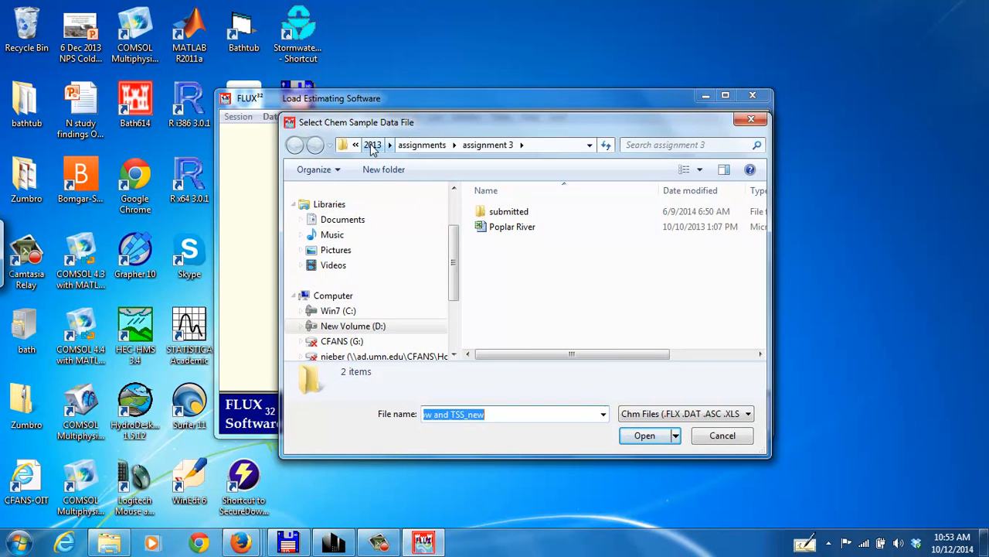
{"action": "left_click", "coordinate": [373, 145]}
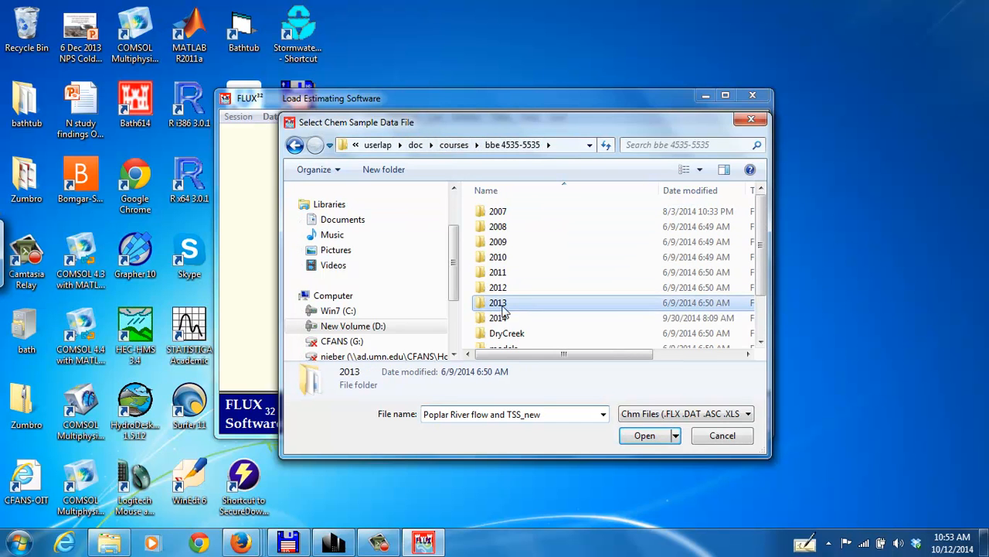
{"action": "double_click", "coordinate": [496, 317]}
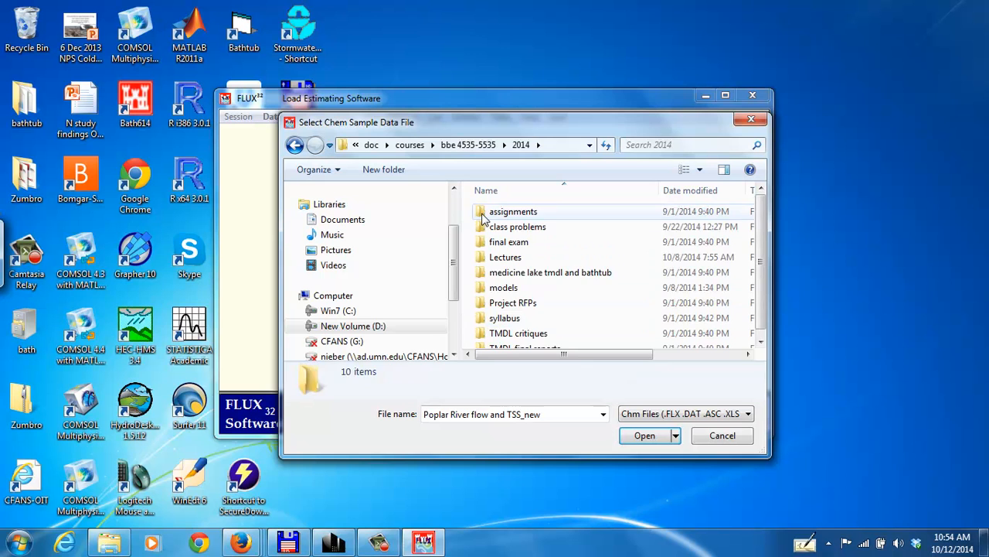
{"action": "double_click", "coordinate": [514, 210]}
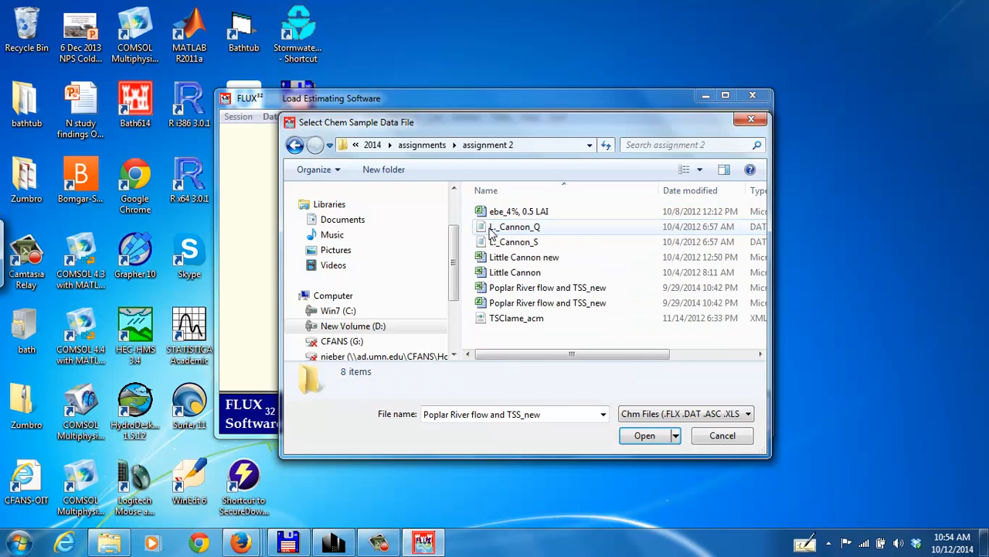
{"action": "left_click", "coordinate": [548, 286]}
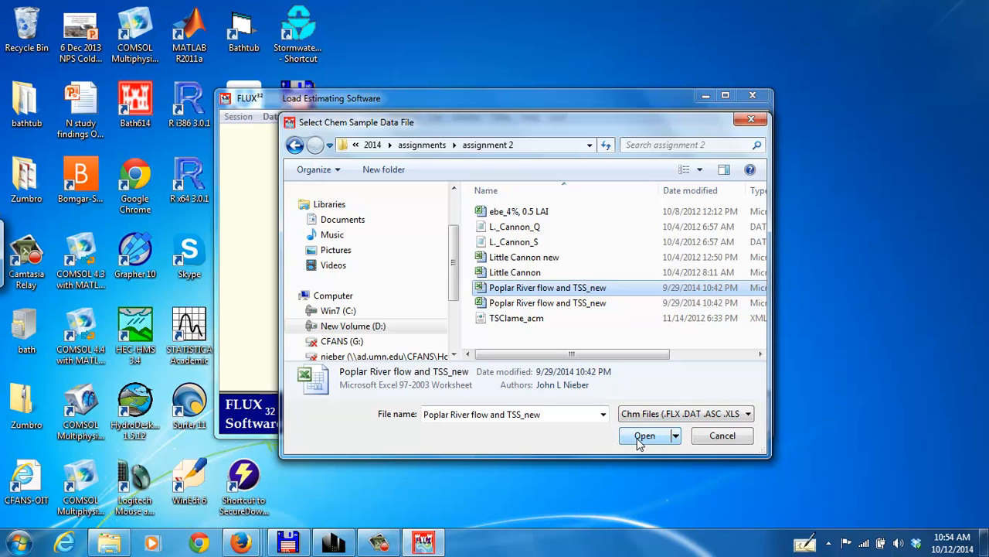
{"action": "left_click", "coordinate": [643, 436]}
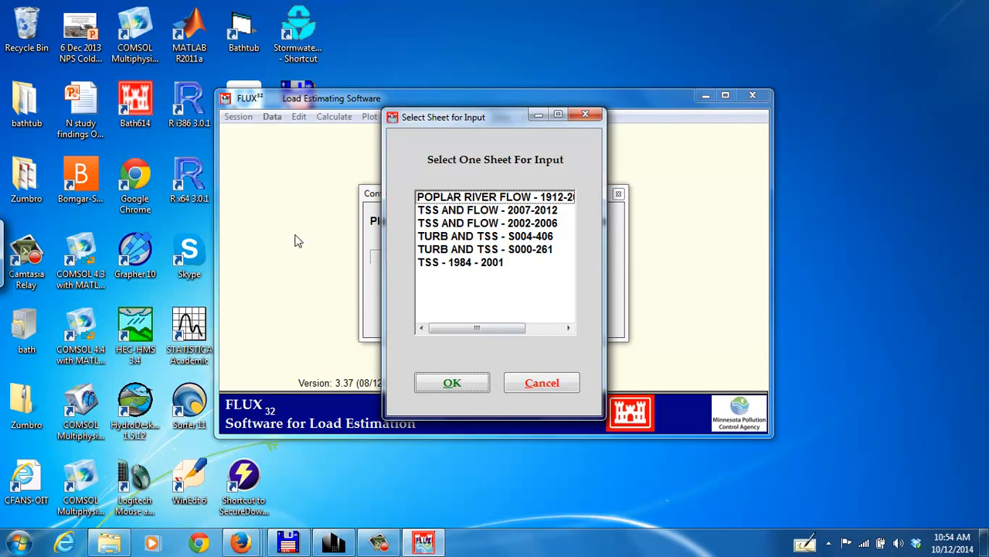
{"action": "mouse_move", "coordinate": [269, 251]}
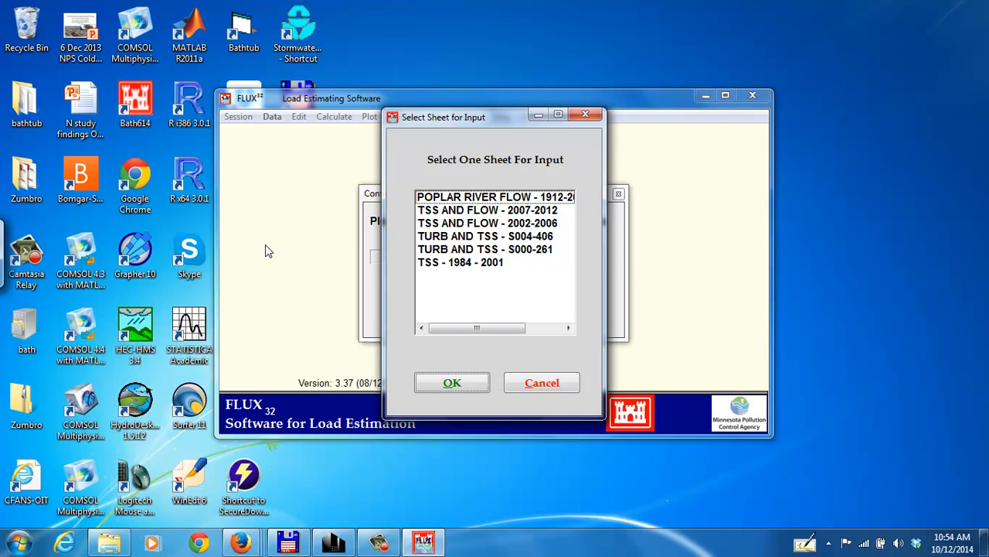
{"action": "mouse_move", "coordinate": [275, 241]}
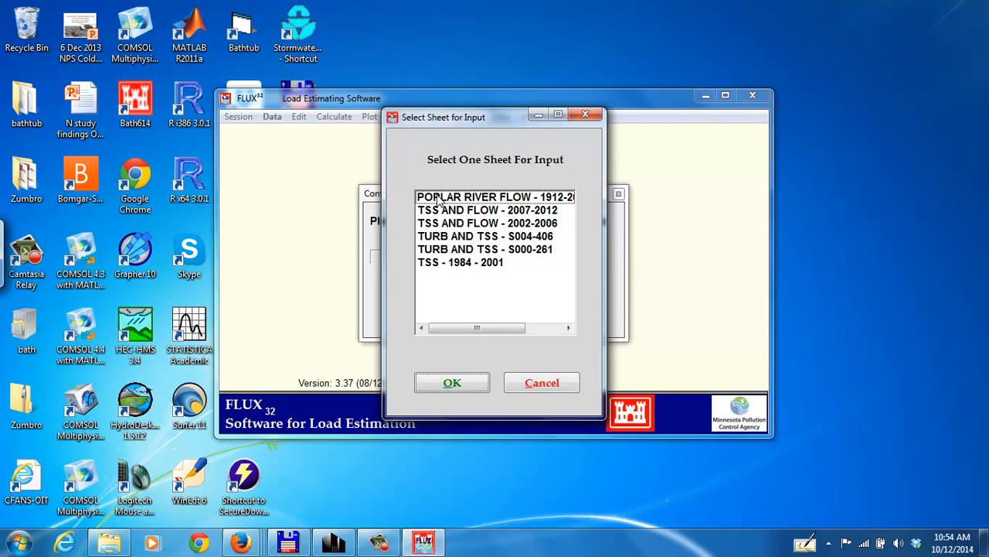
- Use the Poplar River flow sheet with FLOW as daily flow field, accepting 14350 flow observations
{"action": "left_click", "coordinate": [479, 198]}
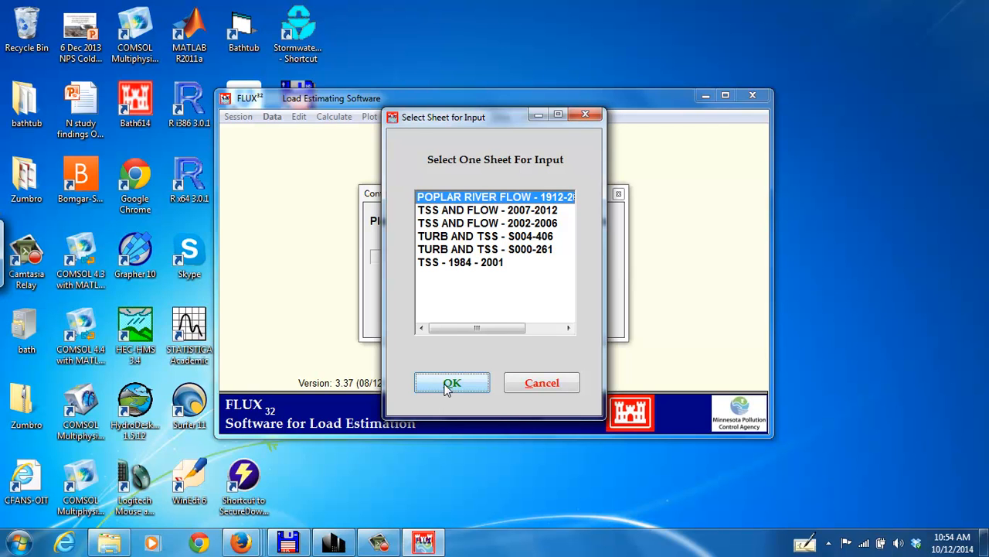
{"action": "left_click", "coordinate": [452, 382]}
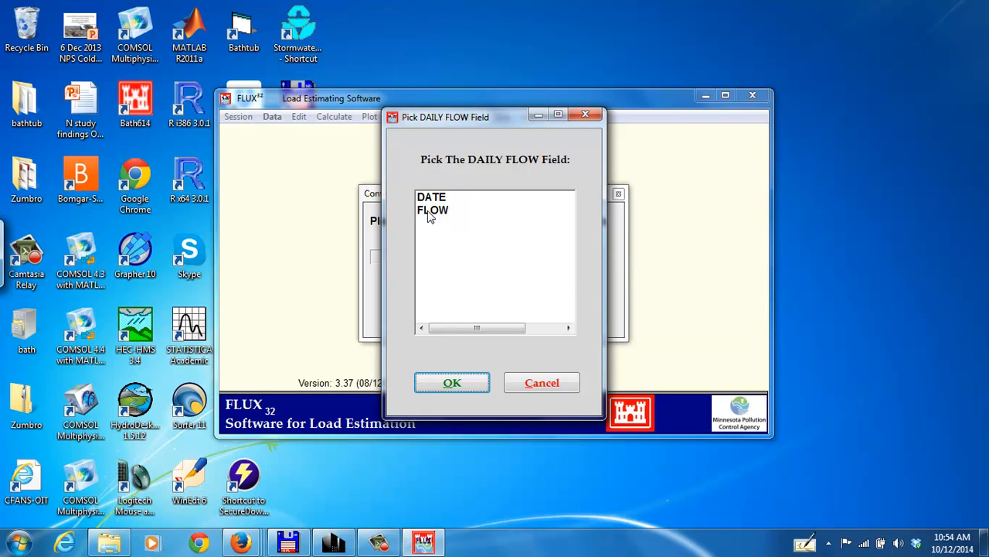
{"action": "left_click", "coordinate": [433, 210]}
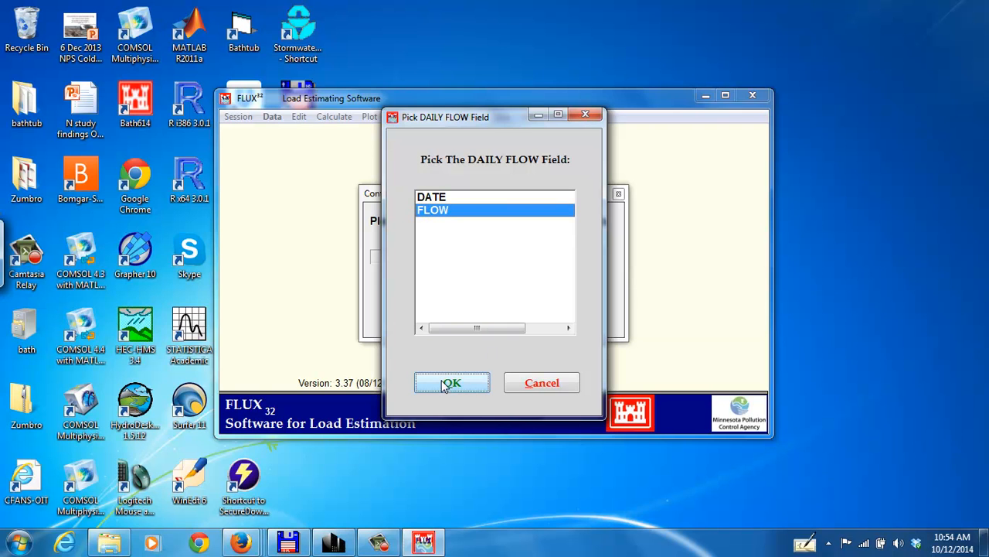
{"action": "left_click", "coordinate": [452, 382]}
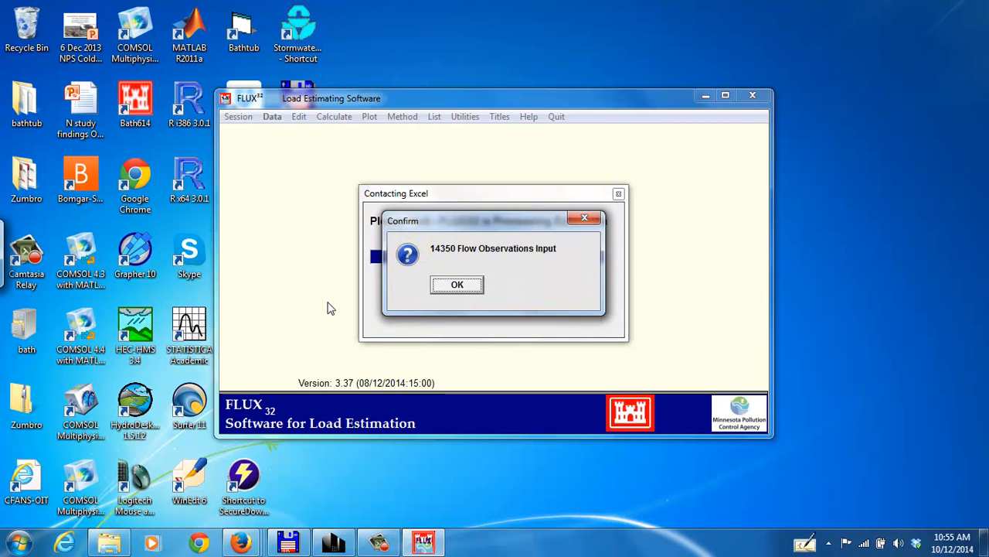
{"action": "left_click", "coordinate": [458, 285]}
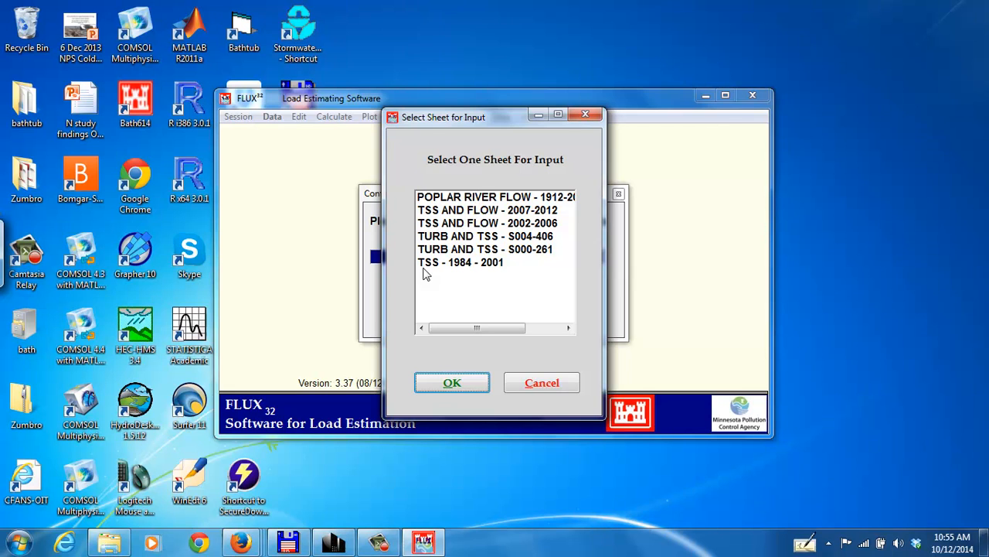
{"action": "mouse_move", "coordinate": [498, 265]}
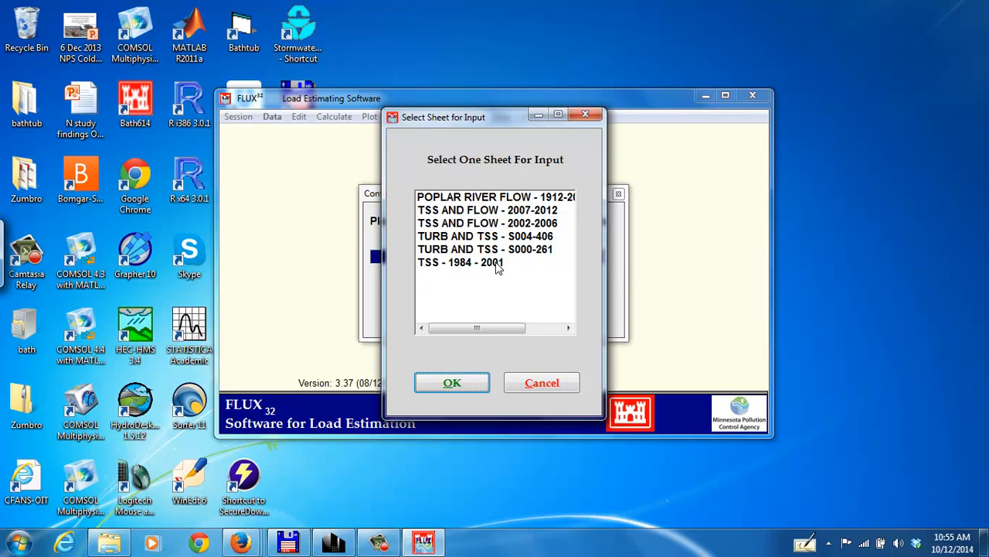
{"action": "mouse_move", "coordinate": [435, 266]}
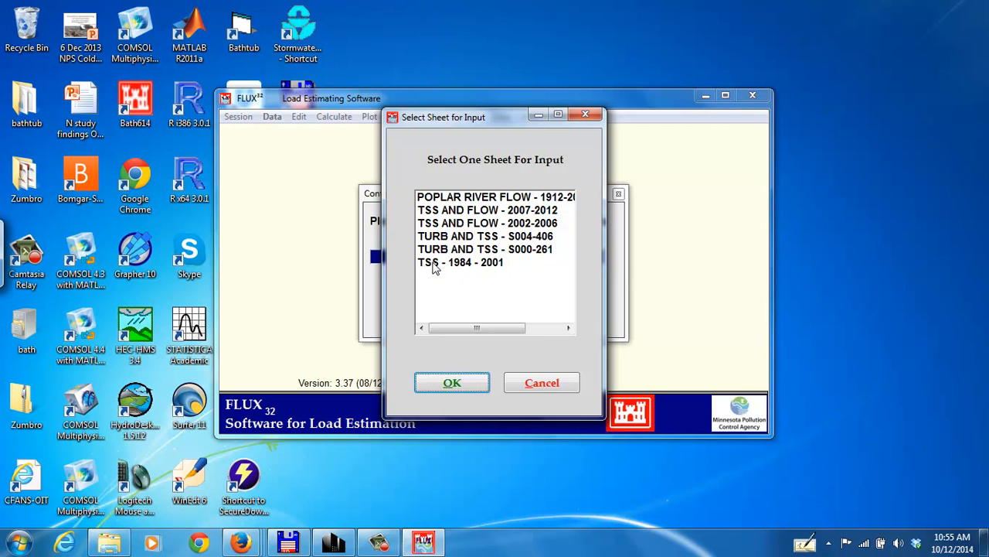
{"action": "mouse_move", "coordinate": [451, 266]}
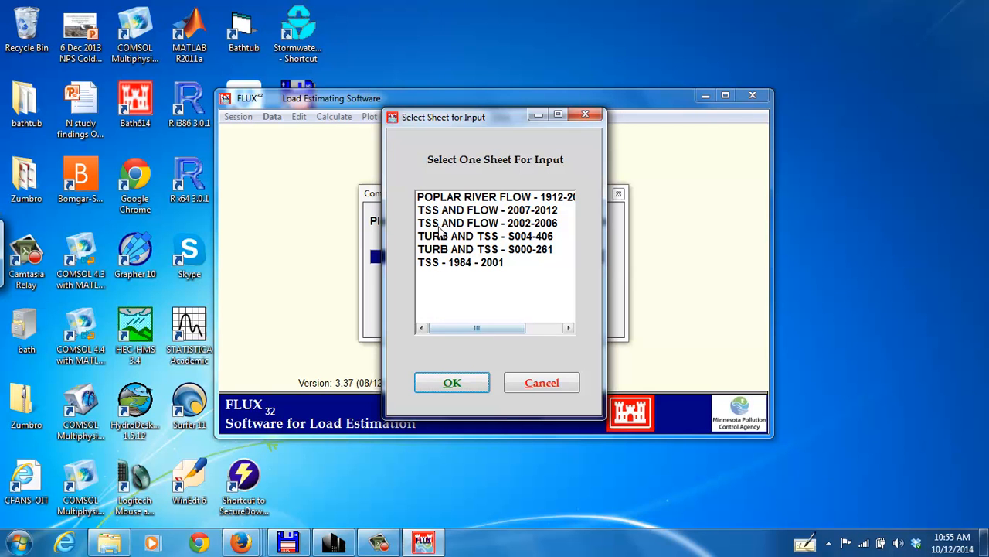
- Choose the TSS AND FLOW - 2007-2012 sheet as the sample data input
{"action": "left_click", "coordinate": [486, 211]}
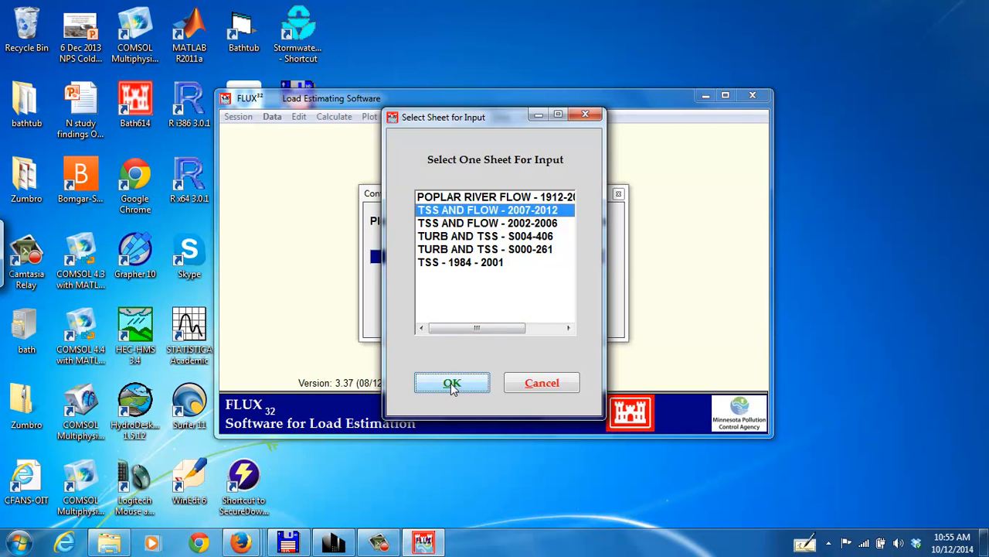
{"action": "left_click", "coordinate": [451, 383]}
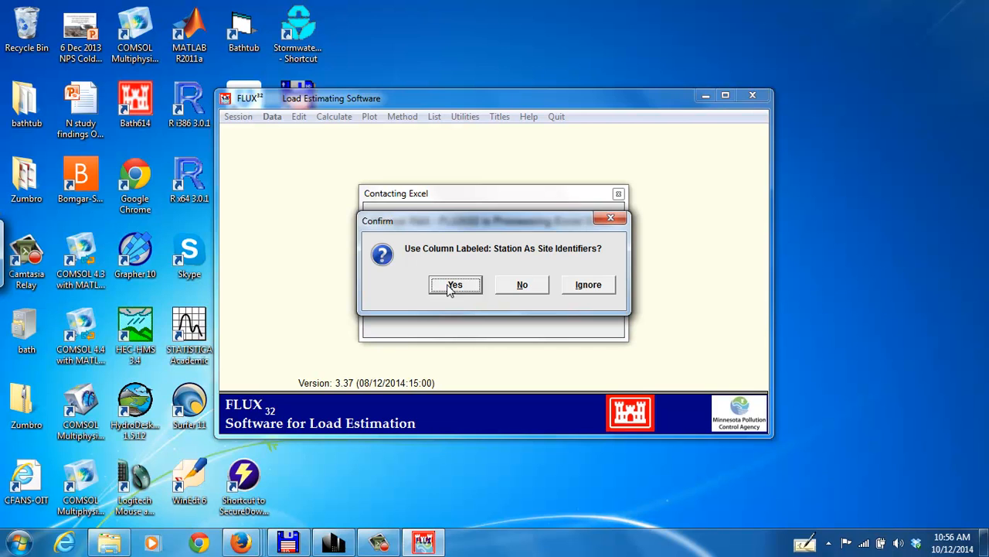
- Use Station as site identifier, FLOW as sample flow and TSS as constituent, accepting 112 observations
{"action": "left_click", "coordinate": [455, 284]}
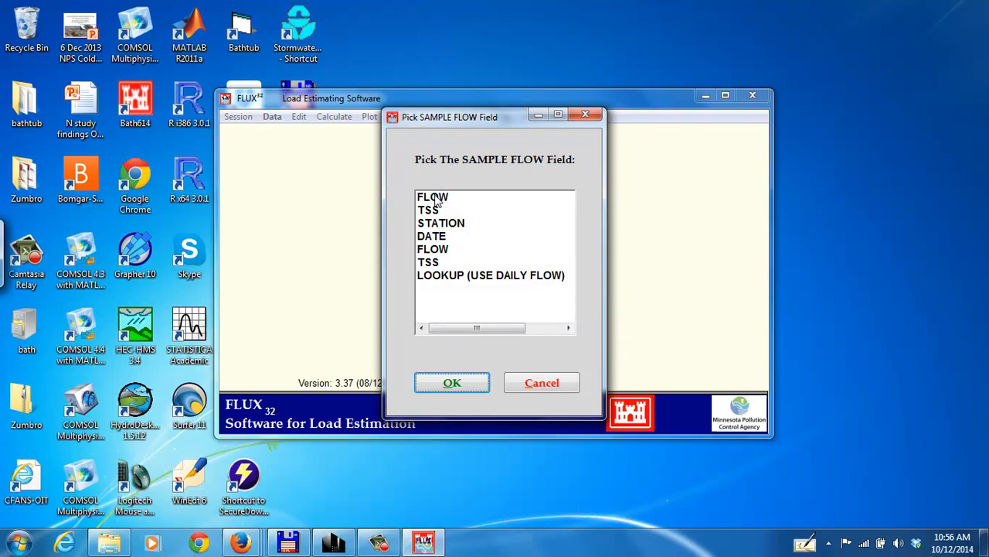
{"action": "left_click", "coordinate": [433, 196]}
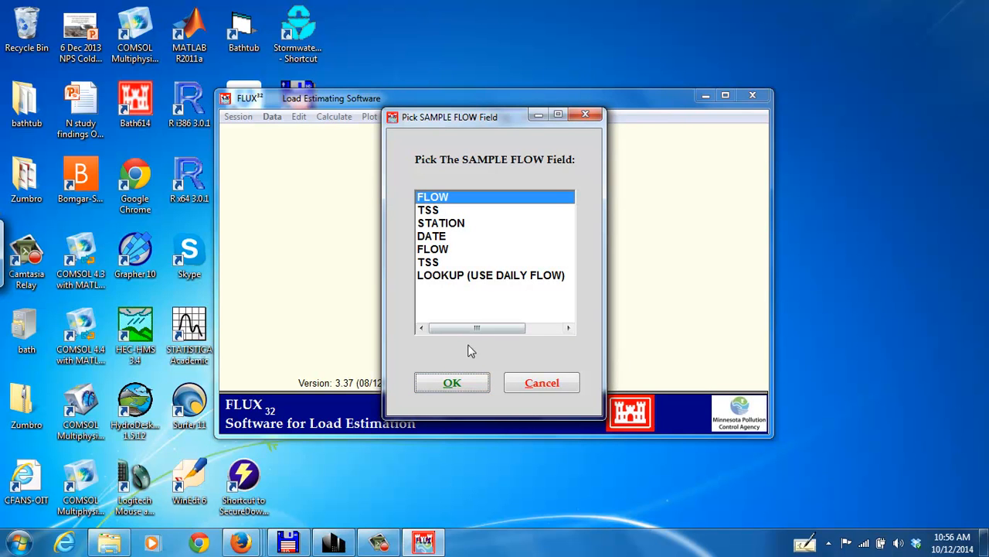
{"action": "left_click", "coordinate": [451, 382]}
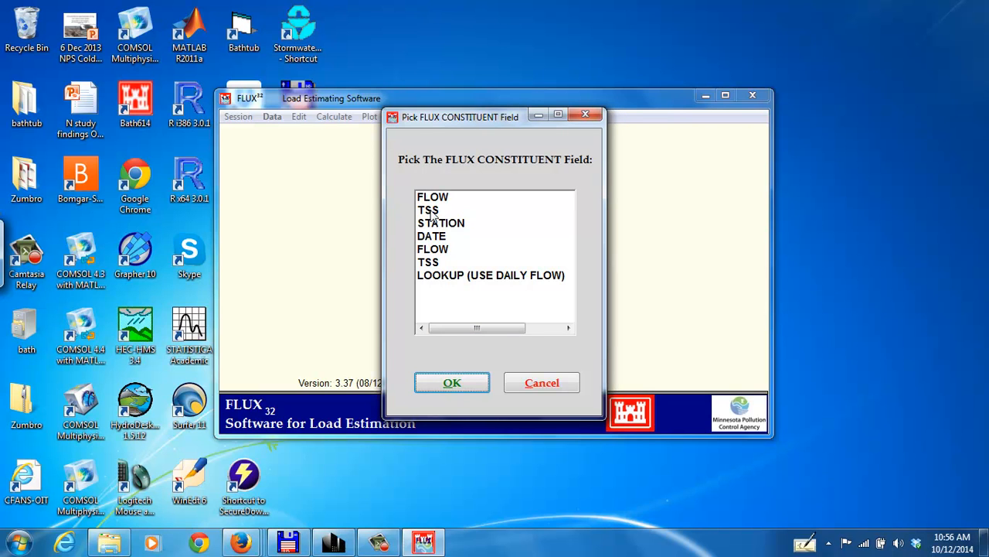
{"action": "left_click", "coordinate": [428, 210]}
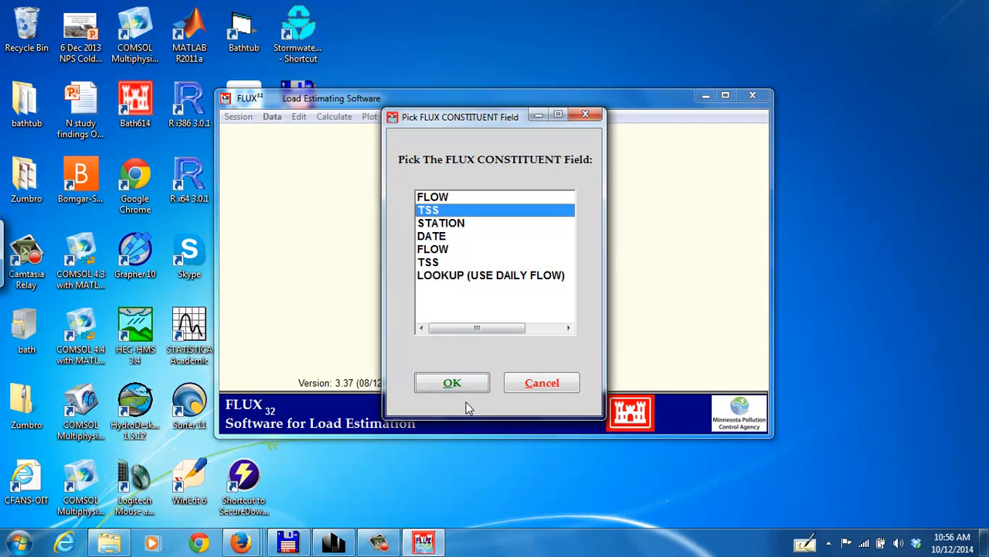
{"action": "left_click", "coordinate": [451, 383]}
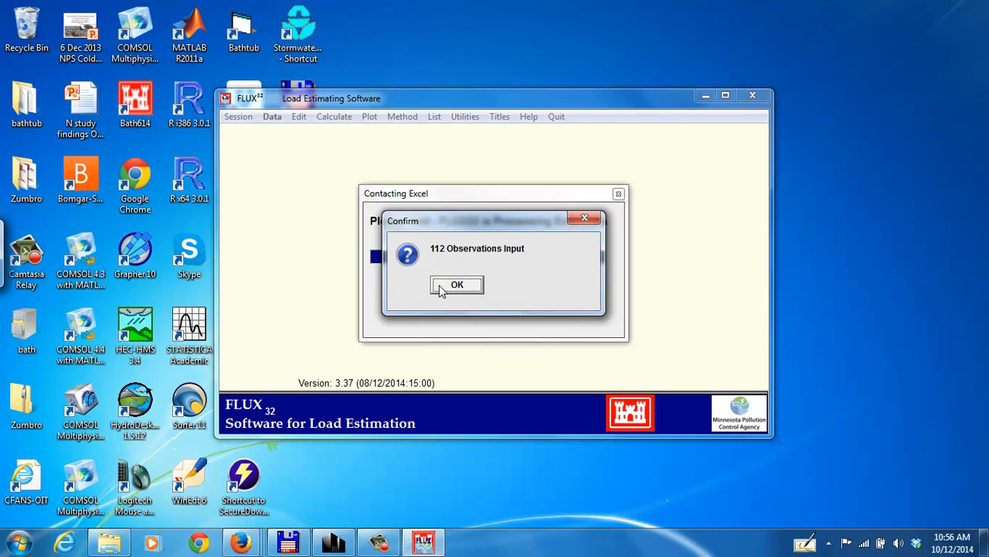
{"action": "left_click", "coordinate": [458, 285]}
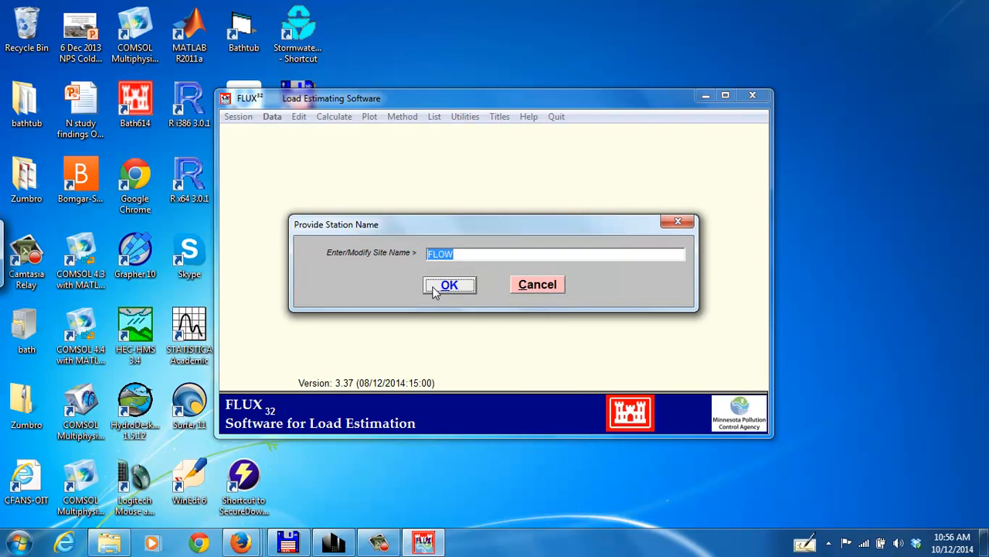
{"action": "mouse_move", "coordinate": [427, 241]}
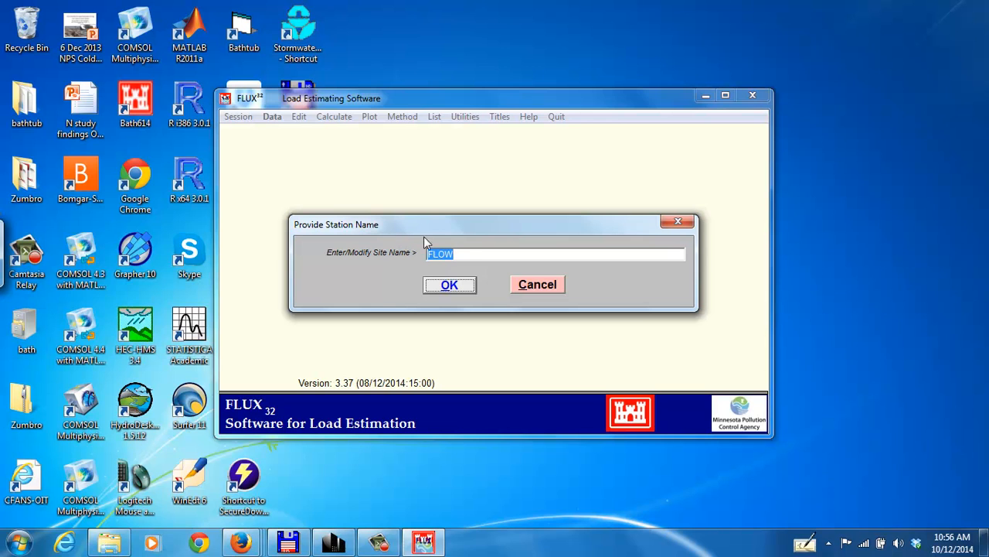
{"action": "mouse_move", "coordinate": [438, 229]}
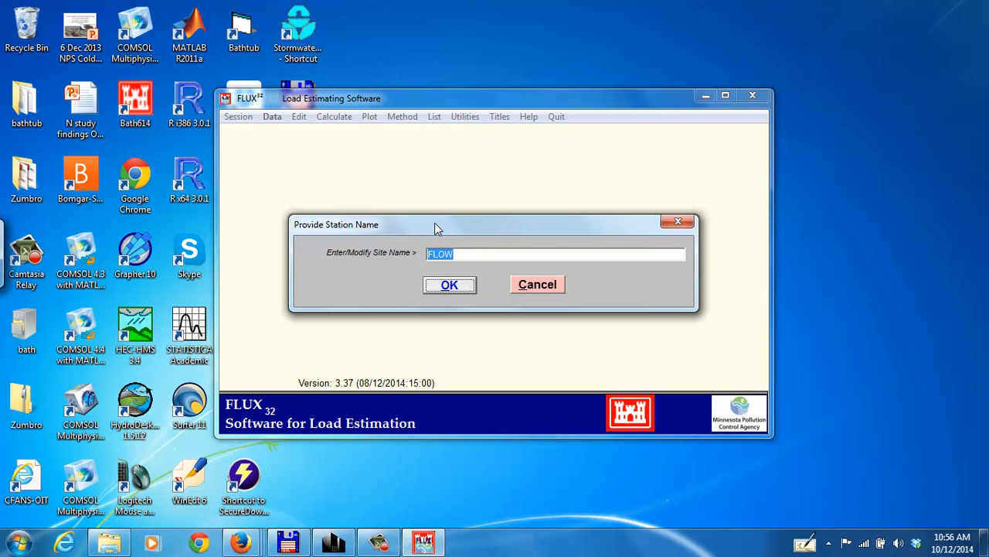
- Enter 'Poplar River' as the station name and confirm it
{"action": "type", "text": "Poplar River"}
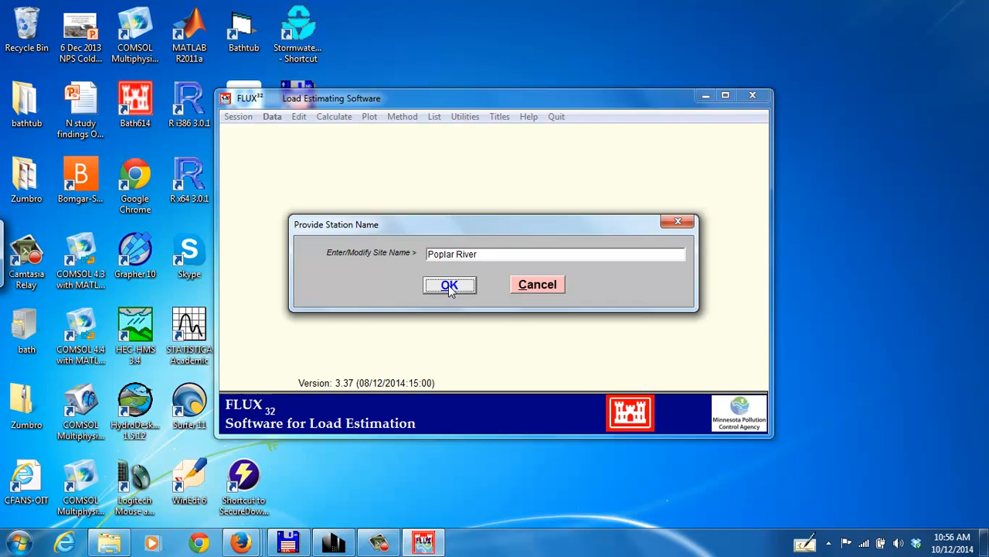
{"action": "mouse_move", "coordinate": [462, 289]}
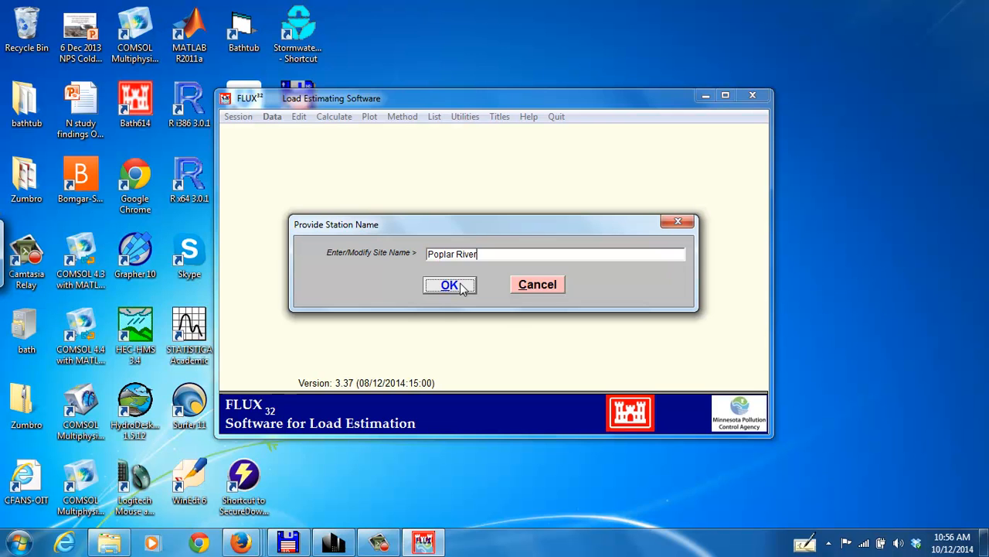
{"action": "left_click", "coordinate": [449, 284]}
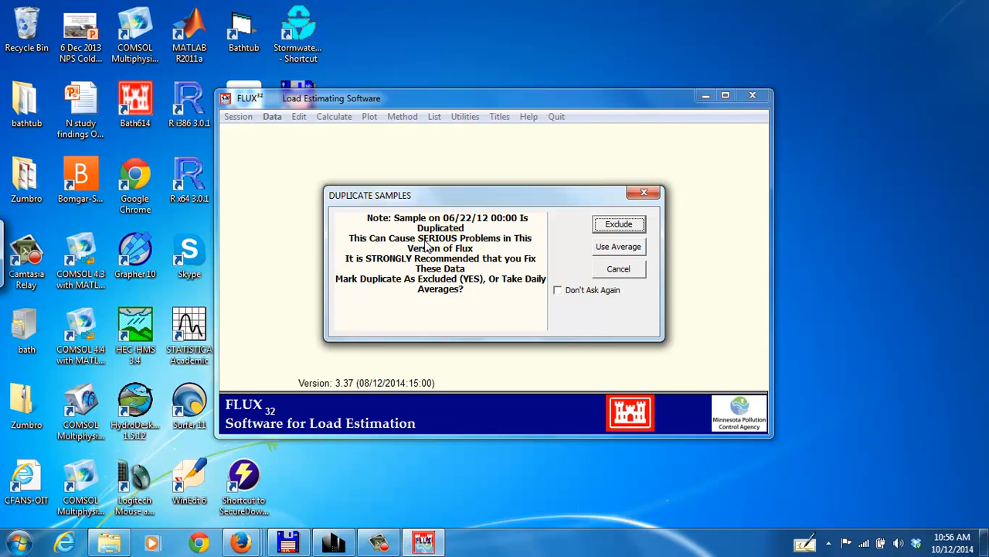
{"action": "mouse_move", "coordinate": [412, 258]}
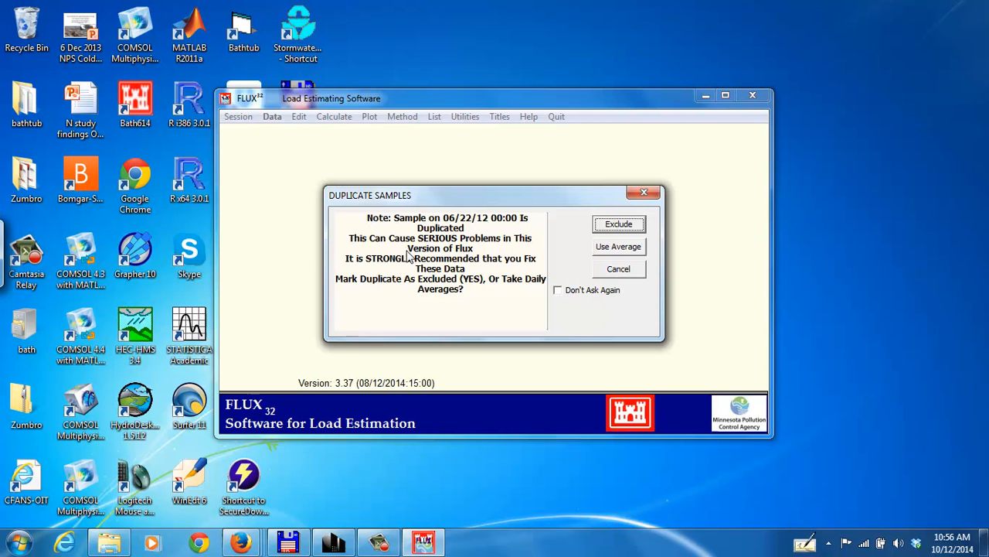
{"action": "mouse_move", "coordinate": [572, 249]}
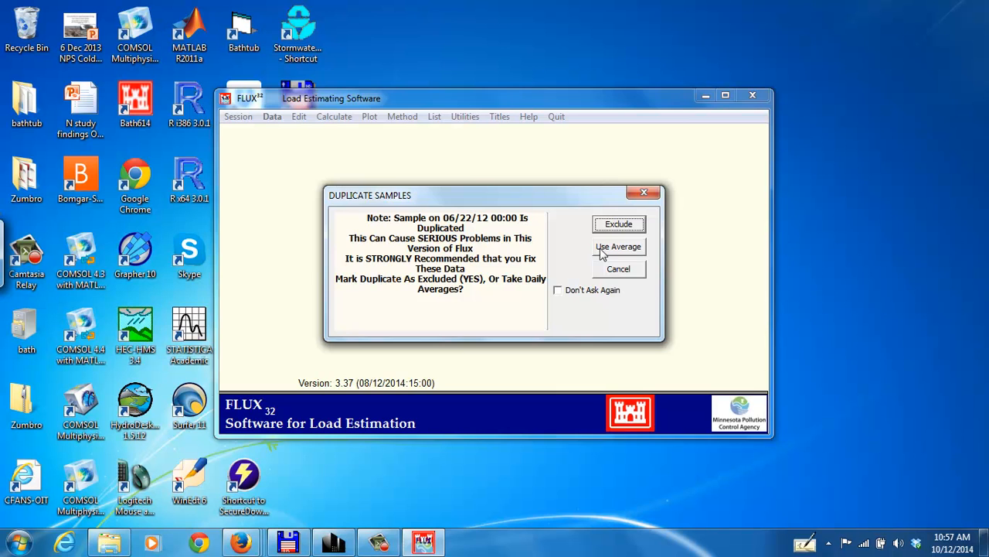
- Resolve the 06/22/12 duplicate sample by using the average
{"action": "left_click", "coordinate": [618, 245]}
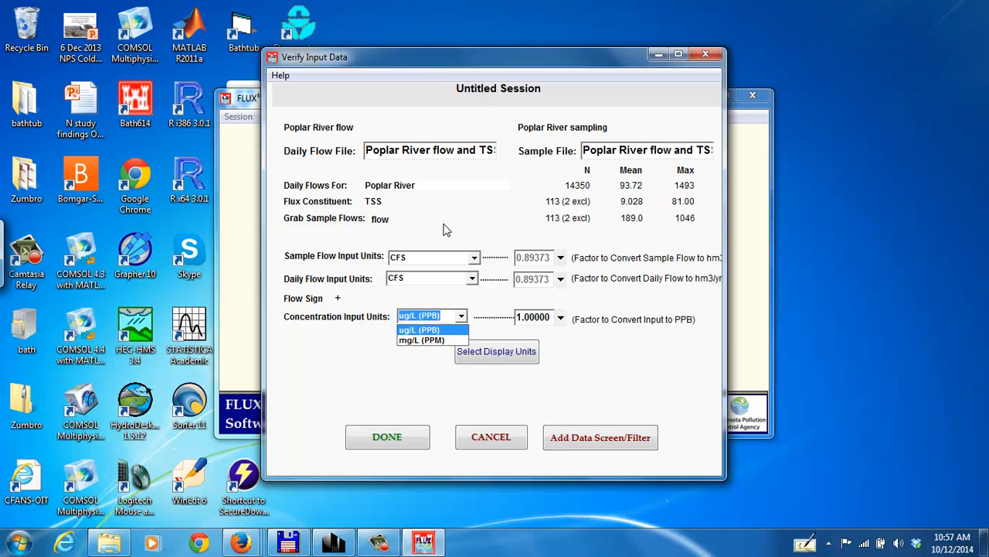
{"action": "left_click", "coordinate": [427, 329]}
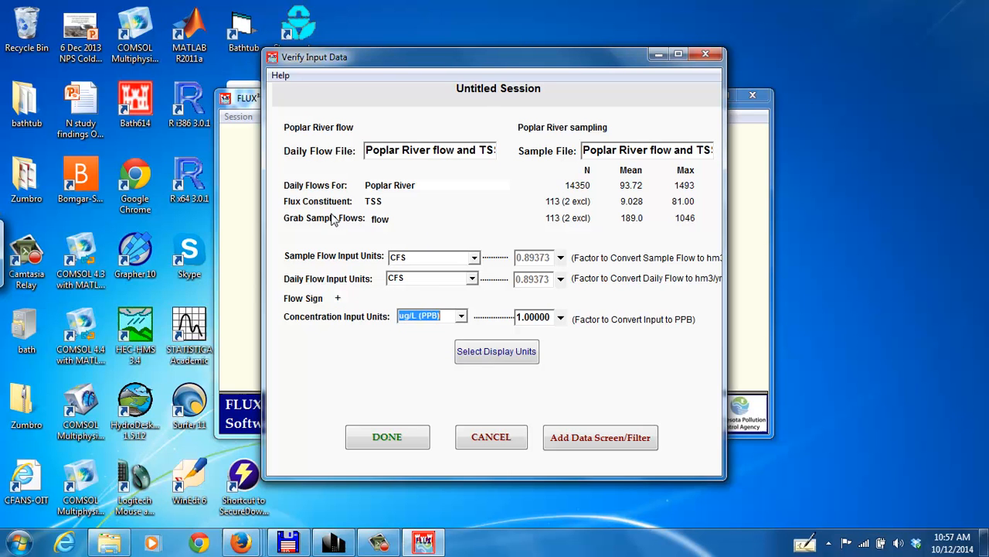
{"action": "mouse_move", "coordinate": [585, 239]}
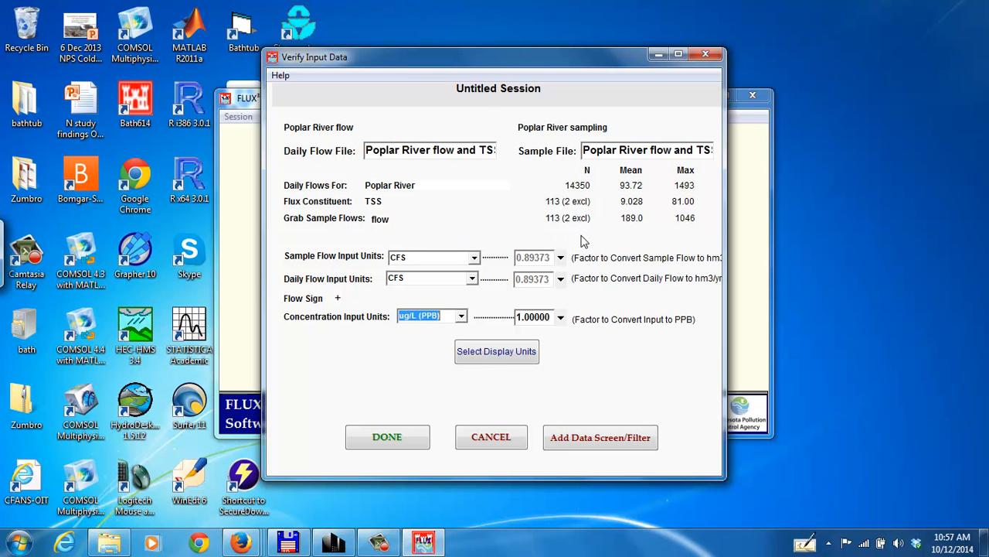
{"action": "mouse_move", "coordinate": [588, 193]}
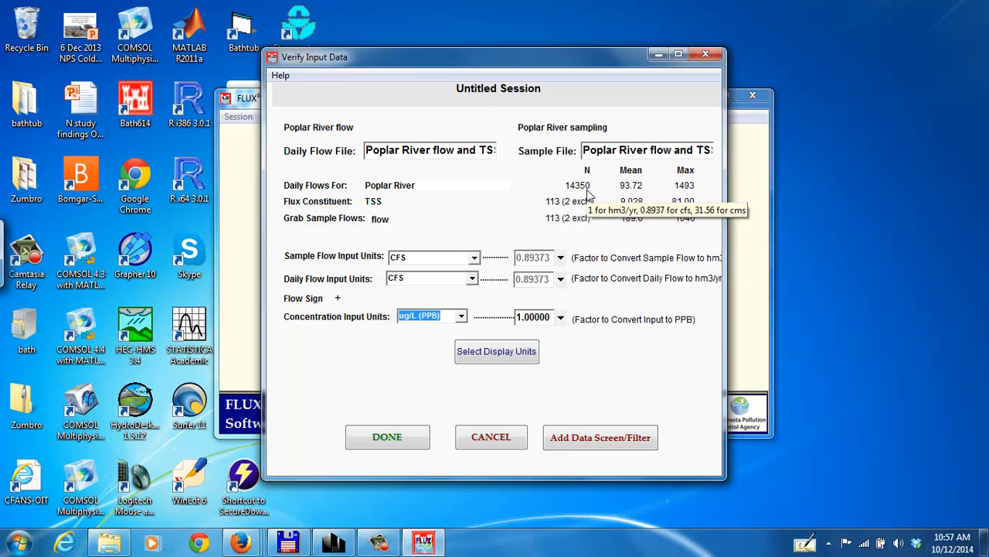
{"action": "mouse_move", "coordinate": [569, 211]}
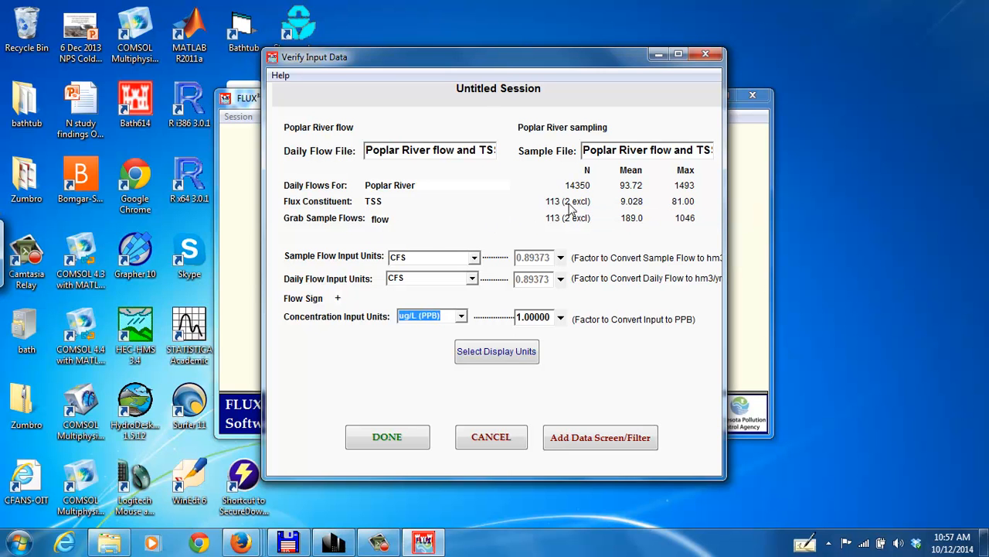
{"action": "mouse_move", "coordinate": [374, 222]}
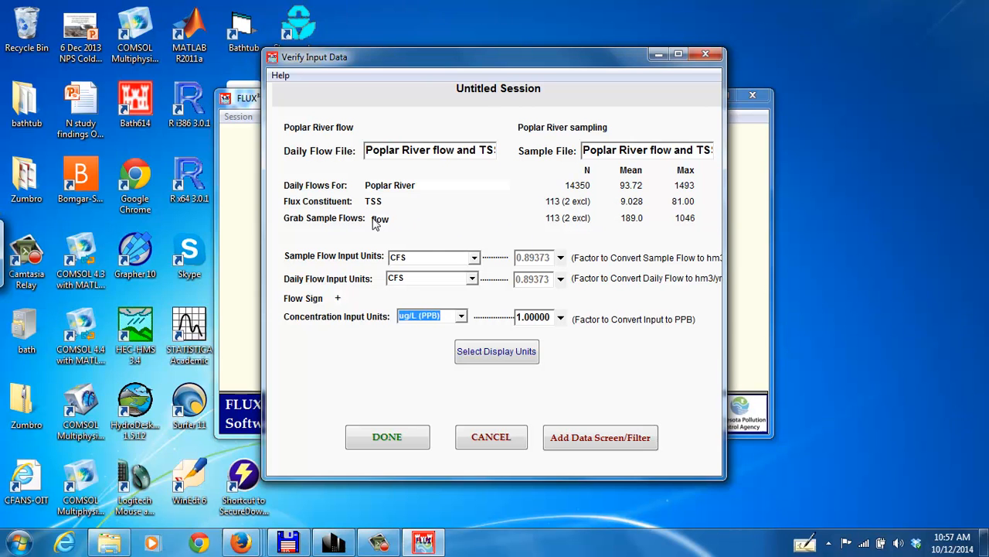
{"action": "mouse_move", "coordinate": [554, 232]}
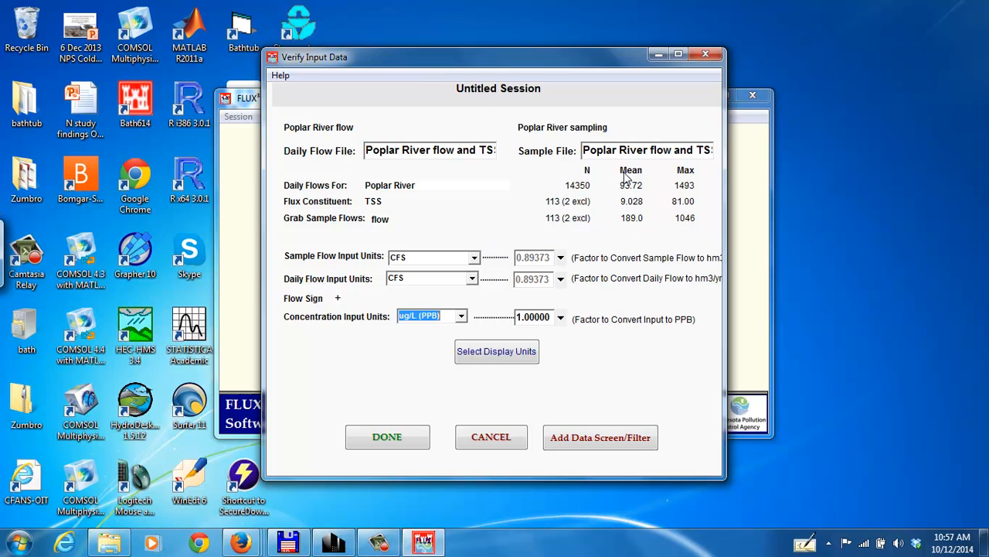
{"action": "mouse_move", "coordinate": [618, 192]}
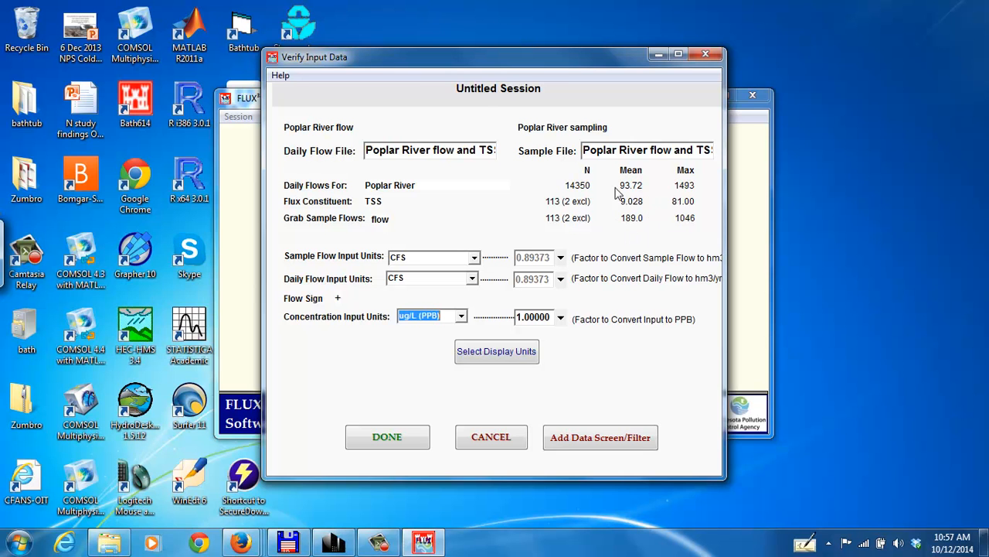
{"action": "mouse_move", "coordinate": [623, 201]}
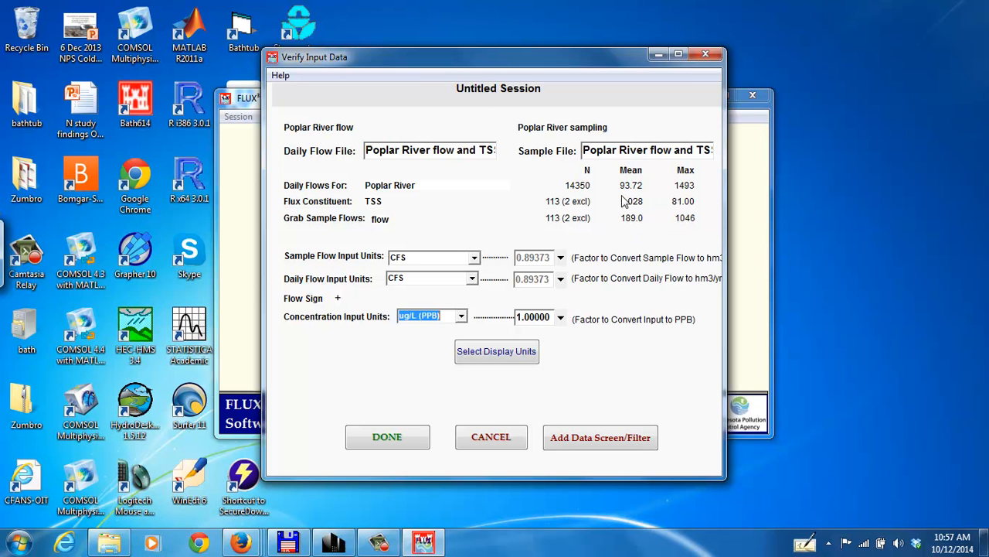
{"action": "mouse_move", "coordinate": [665, 204]}
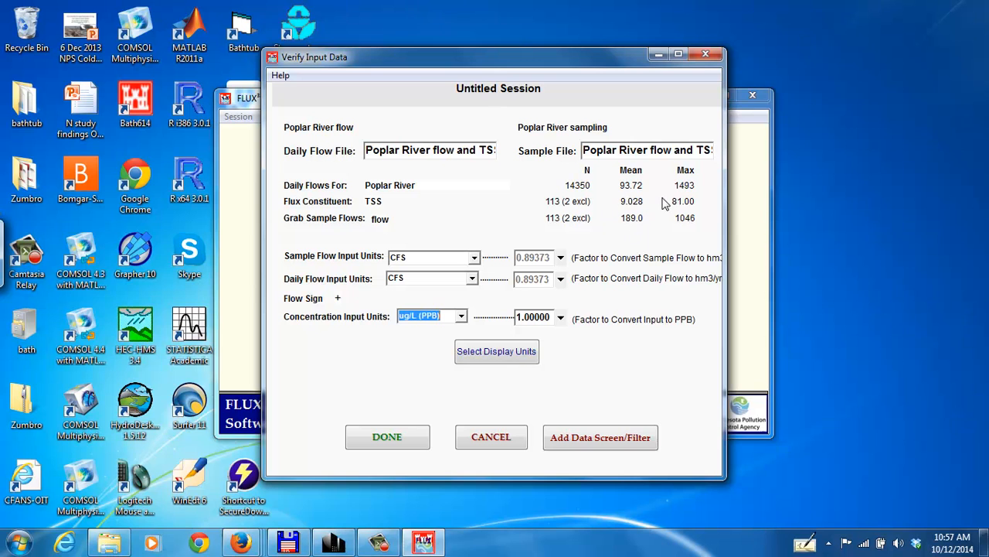
{"action": "mouse_move", "coordinate": [627, 191]}
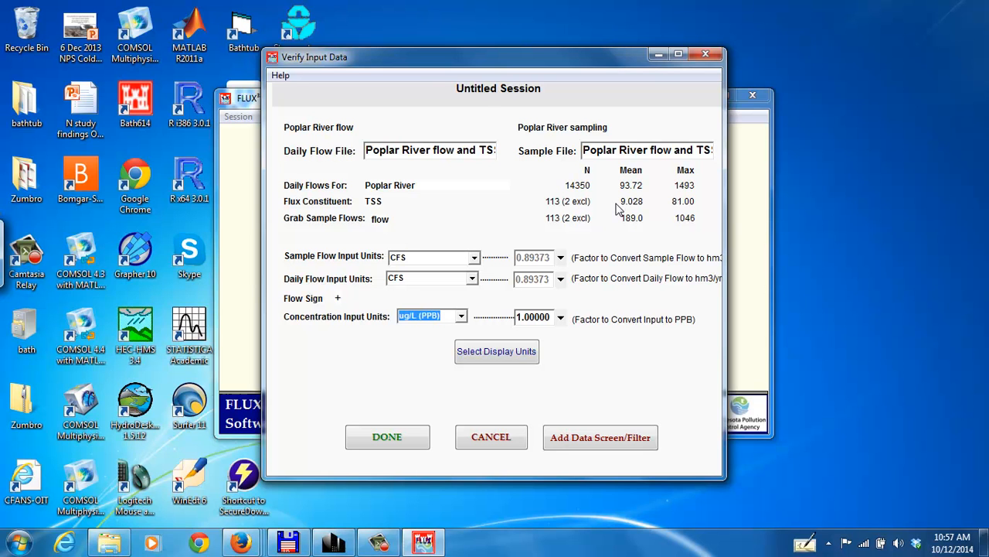
{"action": "mouse_move", "coordinate": [482, 284]}
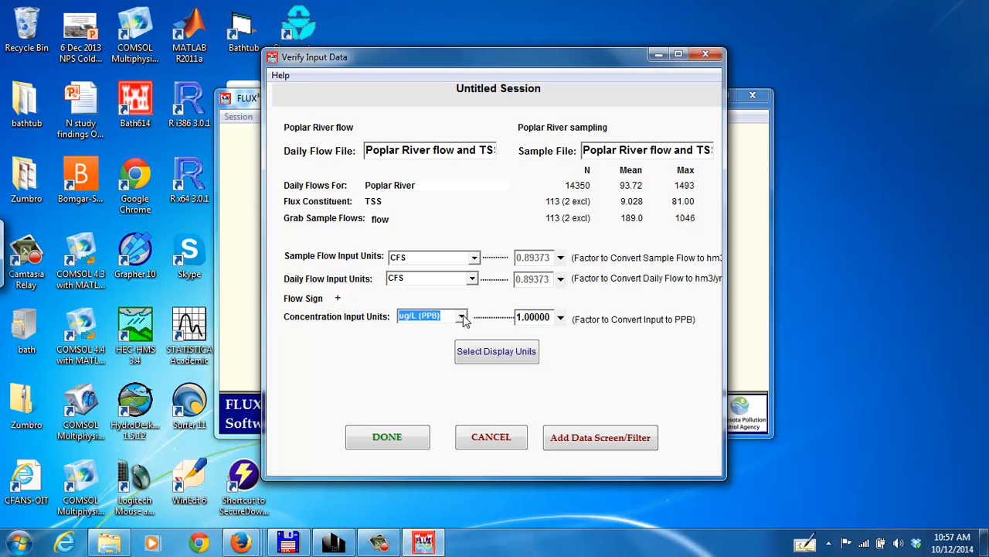
- Set Concentration Input Units to mg/L (PPM), giving a PPB conversion factor of 1000
{"action": "left_click", "coordinate": [460, 315]}
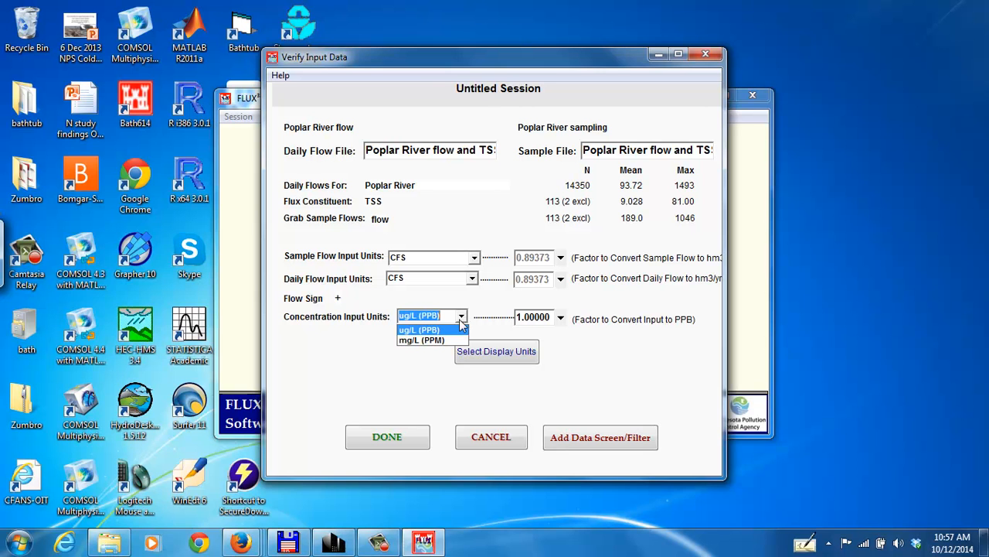
{"action": "mouse_move", "coordinate": [421, 340]}
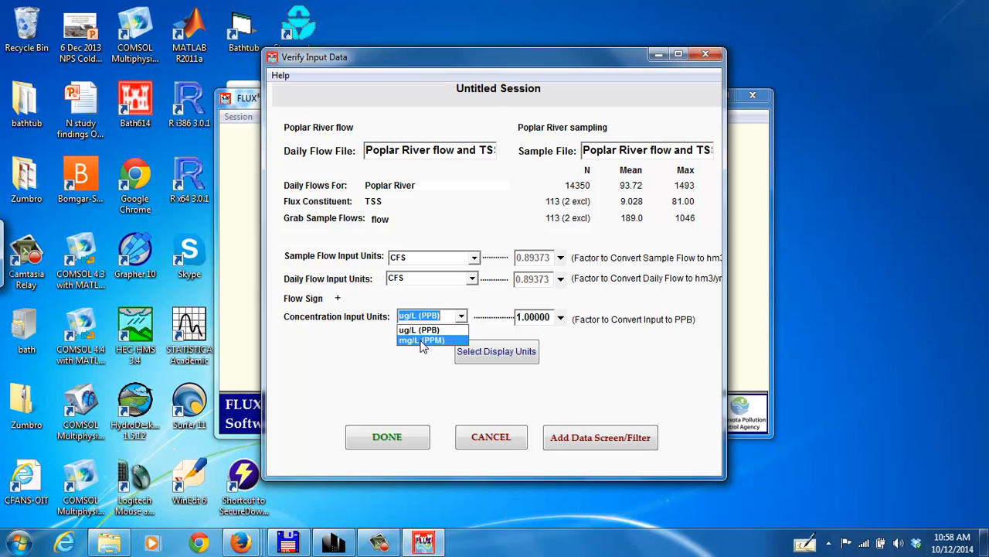
{"action": "left_click", "coordinate": [424, 340]}
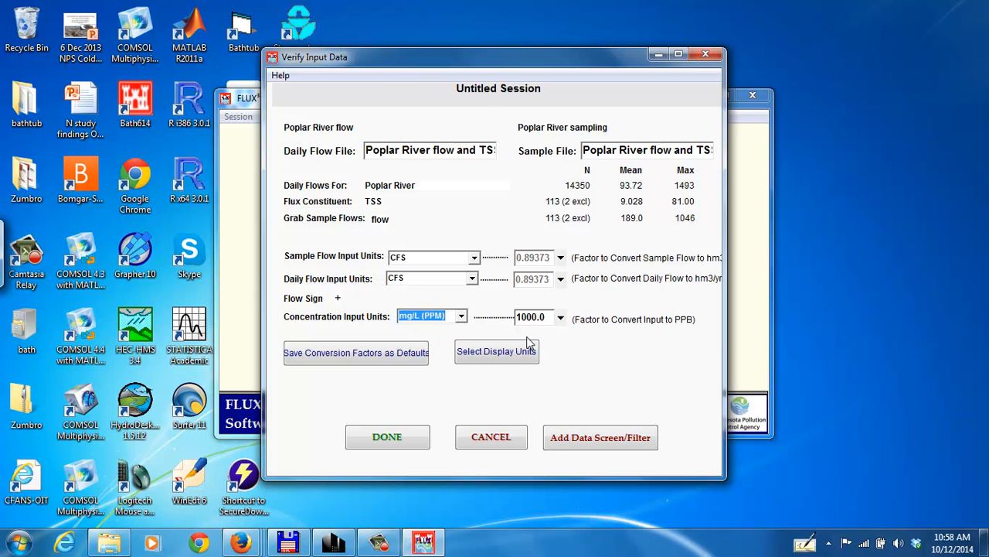
{"action": "mouse_move", "coordinate": [606, 381]}
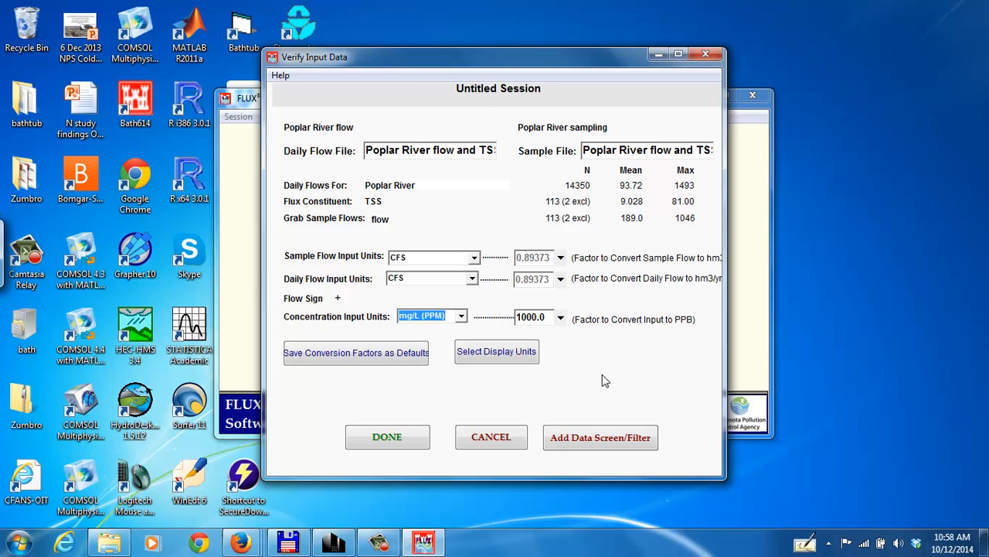
{"action": "mouse_move", "coordinate": [578, 396]}
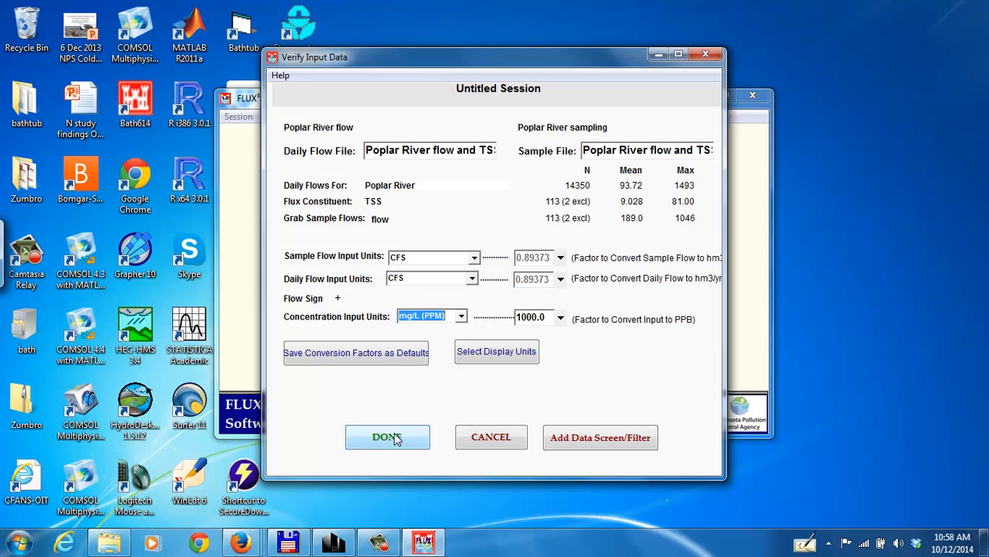
{"action": "mouse_move", "coordinate": [386, 439]}
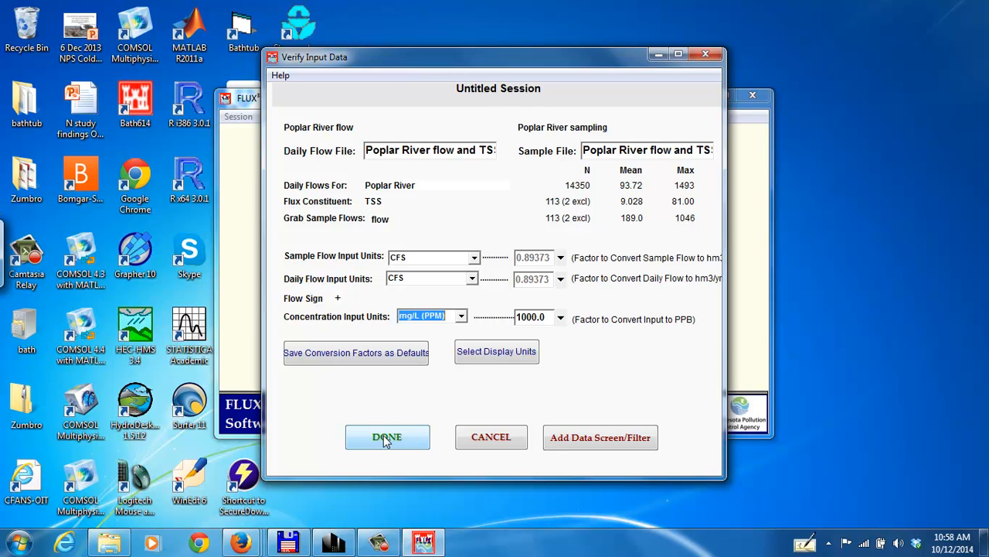
- Accept the verified input settings with DONE, returning to the TSS and flow session summary
{"action": "left_click", "coordinate": [387, 435]}
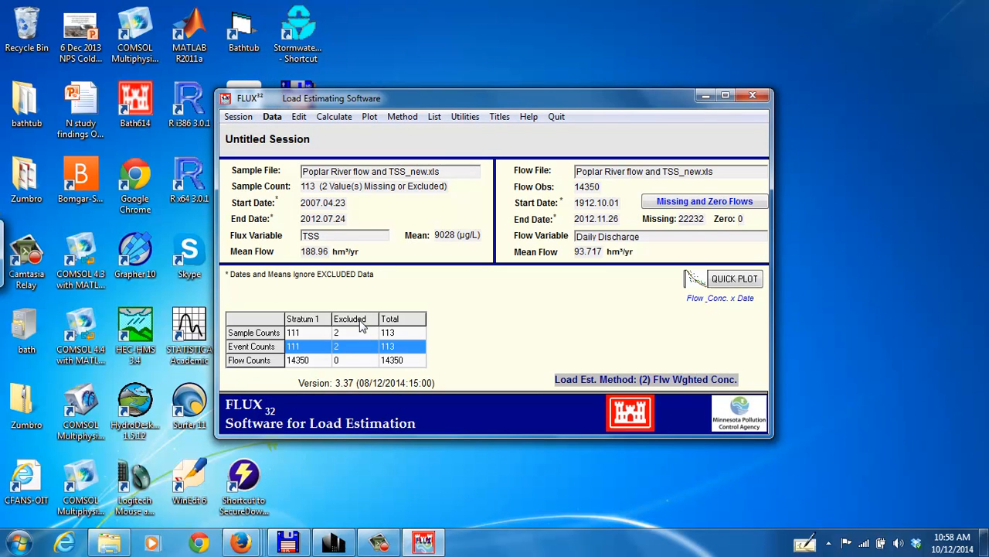
{"action": "mouse_move", "coordinate": [375, 230]}
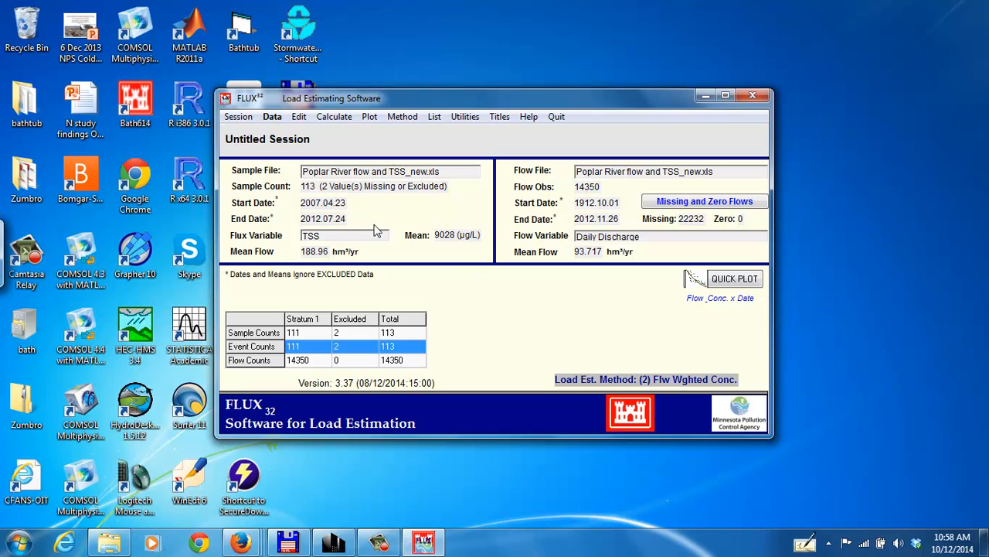
{"action": "mouse_move", "coordinate": [279, 179]}
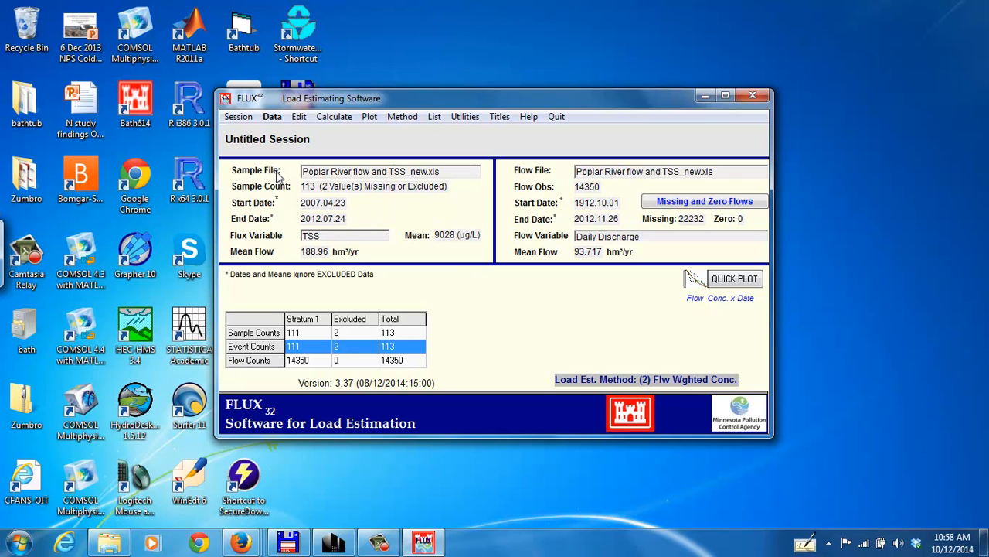
{"action": "mouse_move", "coordinate": [606, 238]}
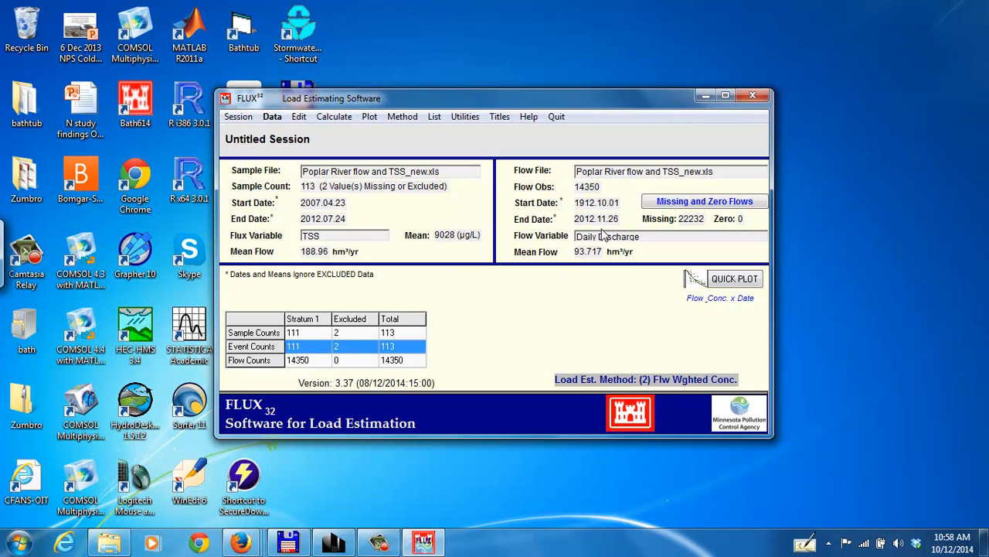
{"action": "mouse_move", "coordinate": [359, 272]}
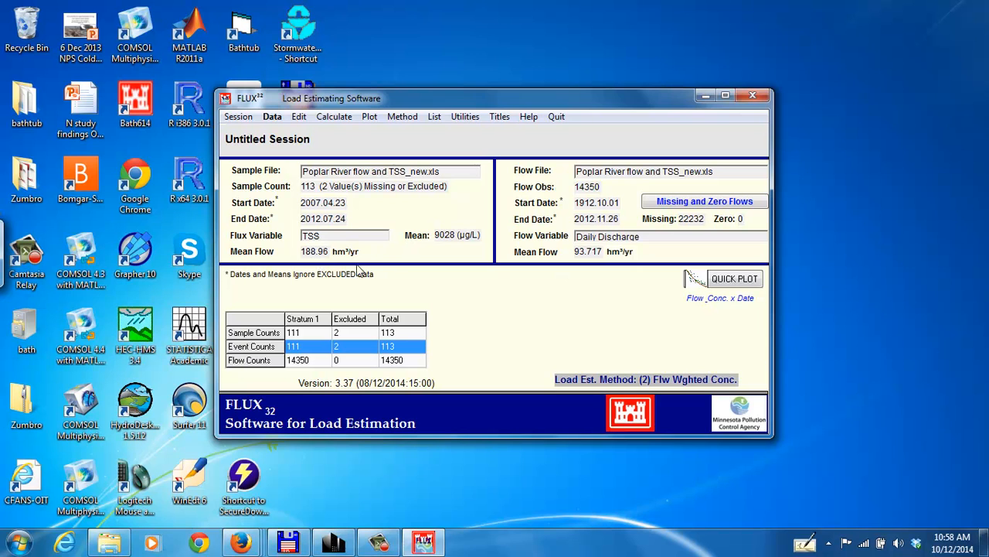
{"action": "mouse_move", "coordinate": [309, 209]}
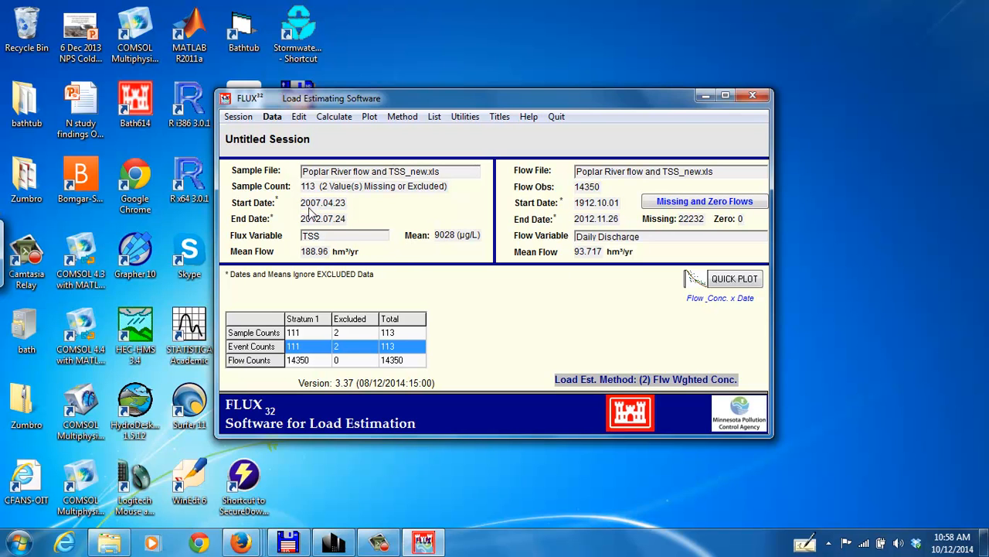
{"action": "mouse_move", "coordinate": [309, 224]}
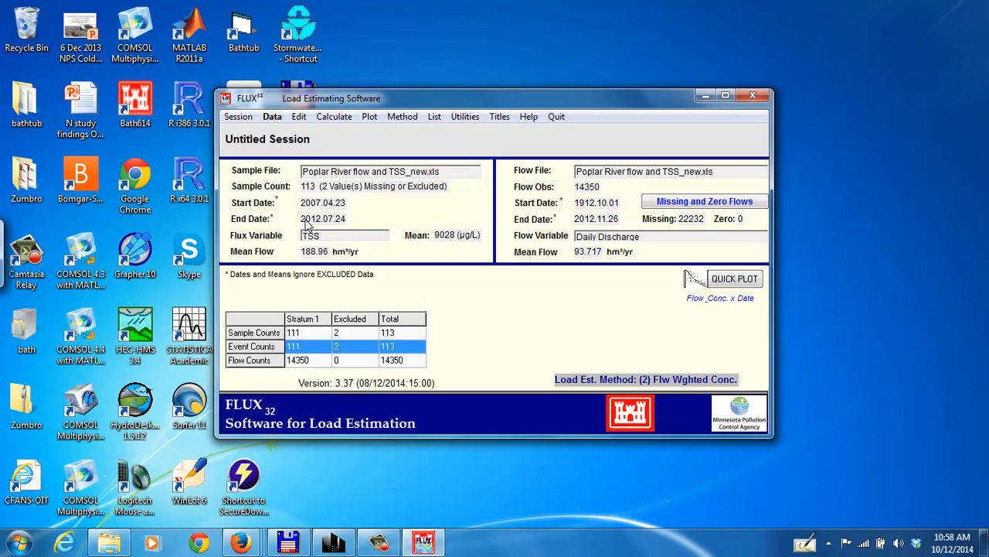
{"action": "mouse_move", "coordinate": [580, 208]}
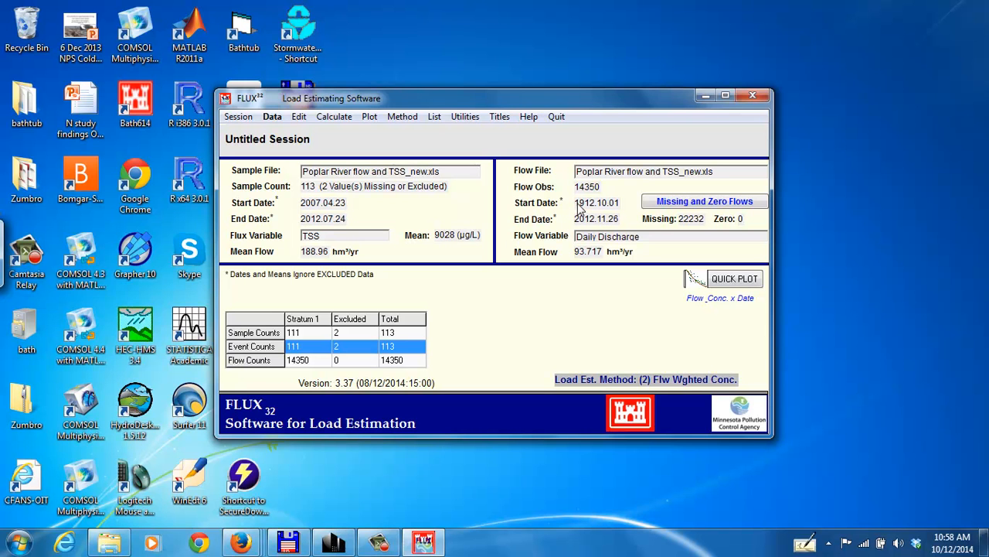
{"action": "mouse_move", "coordinate": [581, 232]}
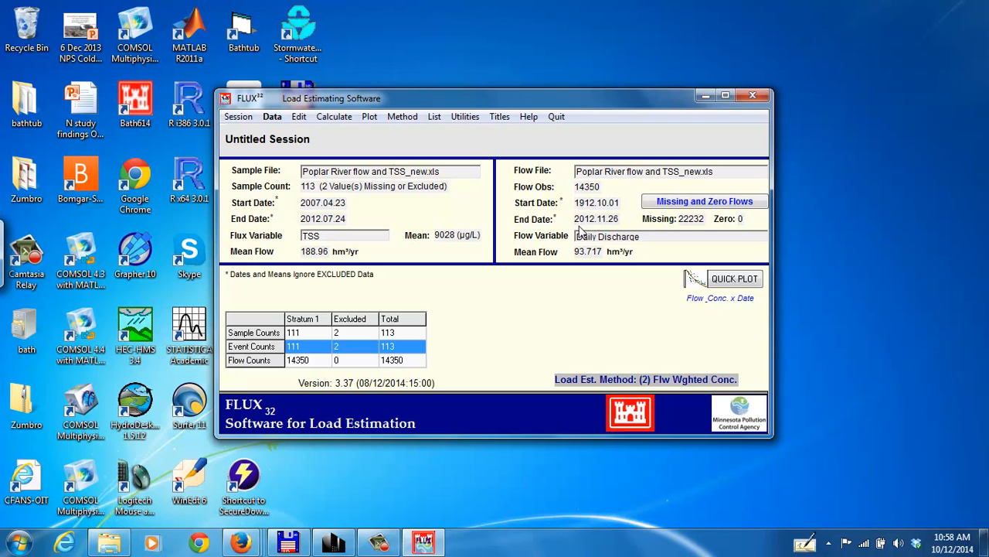
{"action": "mouse_move", "coordinate": [580, 213]}
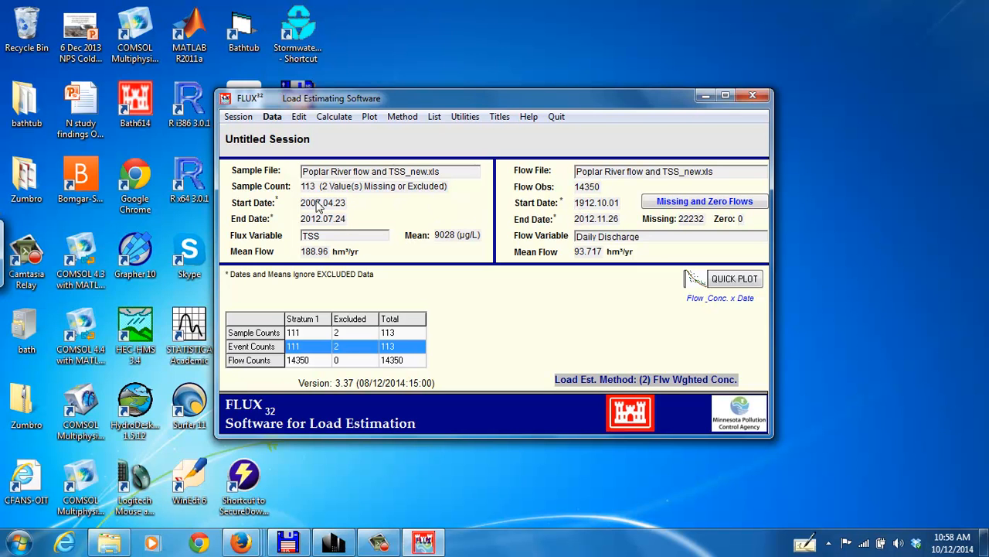
{"action": "mouse_move", "coordinate": [439, 229]}
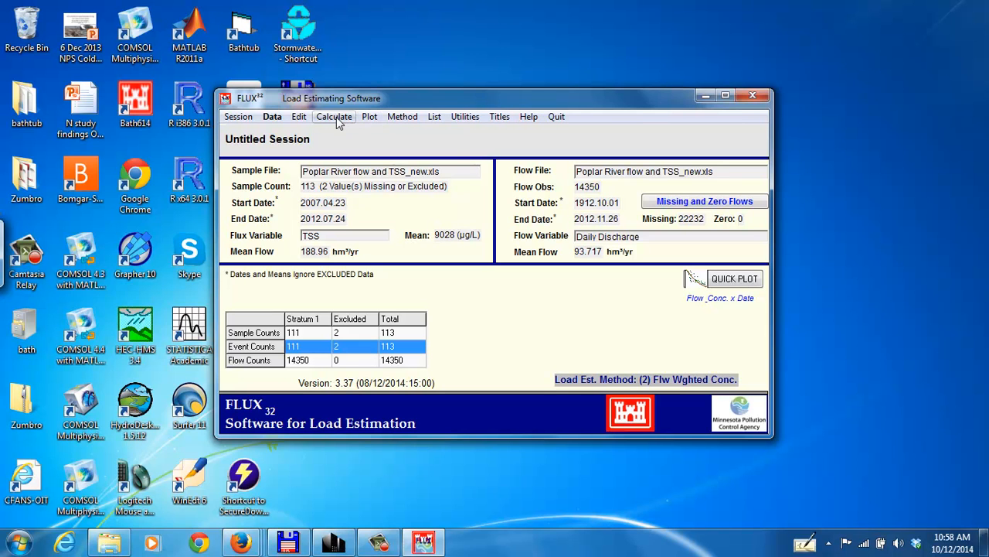
- Browse the Edit options, then request the time plot of TSS samples and daily flows
{"action": "left_click", "coordinate": [298, 116]}
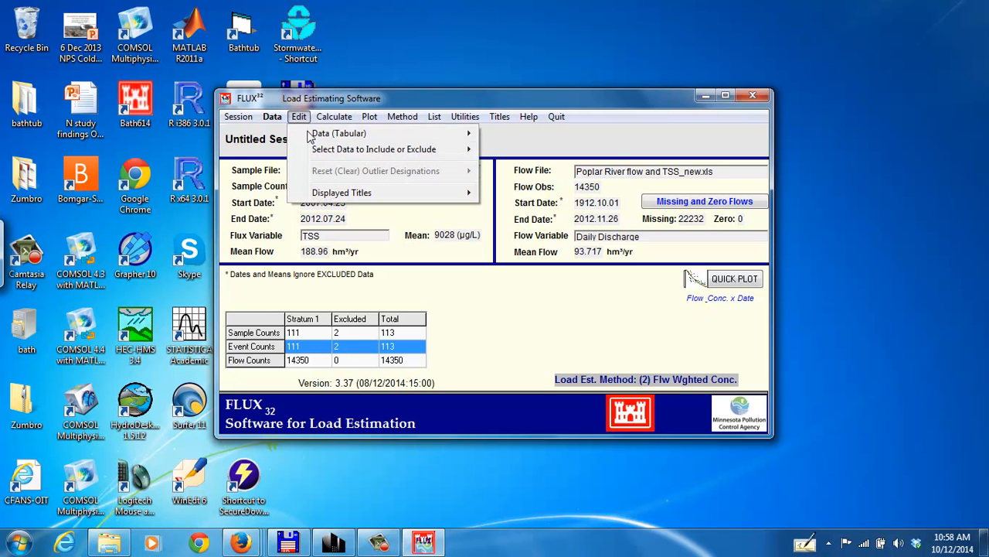
{"action": "mouse_move", "coordinate": [376, 148]}
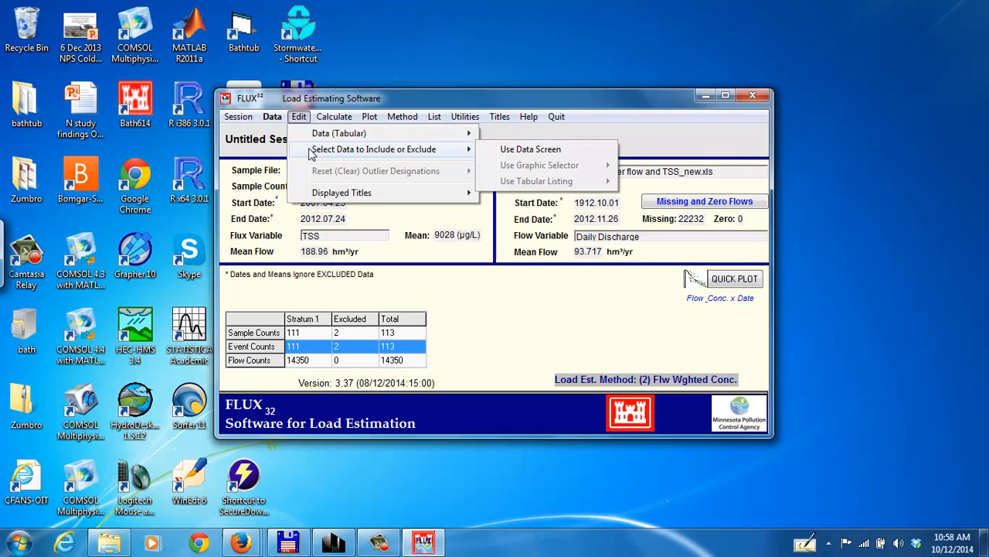
{"action": "left_click", "coordinate": [367, 116]}
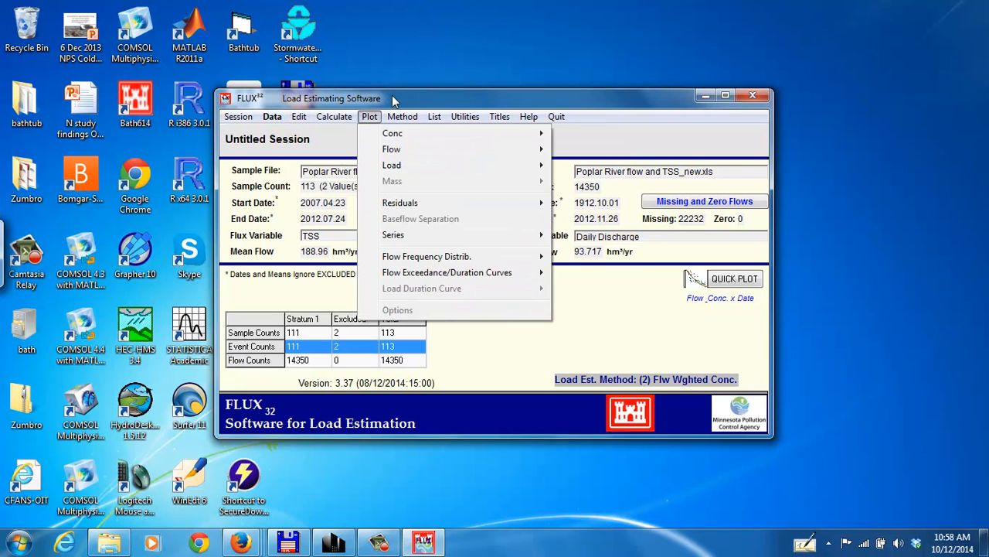
{"action": "left_click", "coordinate": [272, 116]}
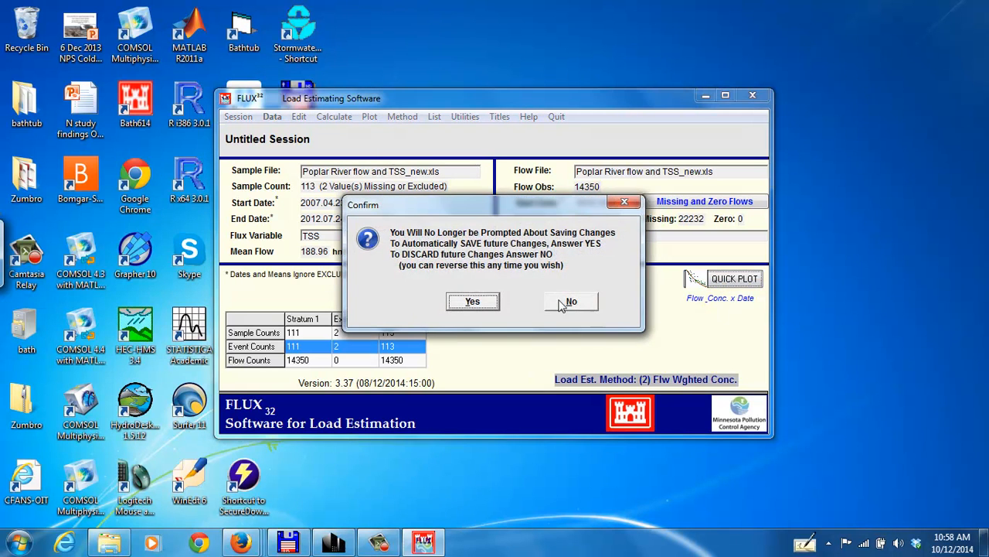
- Decline automatic saving of future changes, view the TSS and flow time plot, and exit it via File
{"action": "left_click", "coordinate": [570, 300]}
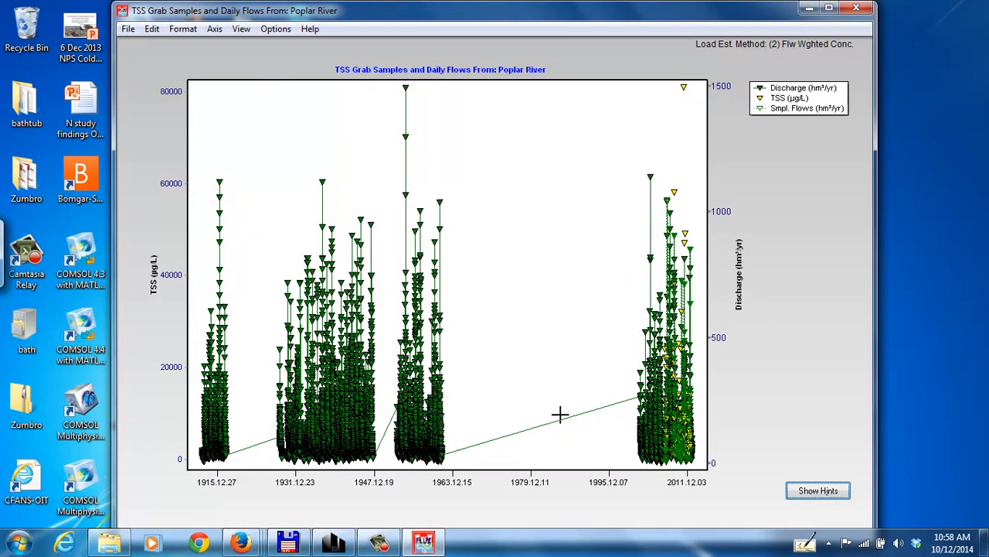
{"action": "mouse_move", "coordinate": [328, 414]}
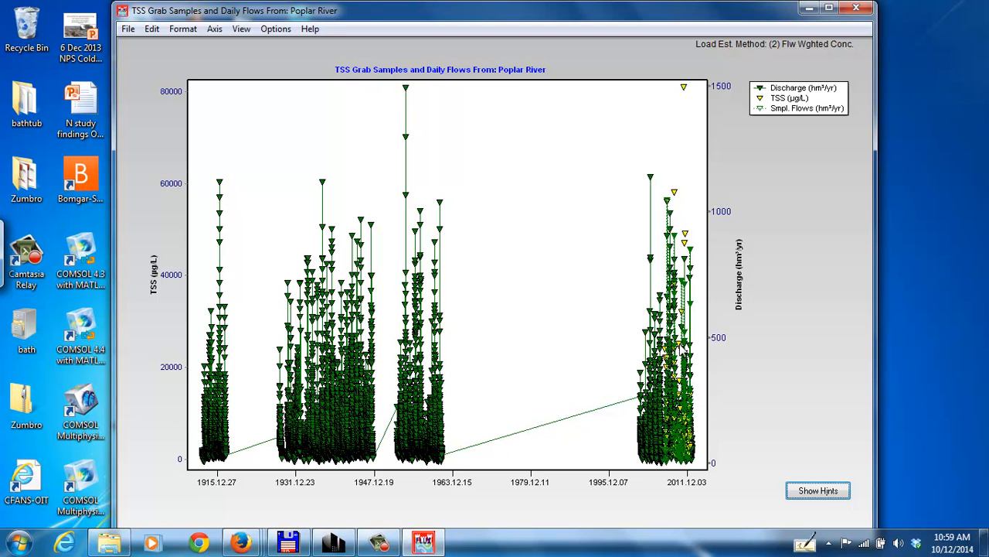
{"action": "mouse_move", "coordinate": [674, 436]}
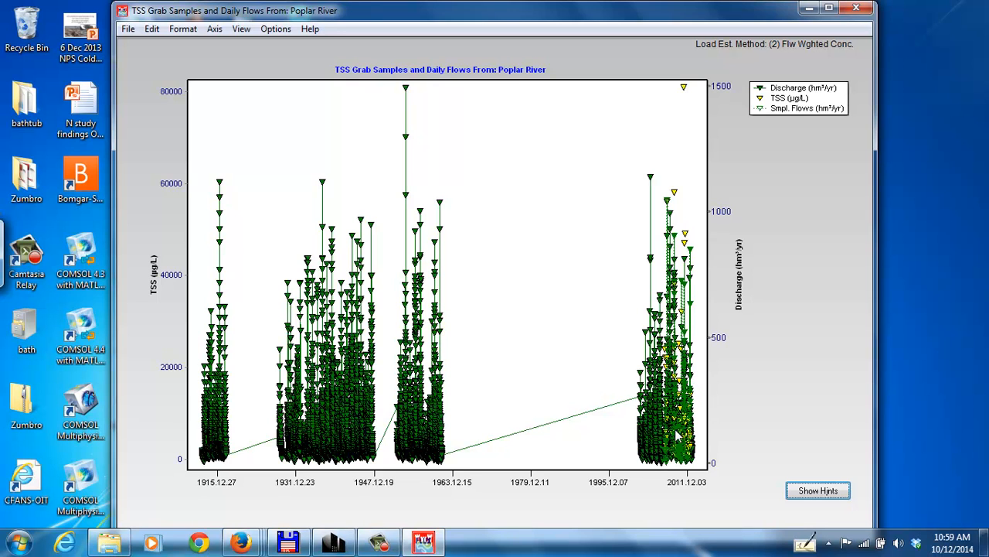
{"action": "mouse_move", "coordinate": [702, 428]}
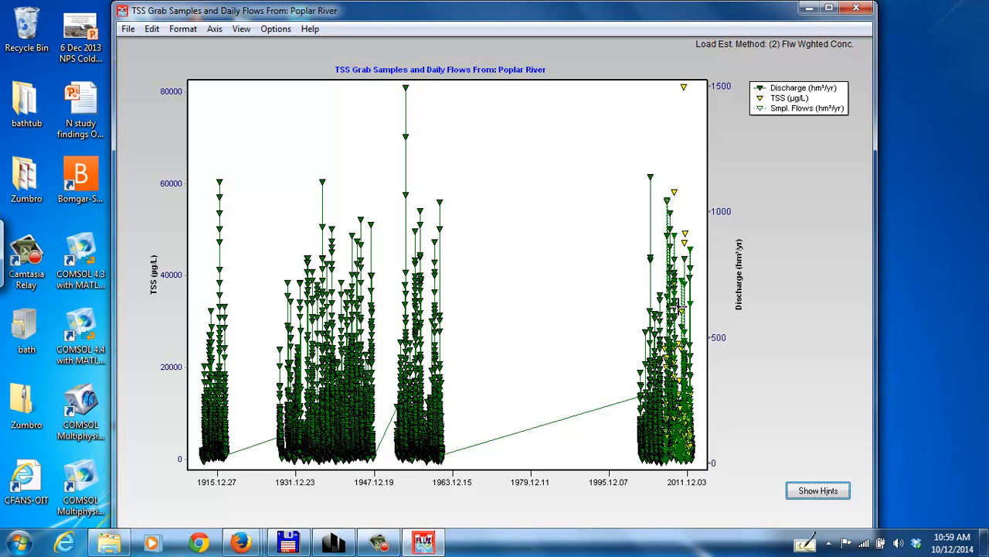
{"action": "mouse_move", "coordinate": [513, 272]}
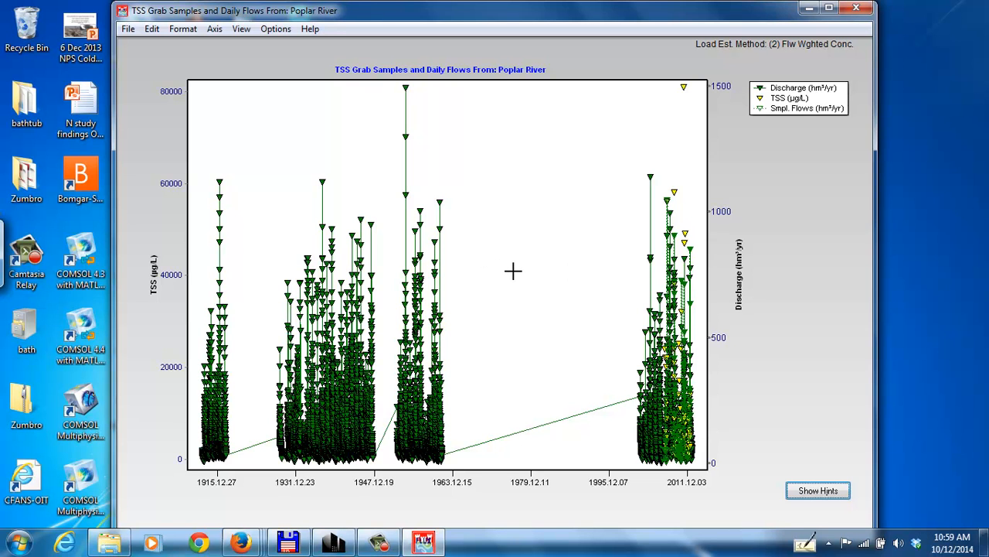
{"action": "mouse_move", "coordinate": [696, 167]}
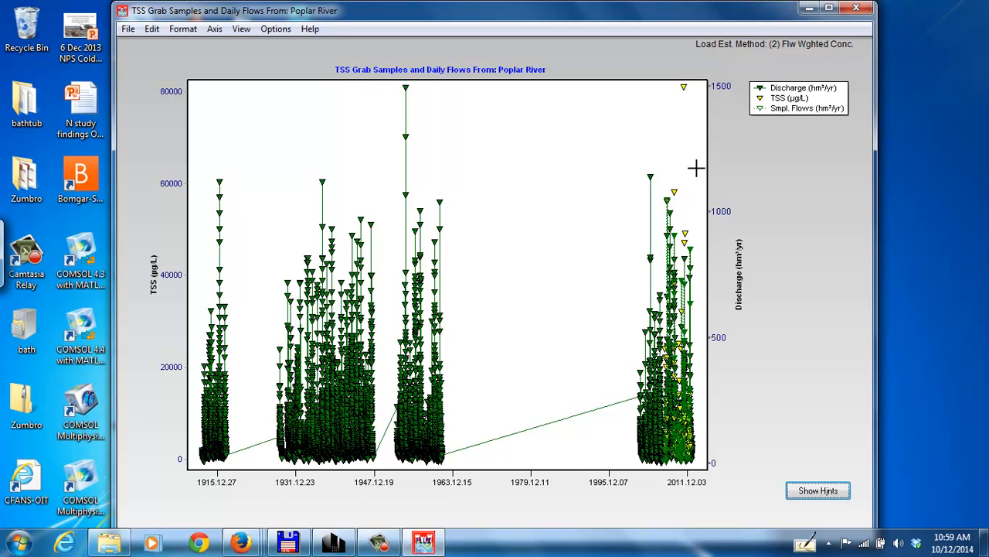
{"action": "mouse_move", "coordinate": [156, 118]}
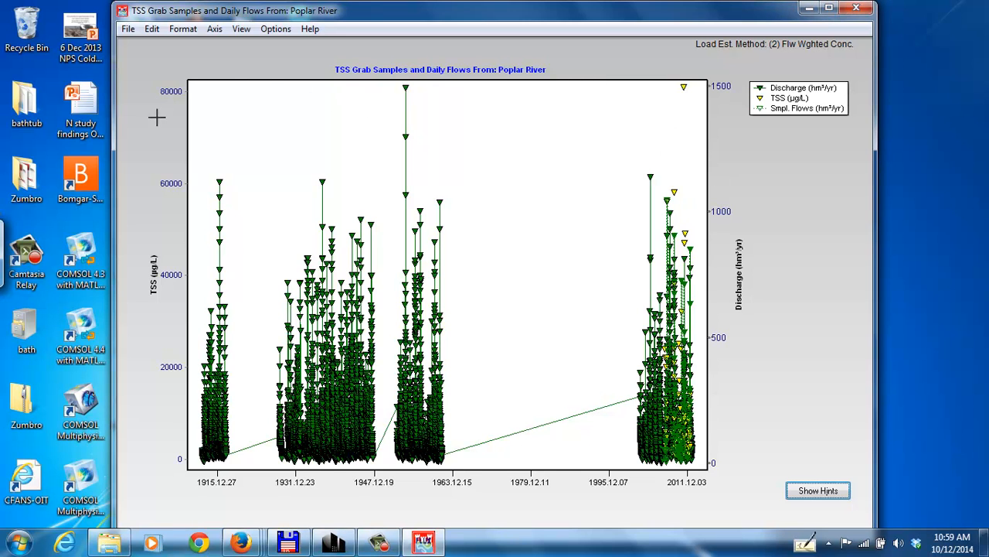
{"action": "mouse_move", "coordinate": [169, 62]}
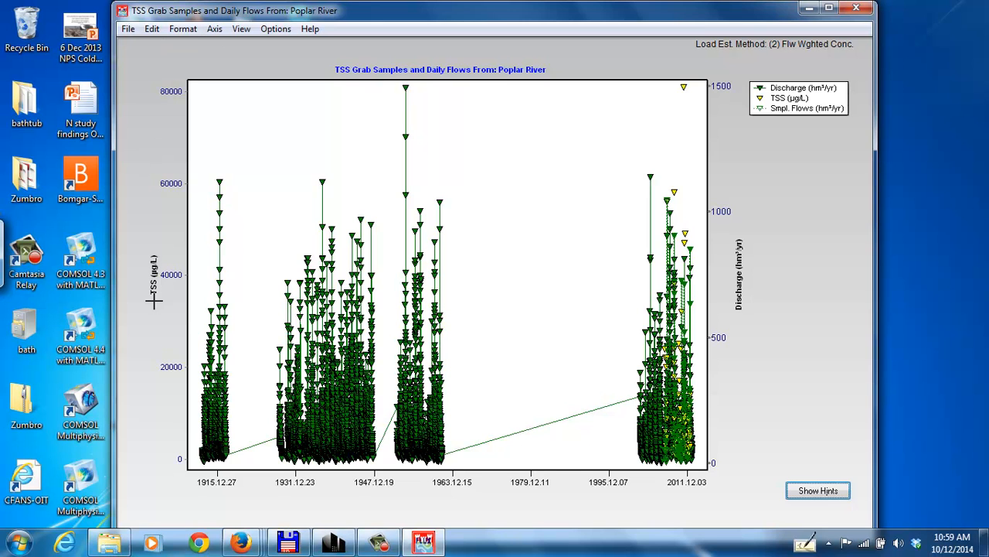
{"action": "mouse_move", "coordinate": [498, 489]}
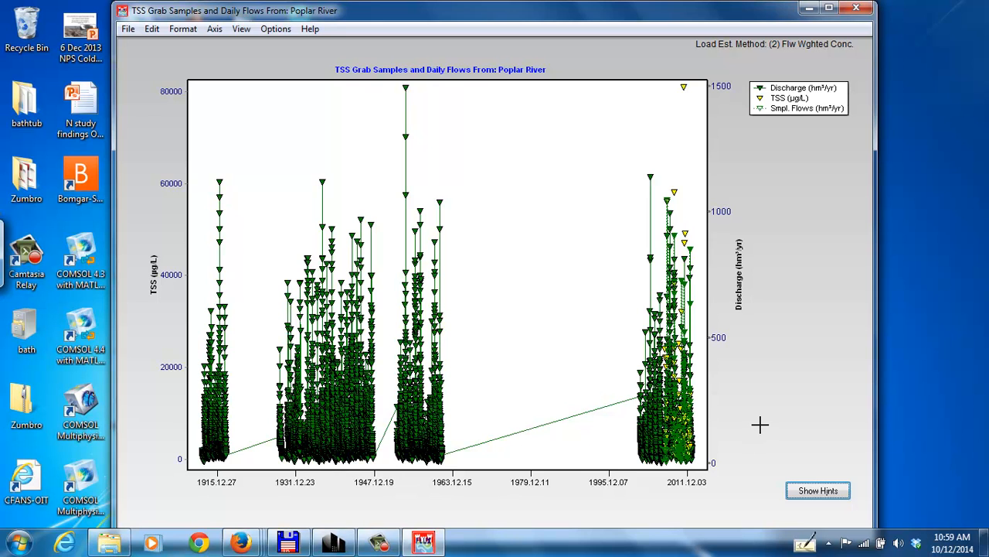
{"action": "mouse_move", "coordinate": [343, 190]}
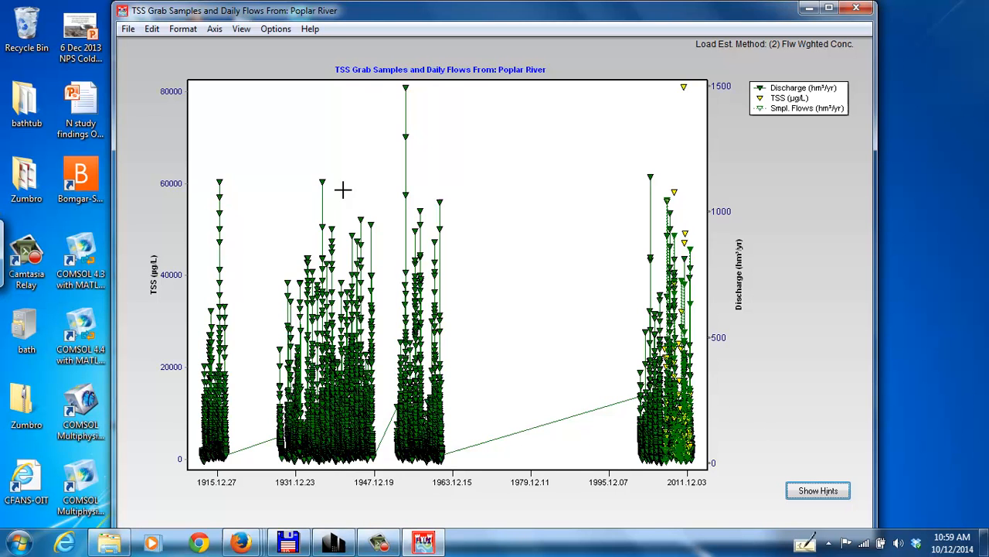
{"action": "left_click", "coordinate": [129, 28]}
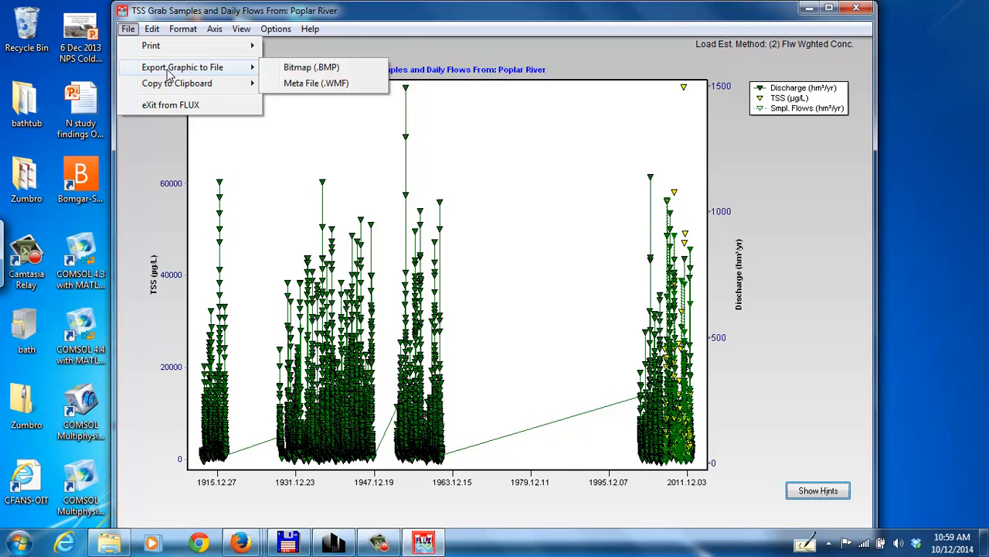
{"action": "left_click", "coordinate": [631, 22]}
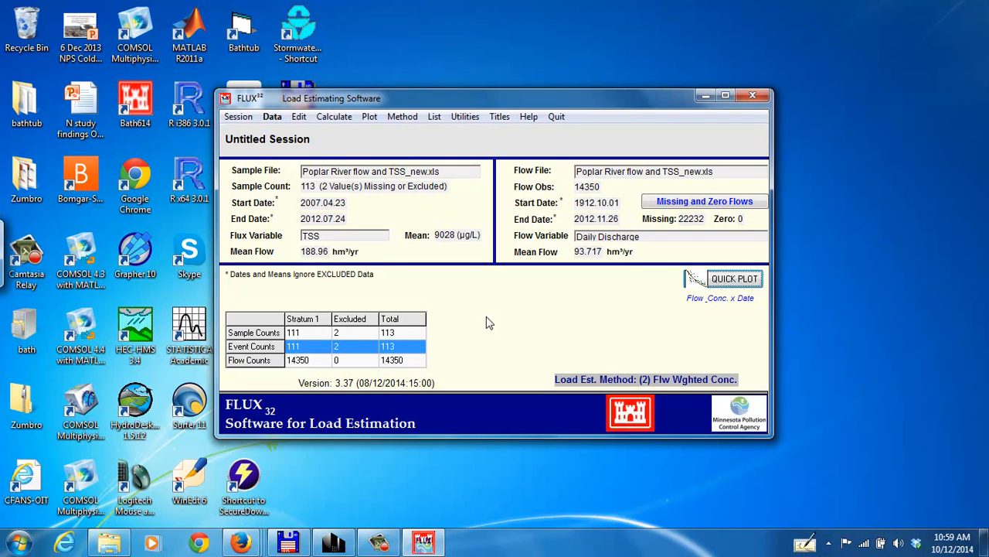
{"action": "mouse_move", "coordinate": [238, 121]}
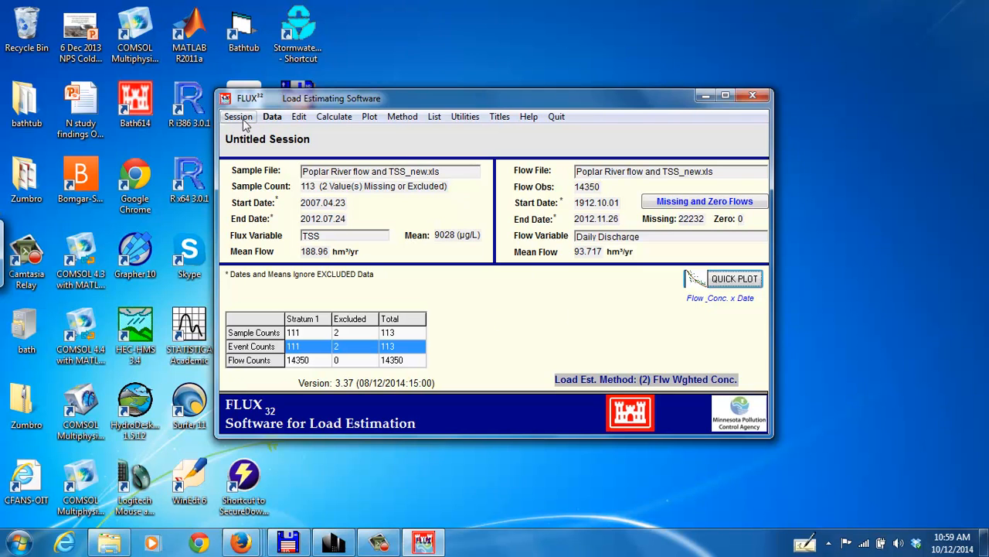
{"action": "mouse_move", "coordinate": [272, 116]}
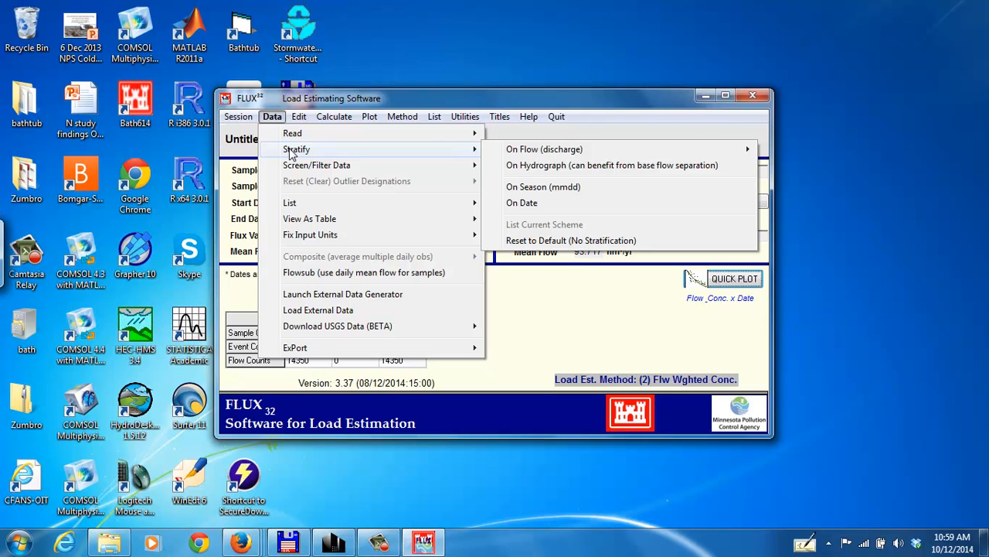
{"action": "mouse_move", "coordinate": [524, 167]}
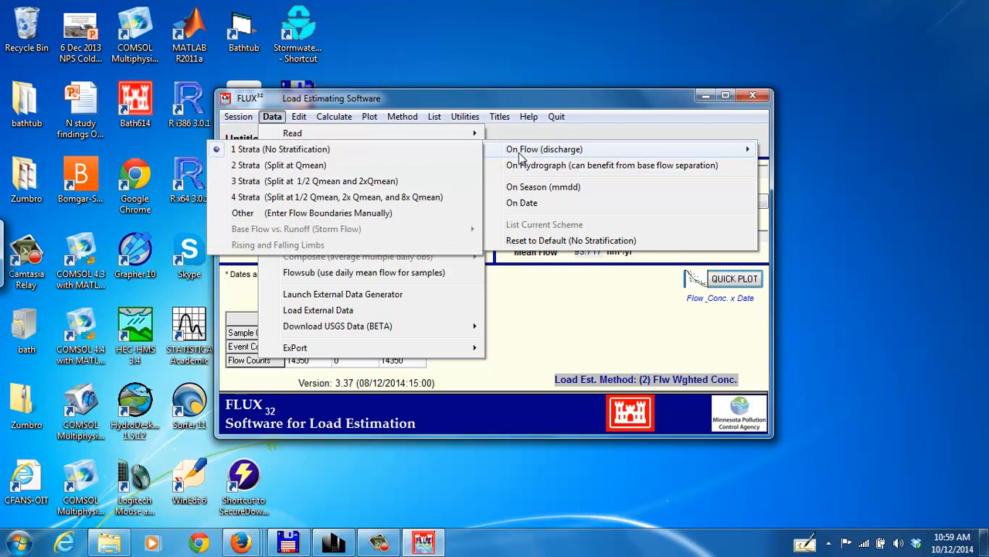
{"action": "mouse_move", "coordinate": [278, 216]}
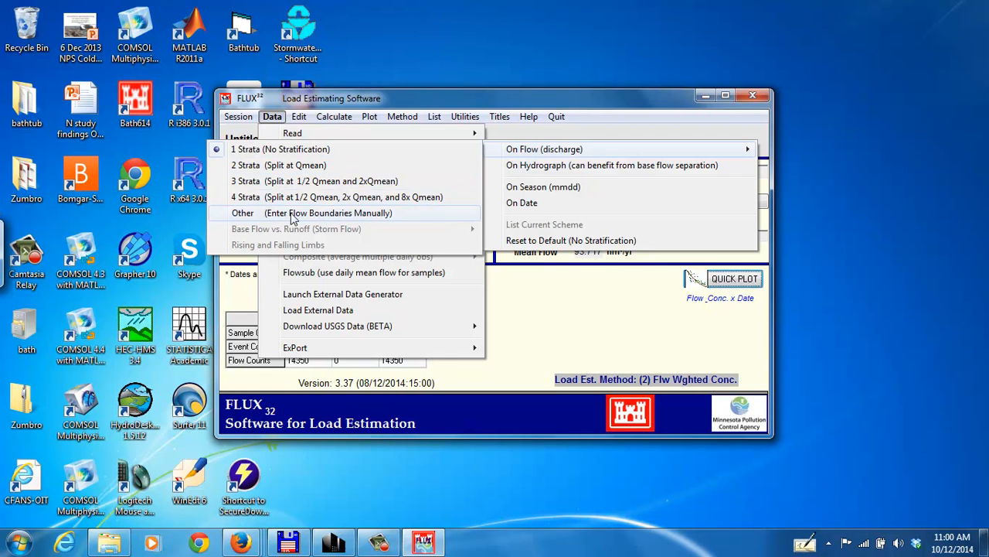
{"action": "mouse_move", "coordinate": [280, 218]}
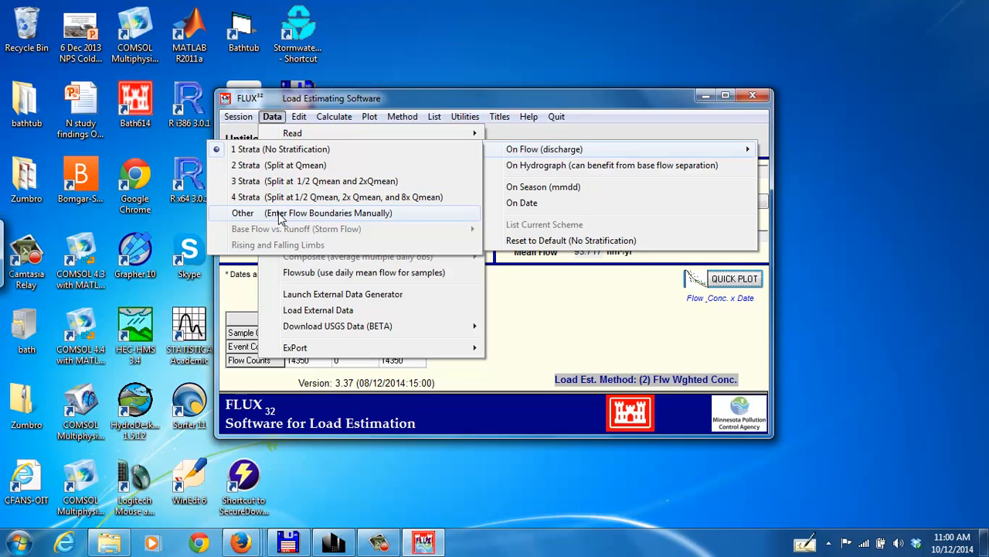
{"action": "mouse_move", "coordinate": [337, 196]}
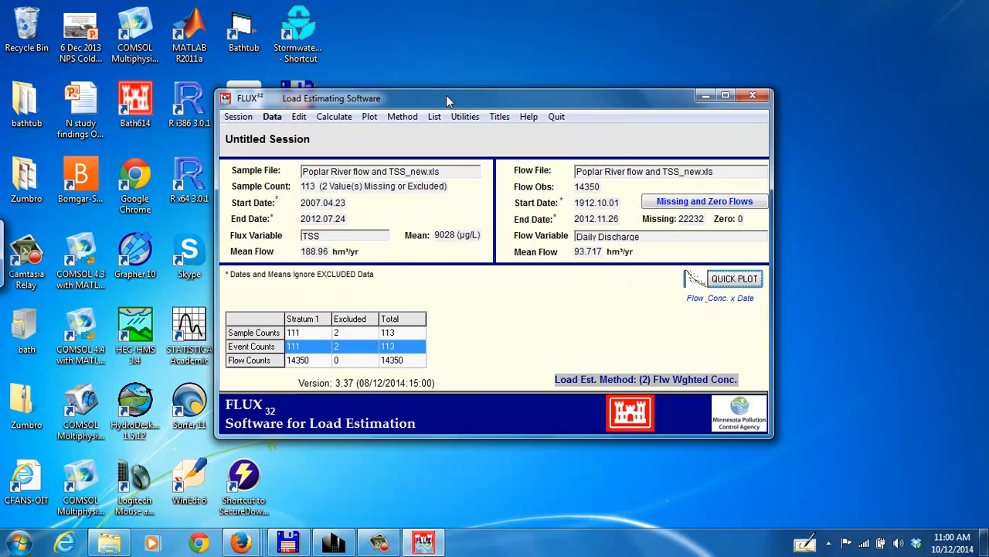
{"action": "mouse_move", "coordinate": [403, 105]}
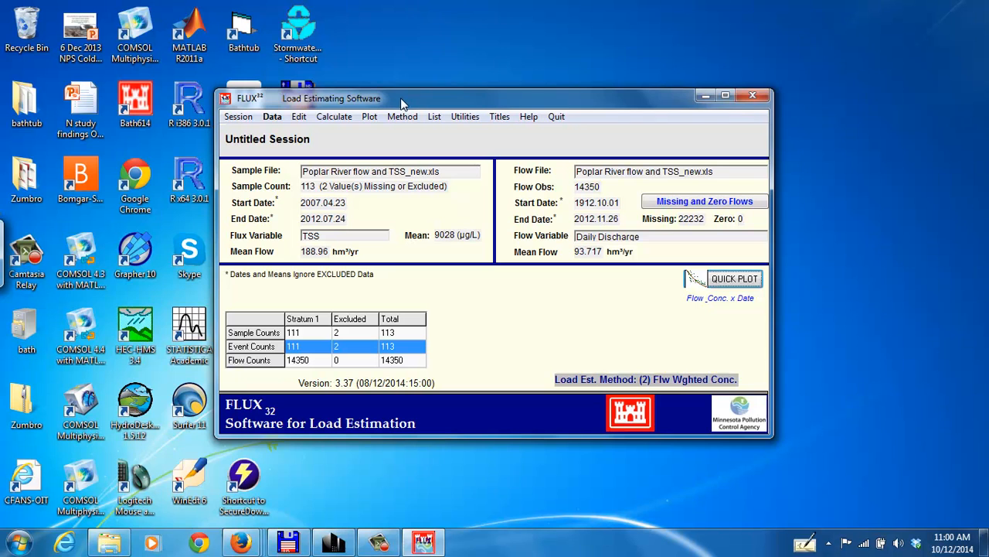
{"action": "left_click", "coordinate": [369, 116]}
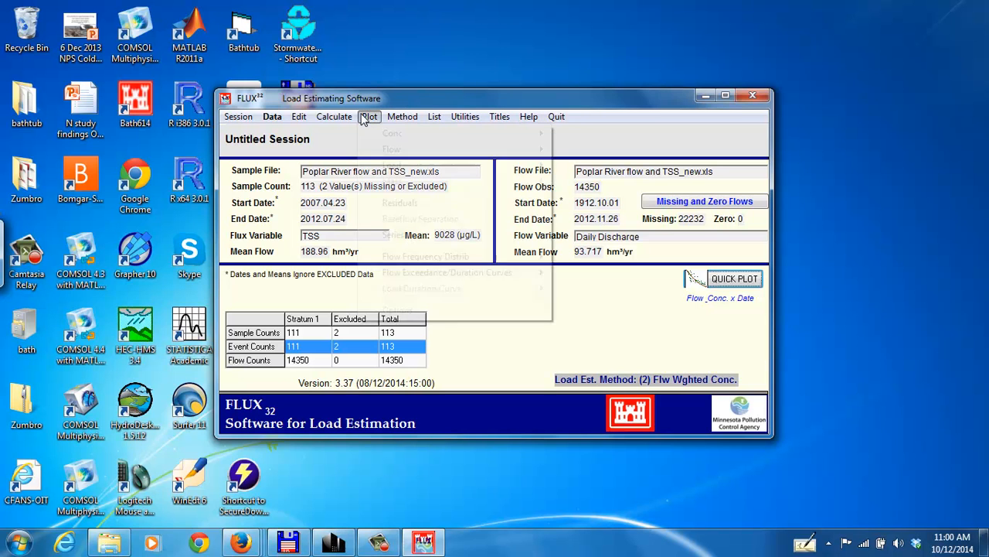
{"action": "left_click", "coordinate": [369, 116]}
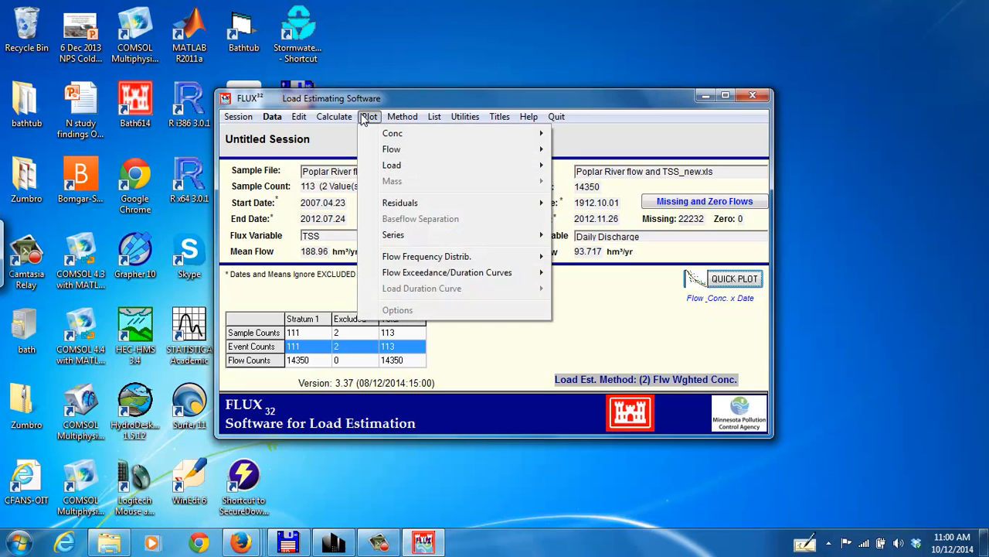
{"action": "left_click", "coordinate": [334, 116]}
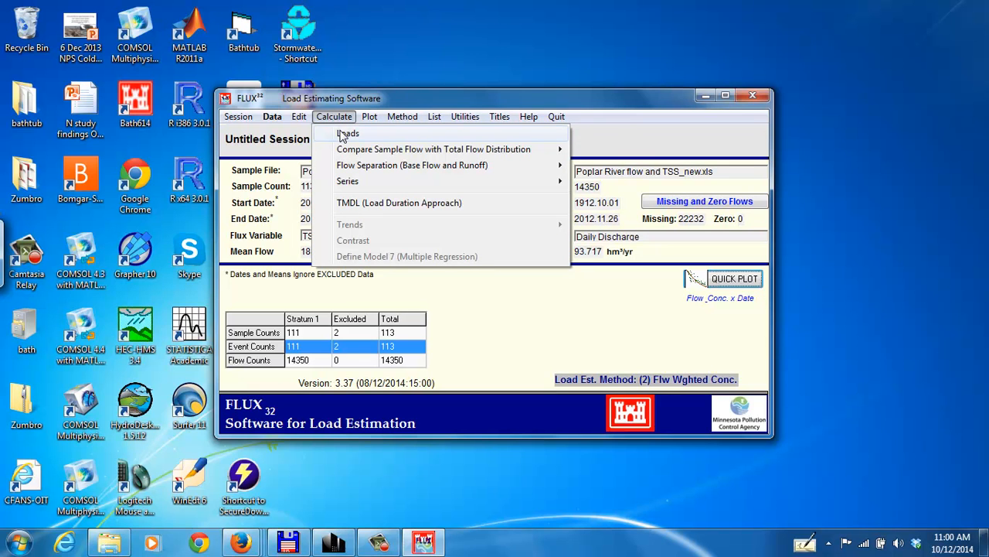
{"action": "mouse_move", "coordinate": [354, 130]}
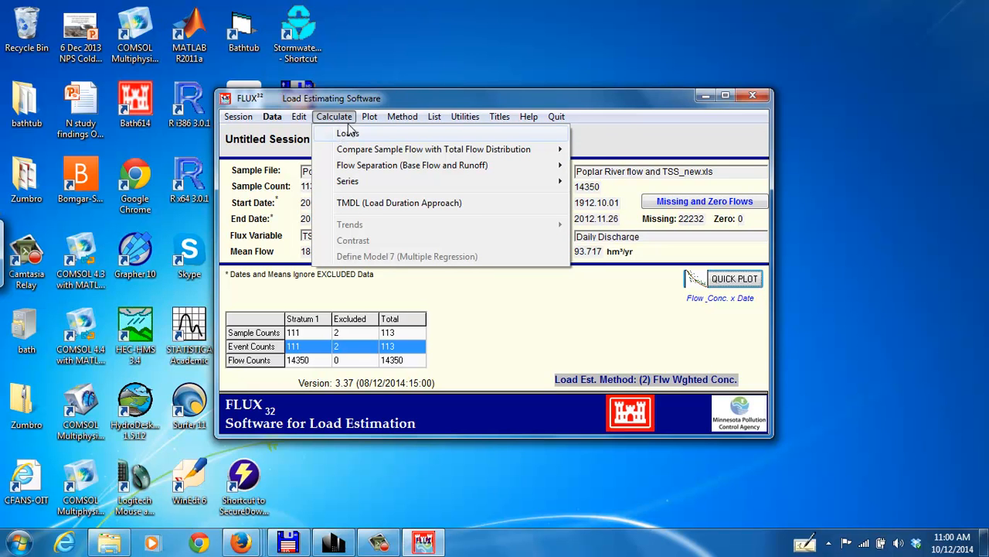
{"action": "left_click", "coordinate": [402, 115]}
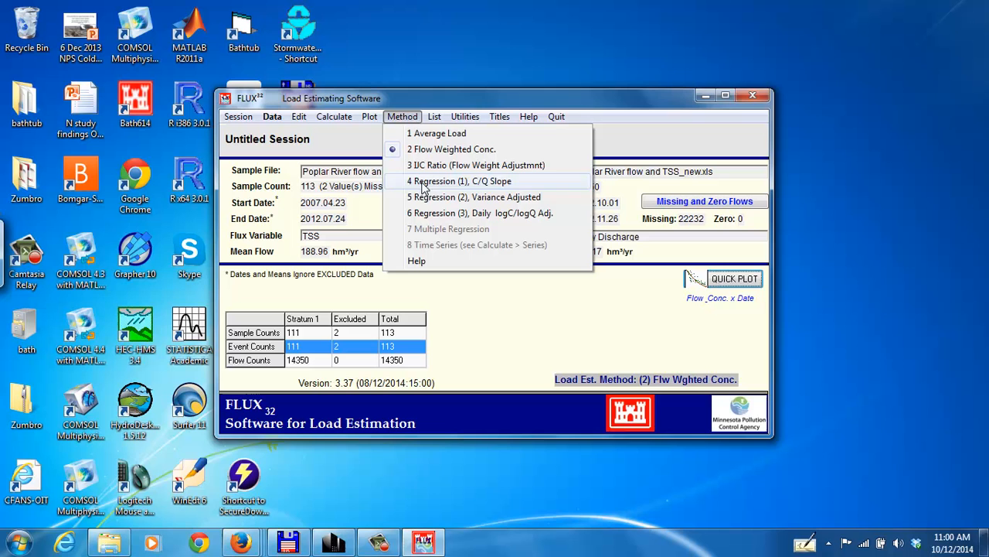
{"action": "mouse_move", "coordinate": [440, 130]}
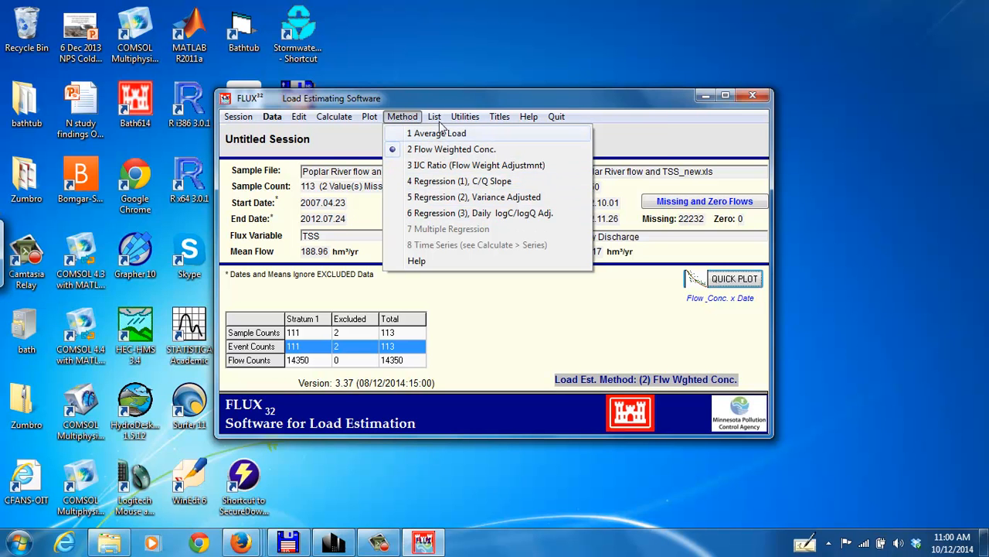
{"action": "left_click", "coordinate": [432, 116]}
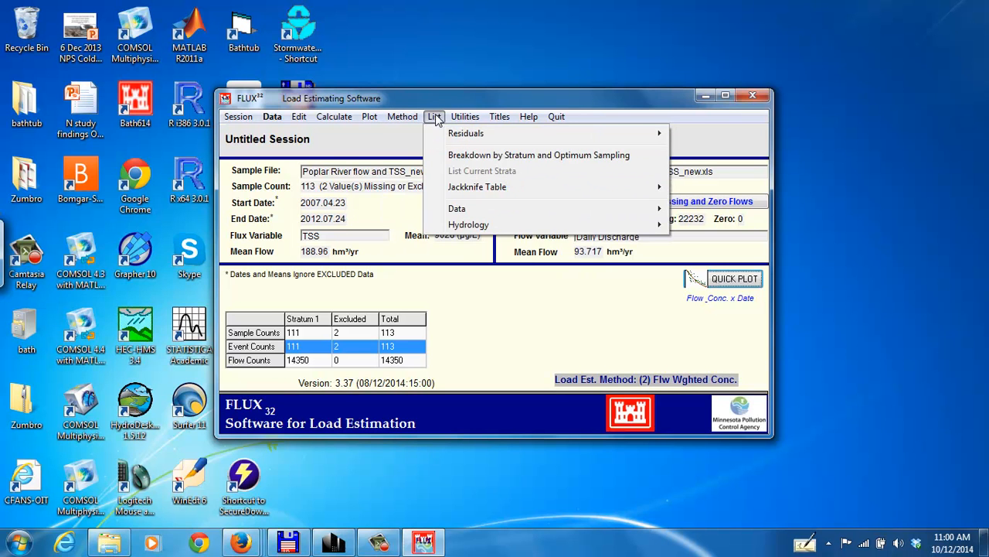
{"action": "mouse_move", "coordinate": [452, 186]}
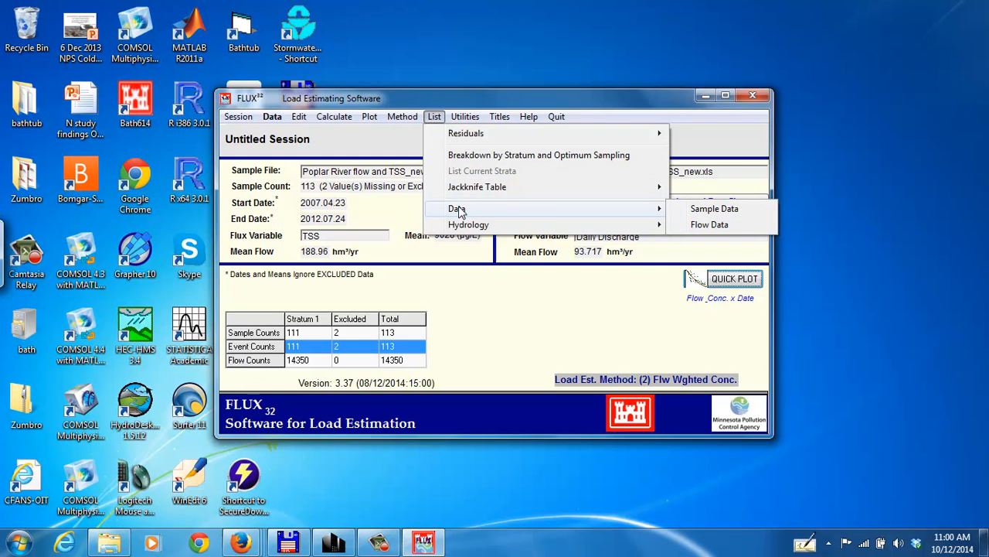
{"action": "mouse_move", "coordinate": [467, 133]}
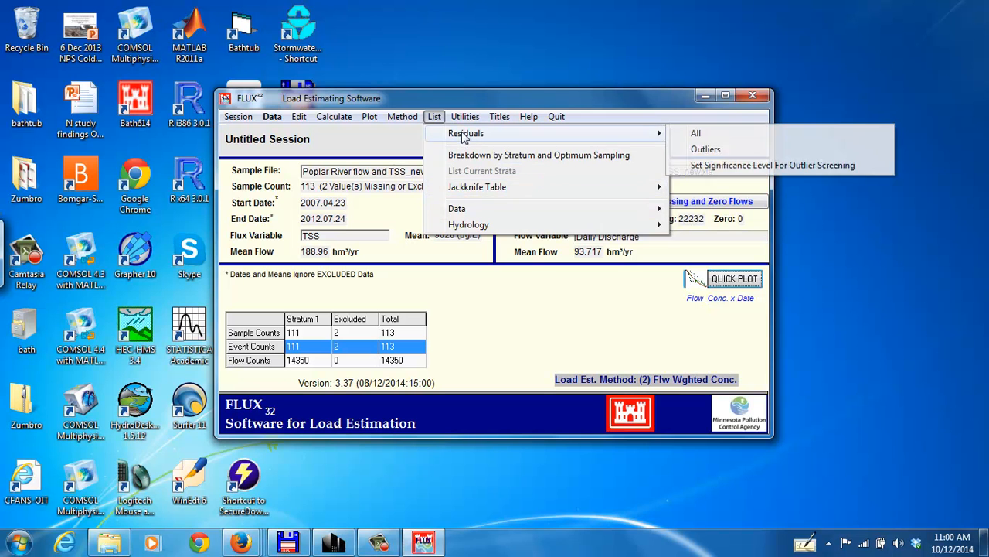
{"action": "left_click", "coordinate": [464, 116]}
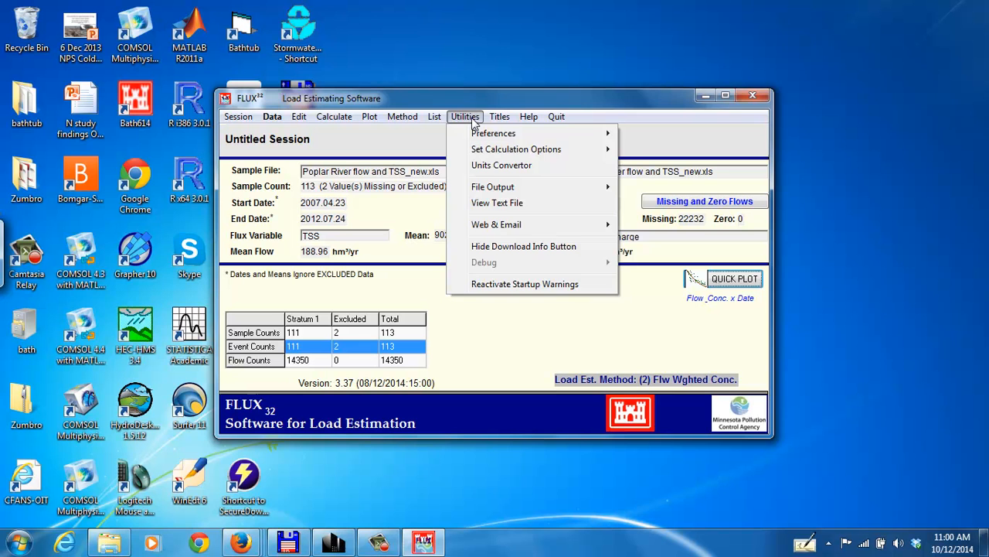
{"action": "left_click", "coordinate": [499, 115]}
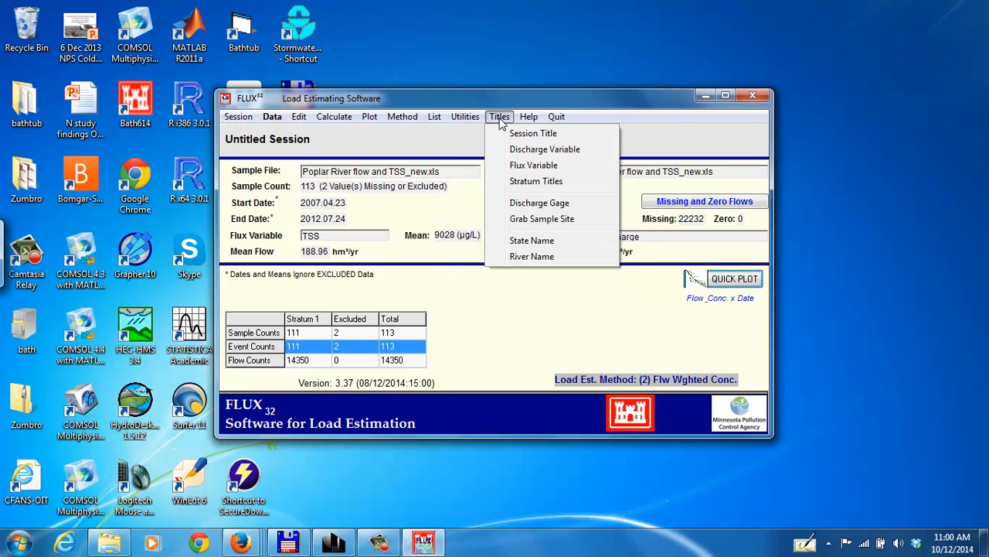
{"action": "left_click", "coordinate": [464, 116]}
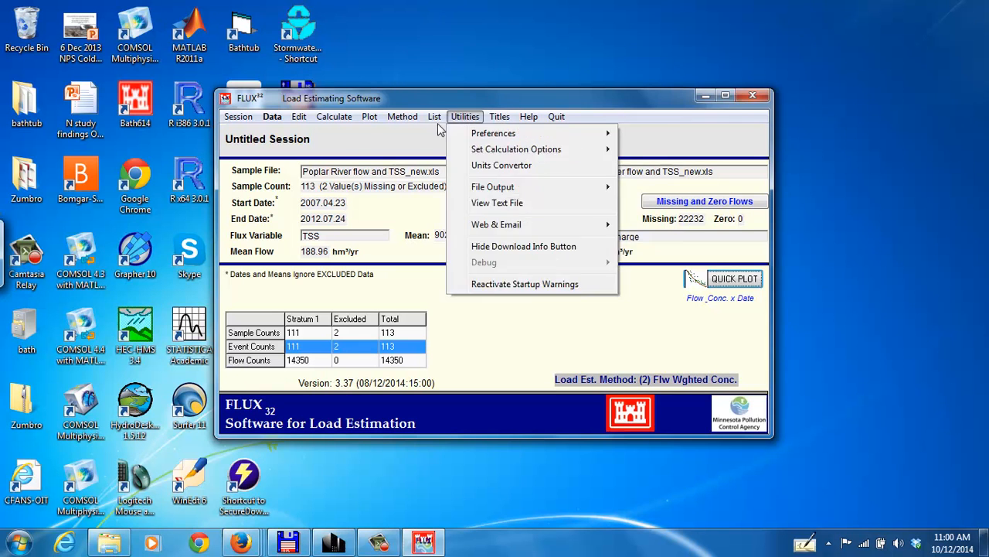
{"action": "left_click", "coordinate": [370, 116]}
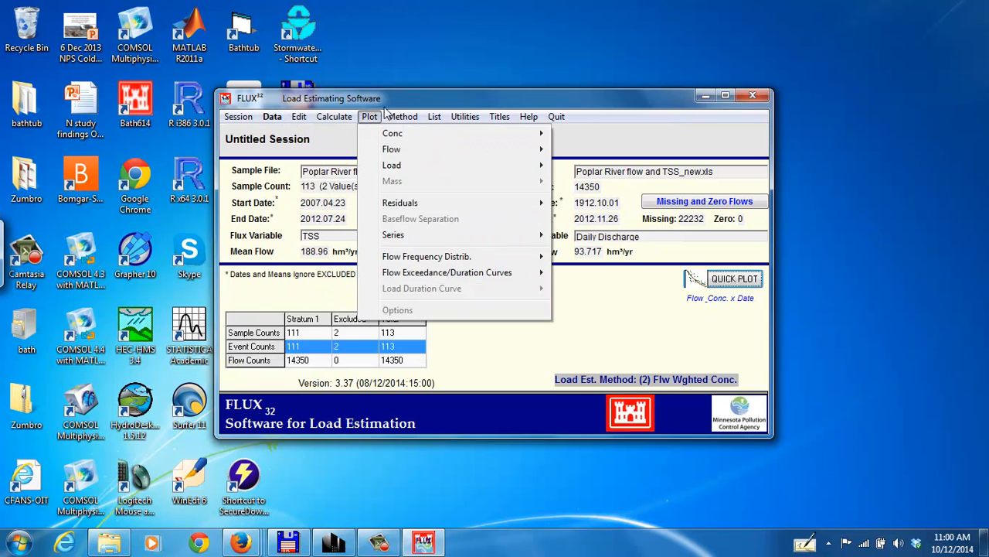
{"action": "left_click", "coordinate": [238, 116]}
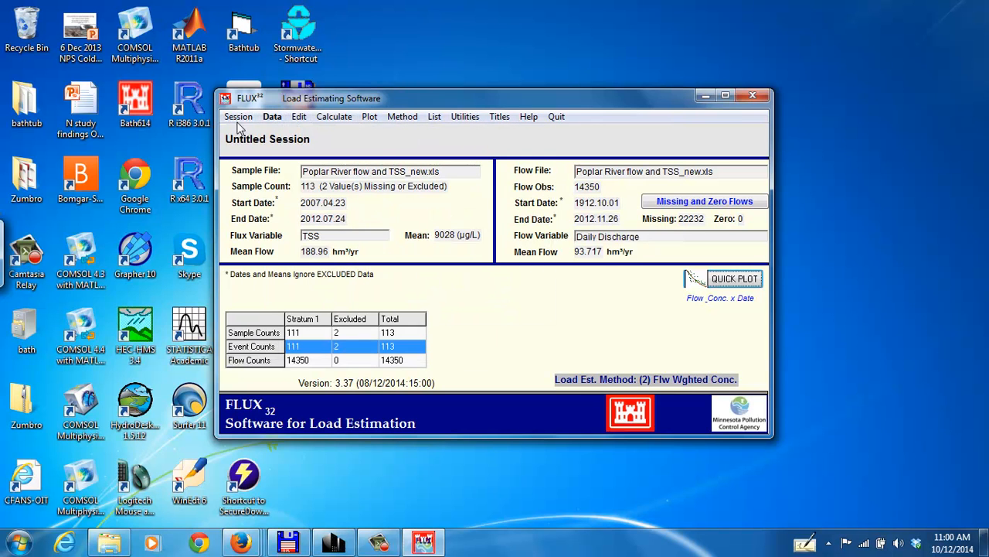
- Save the current session in Downloads as Poplar River_2007-2012
{"action": "left_click", "coordinate": [238, 116]}
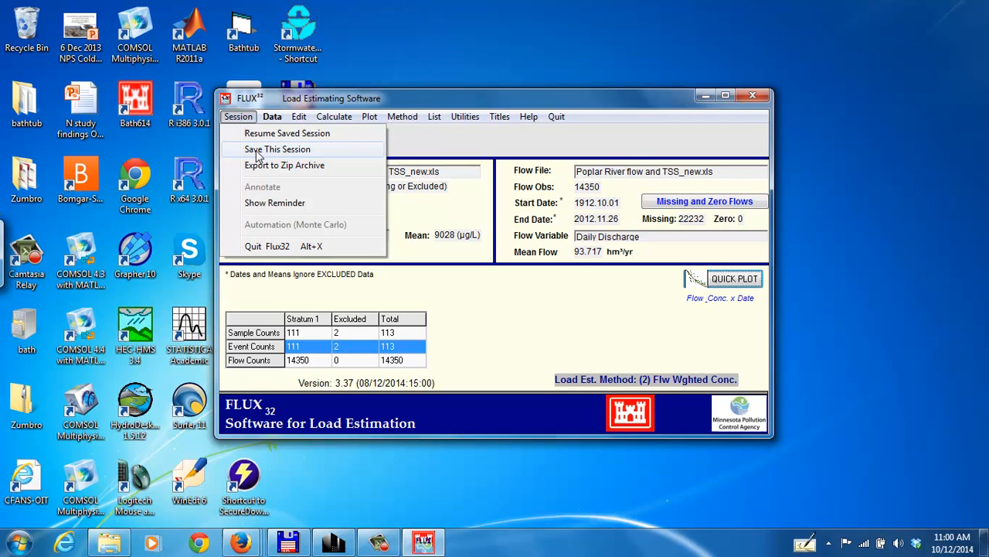
{"action": "left_click", "coordinate": [278, 149]}
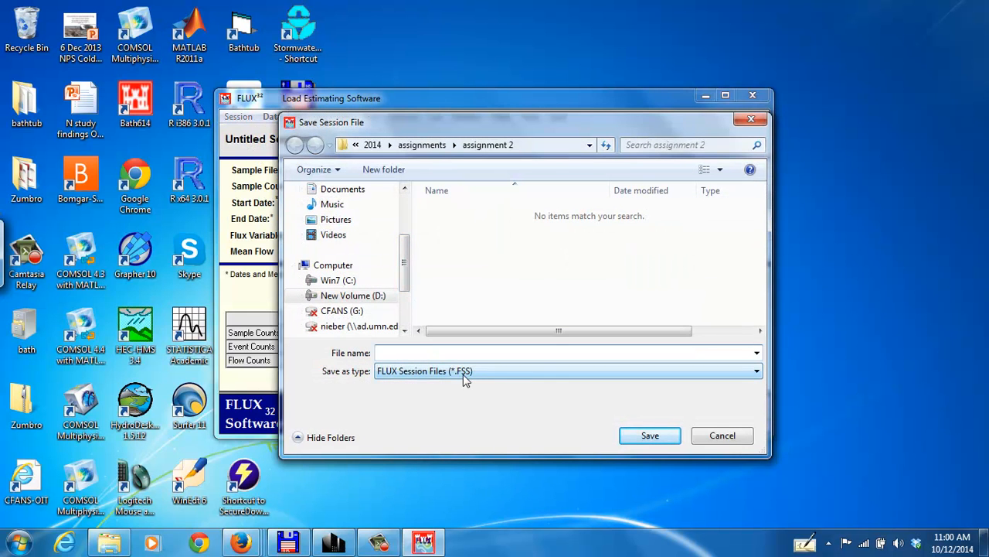
{"action": "mouse_move", "coordinate": [455, 379]}
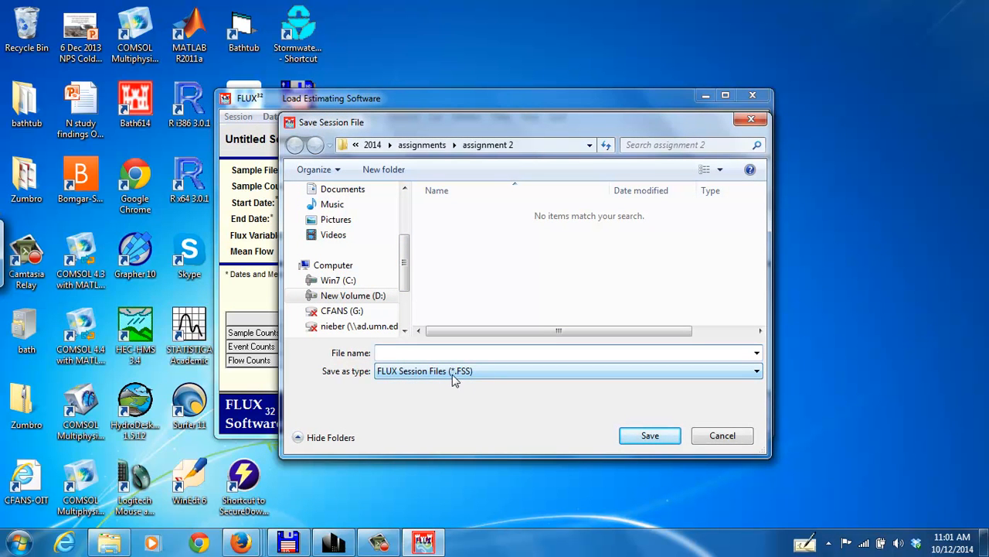
{"action": "mouse_move", "coordinate": [470, 380]}
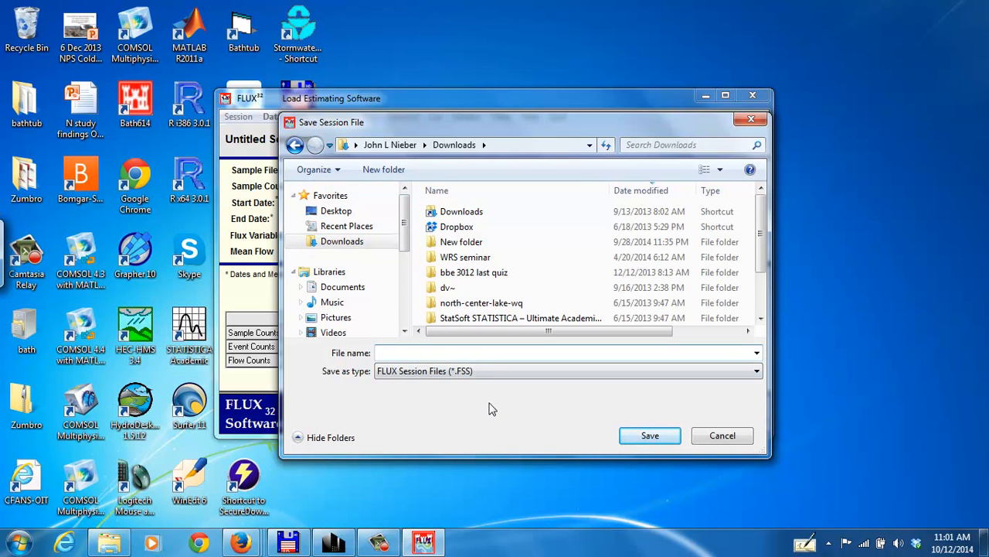
{"action": "type", "text": "Pl"}
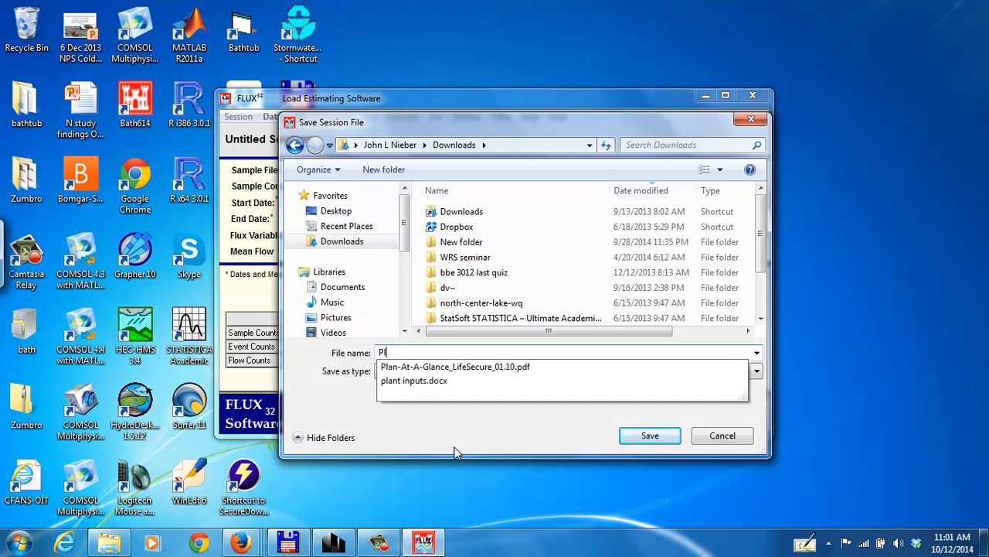
{"action": "type", "text": "oplar River_2007-201"}
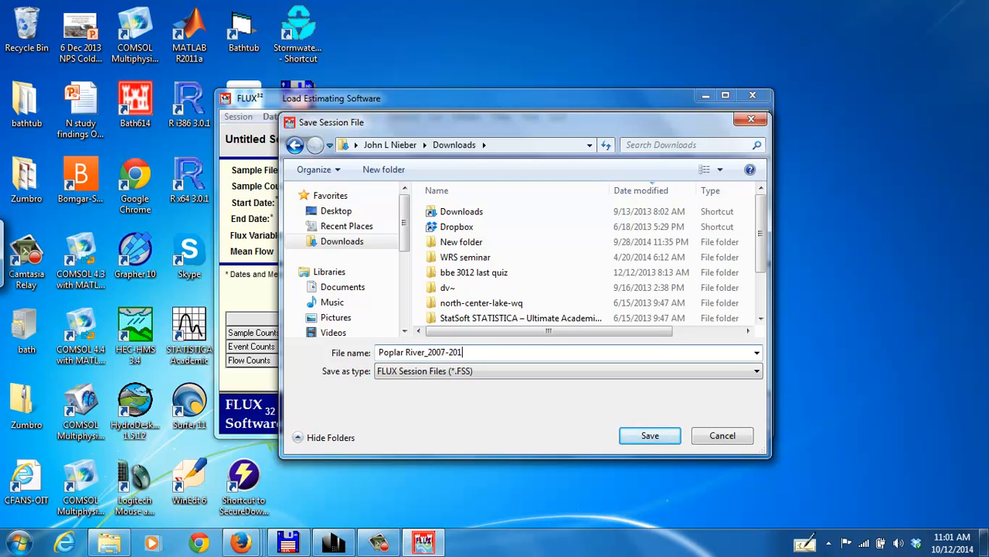
{"action": "type", "text": "2"}
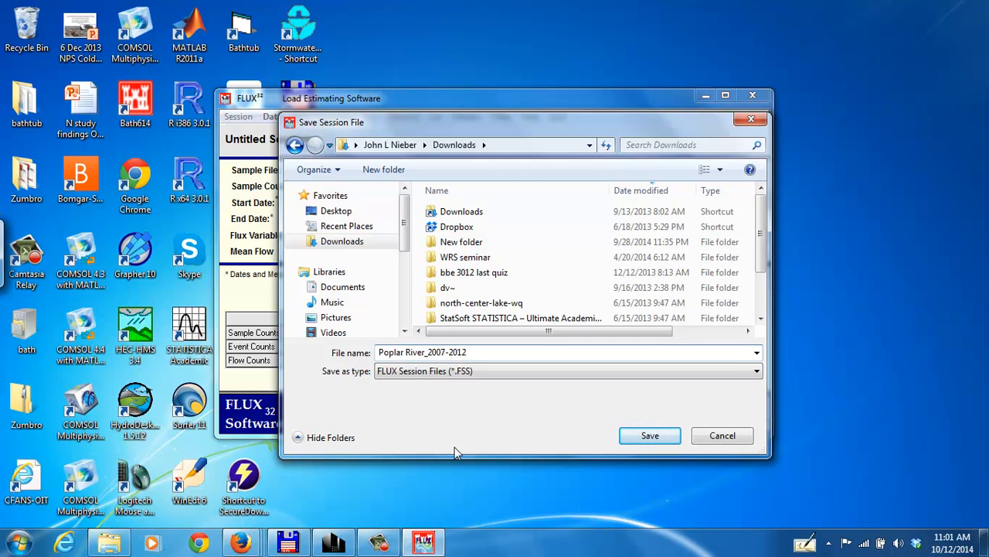
{"action": "mouse_move", "coordinate": [447, 452]}
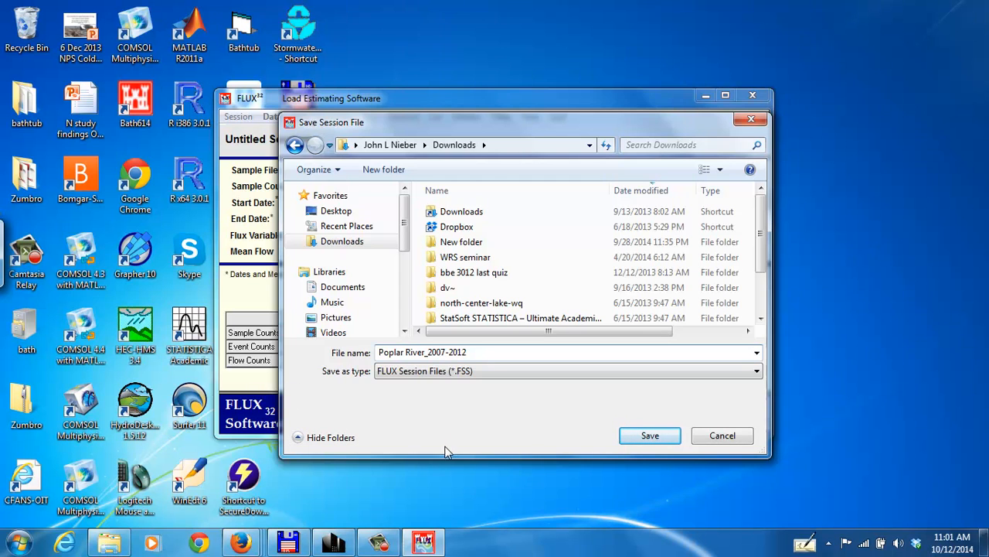
{"action": "mouse_move", "coordinate": [418, 403]}
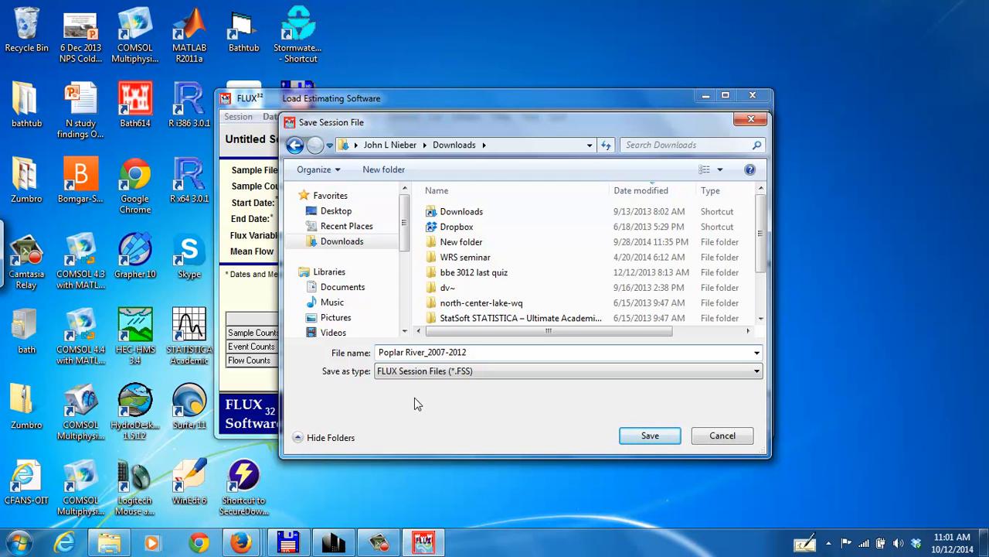
{"action": "mouse_move", "coordinate": [411, 402]}
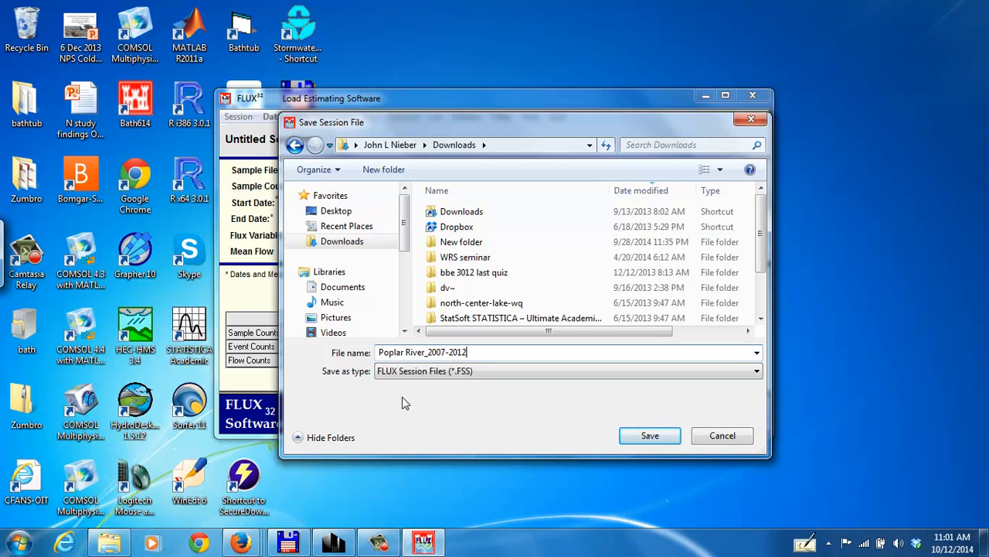
{"action": "mouse_move", "coordinate": [417, 408]}
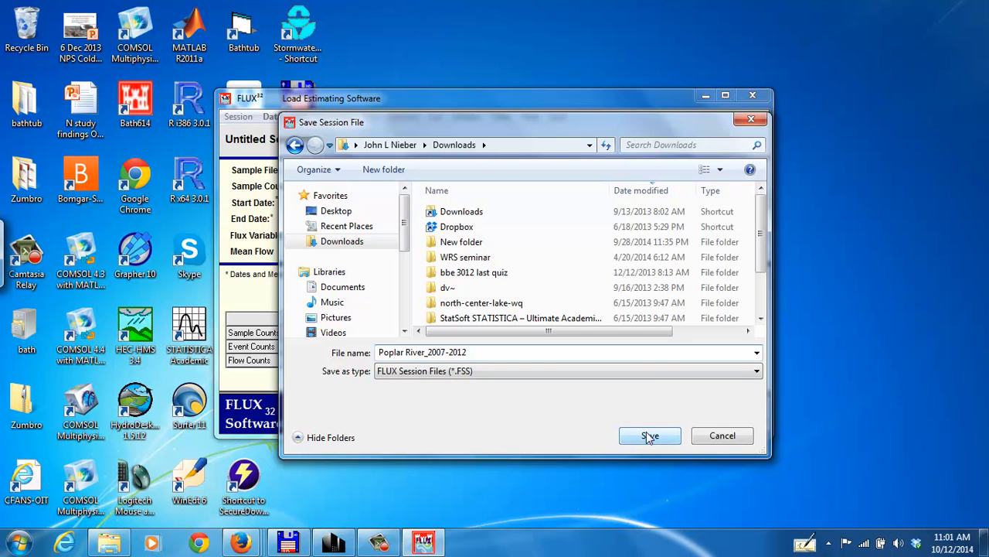
{"action": "left_click", "coordinate": [650, 436]}
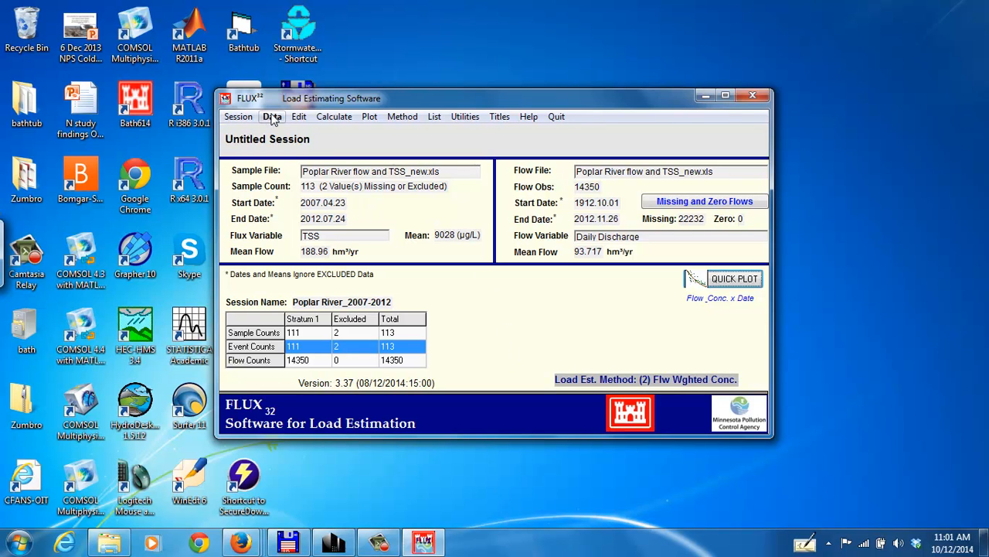
- Show the Session commands, including Resume Saved Session
{"action": "left_click", "coordinate": [272, 116]}
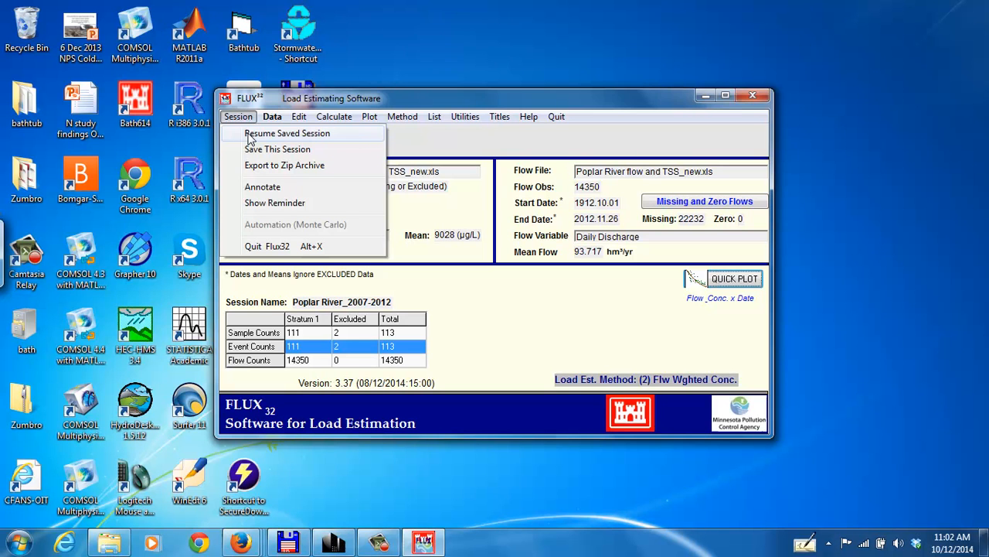
- Resume Poplar River_2007-2012.FSS from file, keeping the units stored with the session
{"action": "left_click", "coordinate": [286, 133]}
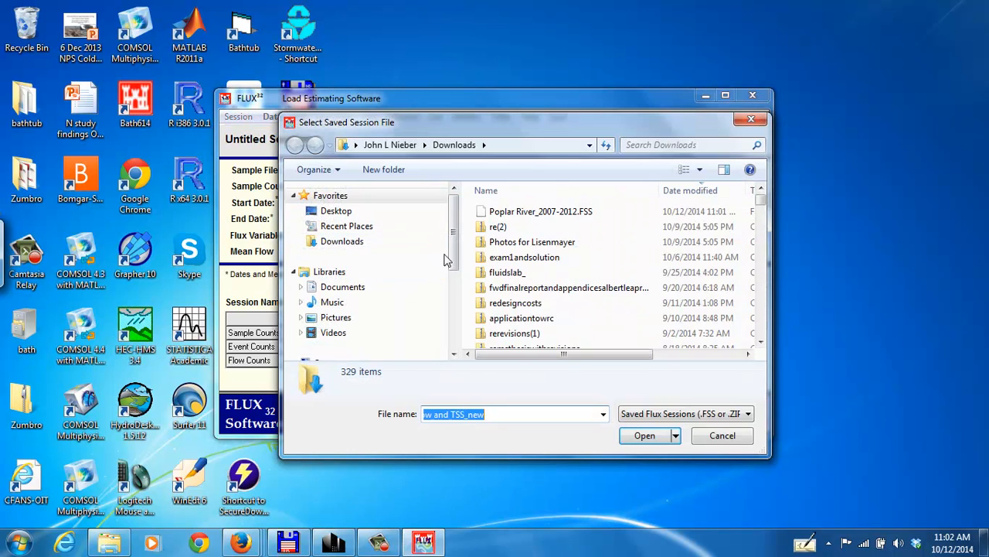
{"action": "mouse_move", "coordinate": [541, 210]}
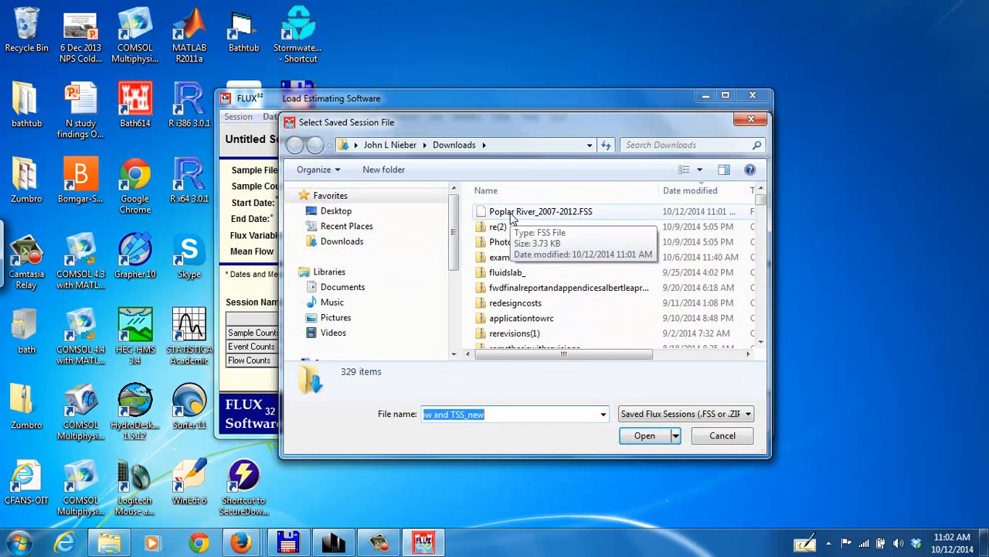
{"action": "left_click", "coordinate": [542, 210]}
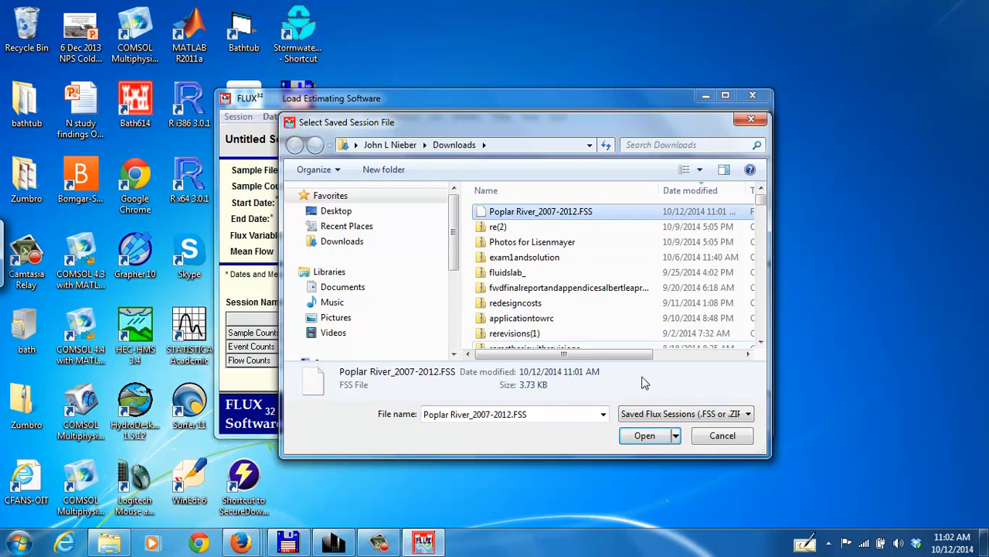
{"action": "left_click", "coordinate": [643, 436]}
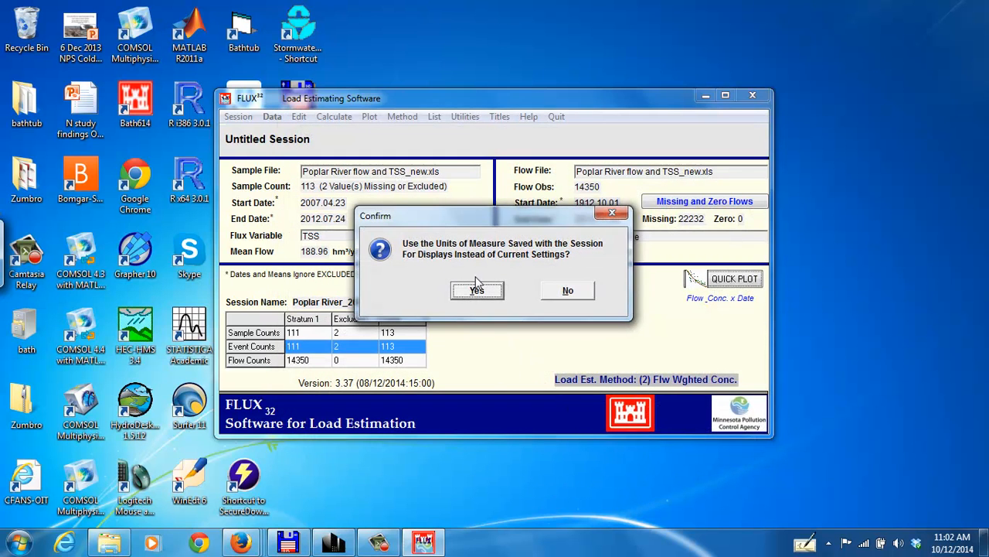
{"action": "left_click", "coordinate": [477, 291]}
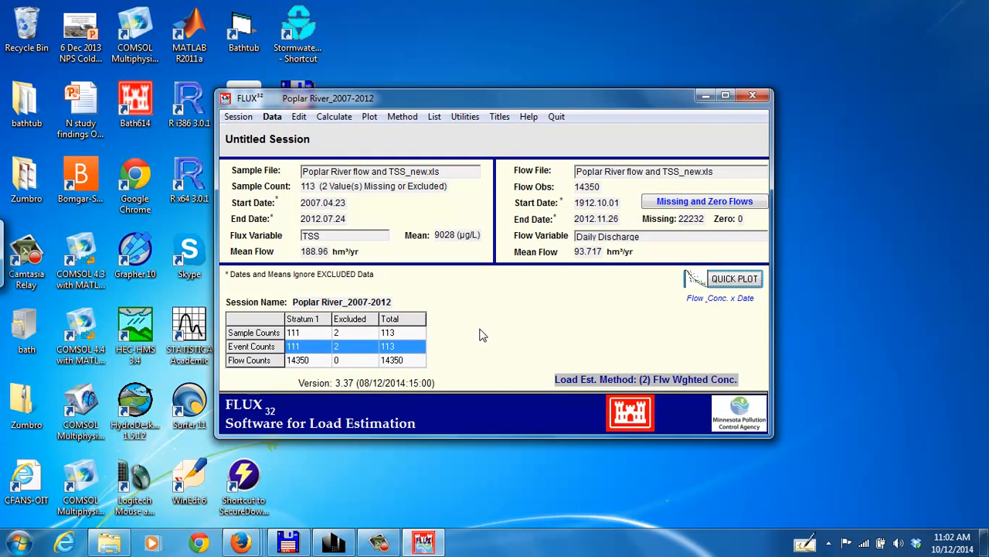
{"action": "mouse_move", "coordinate": [489, 340]}
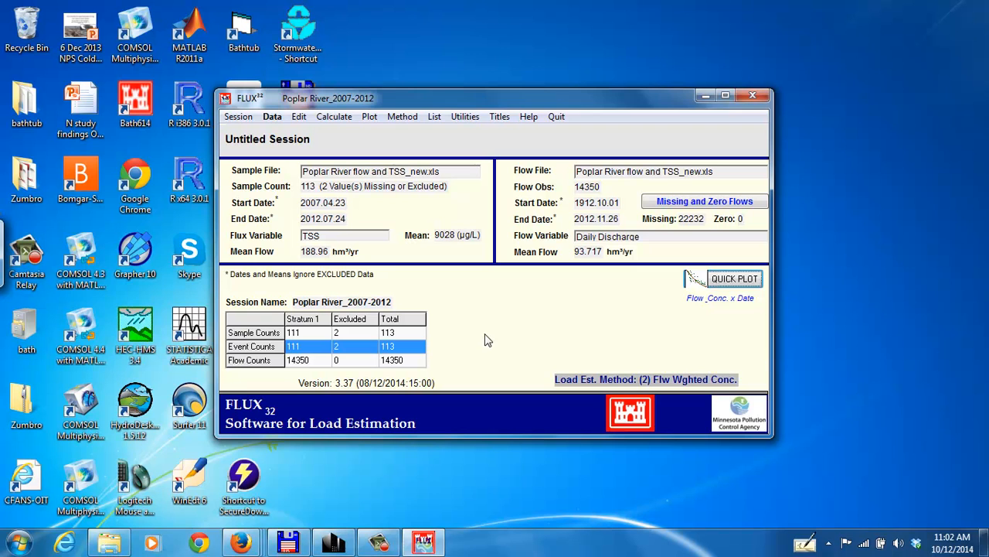